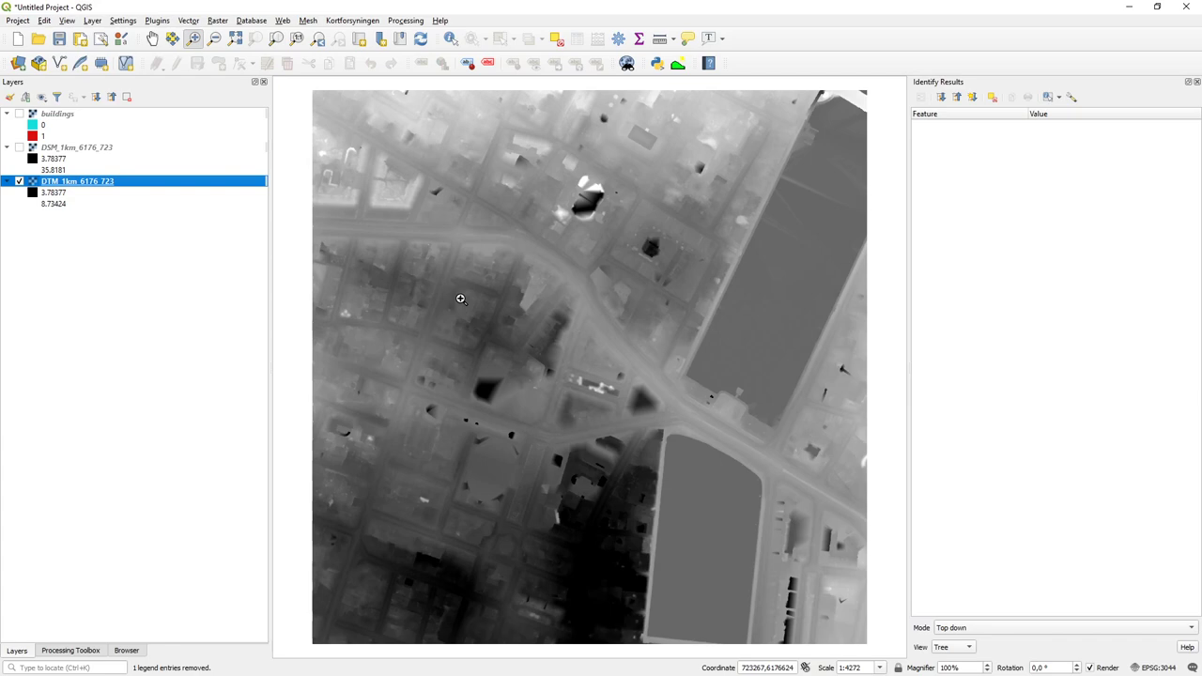
mouse_move(515, 324)
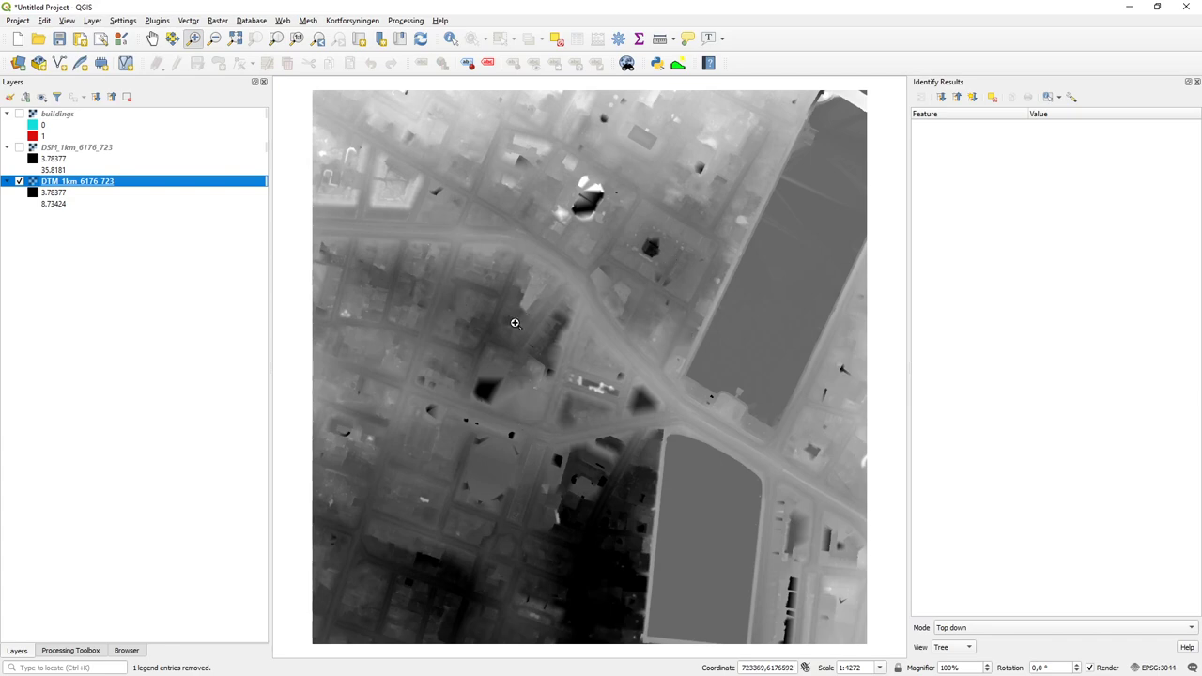
mouse_move(712, 563)
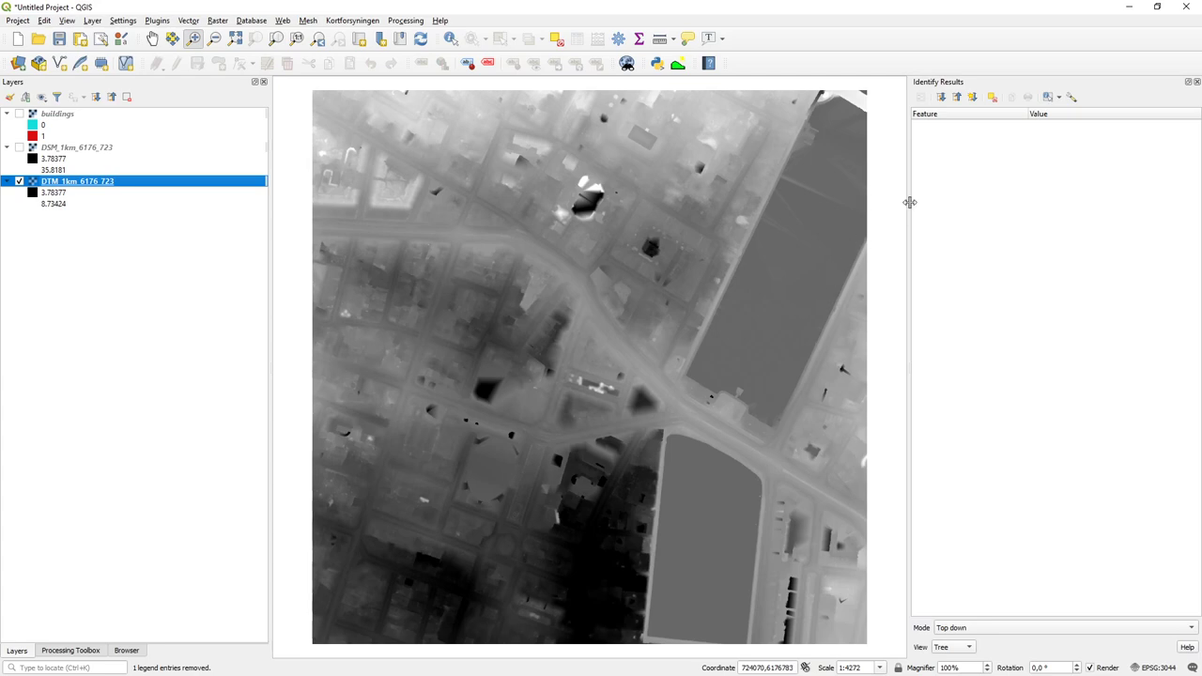
mouse_move(850, 123)
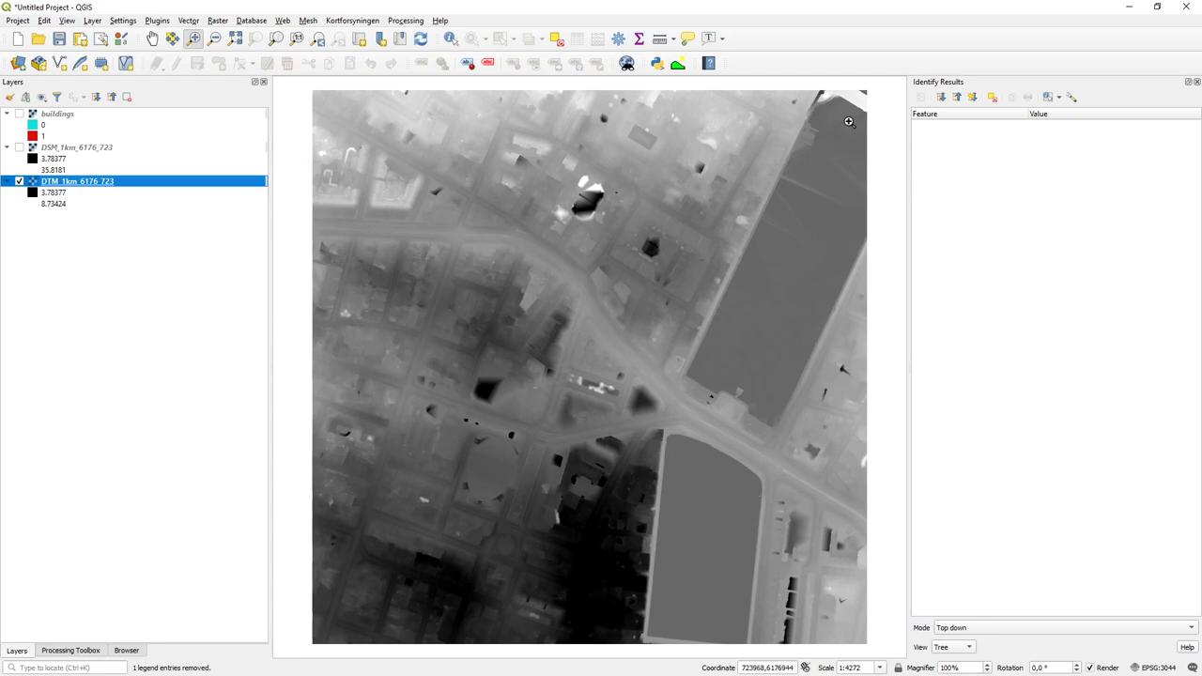
mouse_move(308, 351)
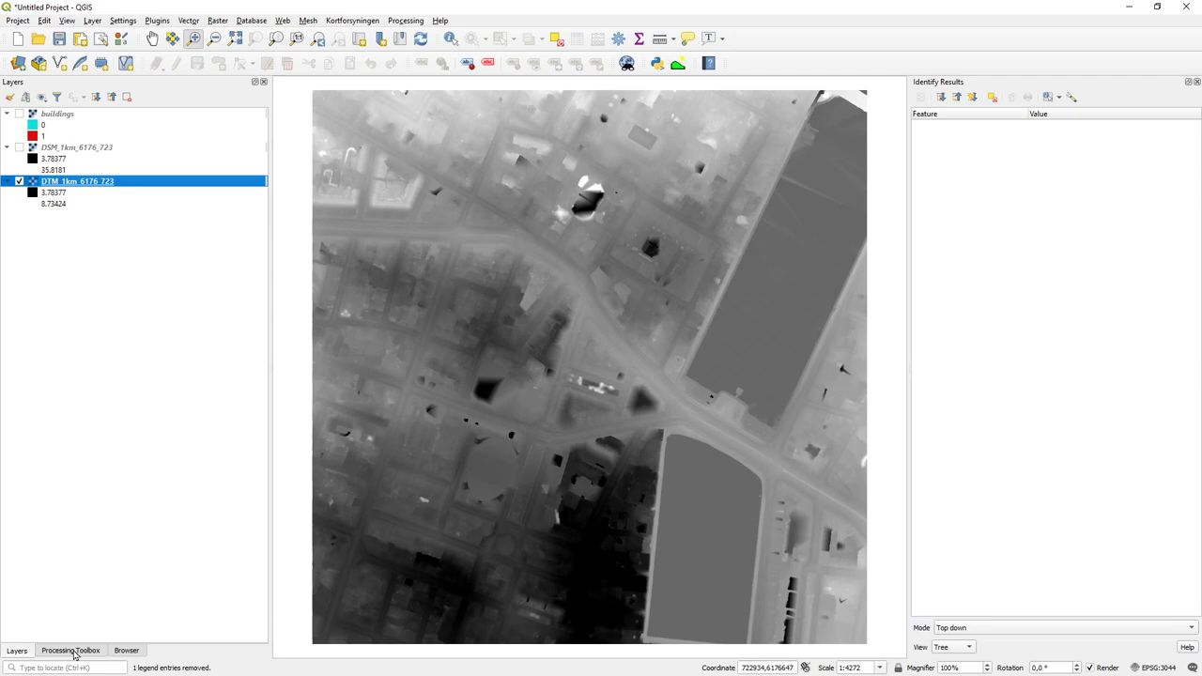
- Search the Processing Toolbox for 'sink' and open SAGA Sink removal on DTM_1km_6176_723
click(70, 650)
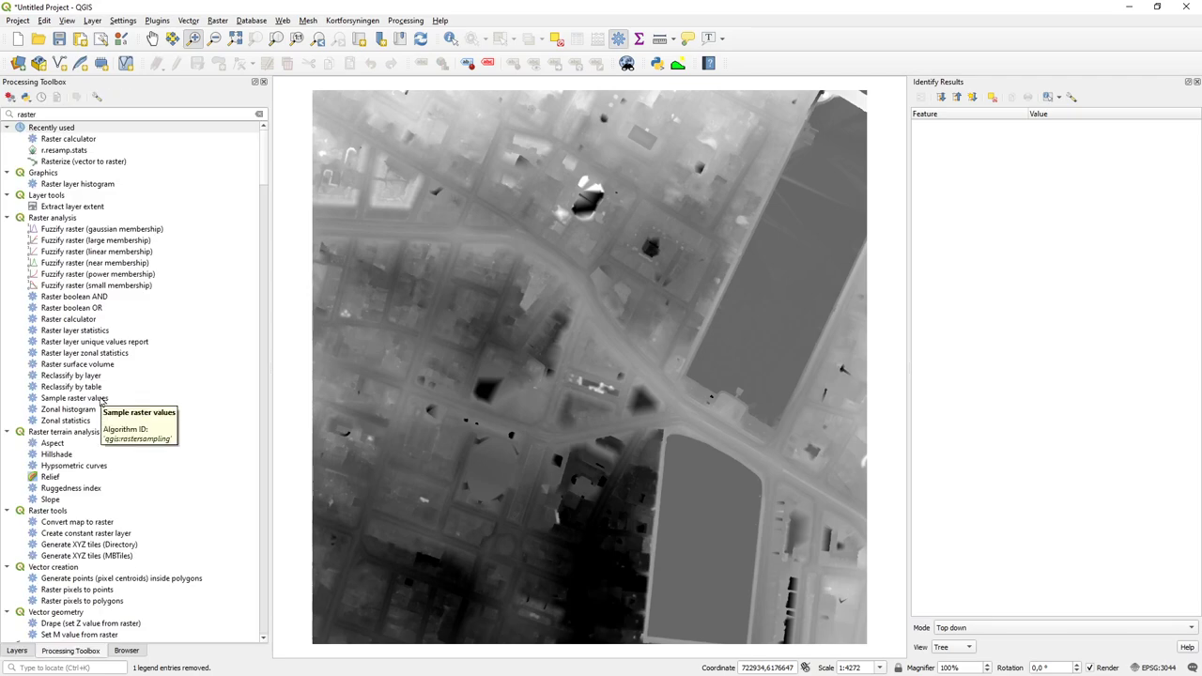
mouse_move(89, 308)
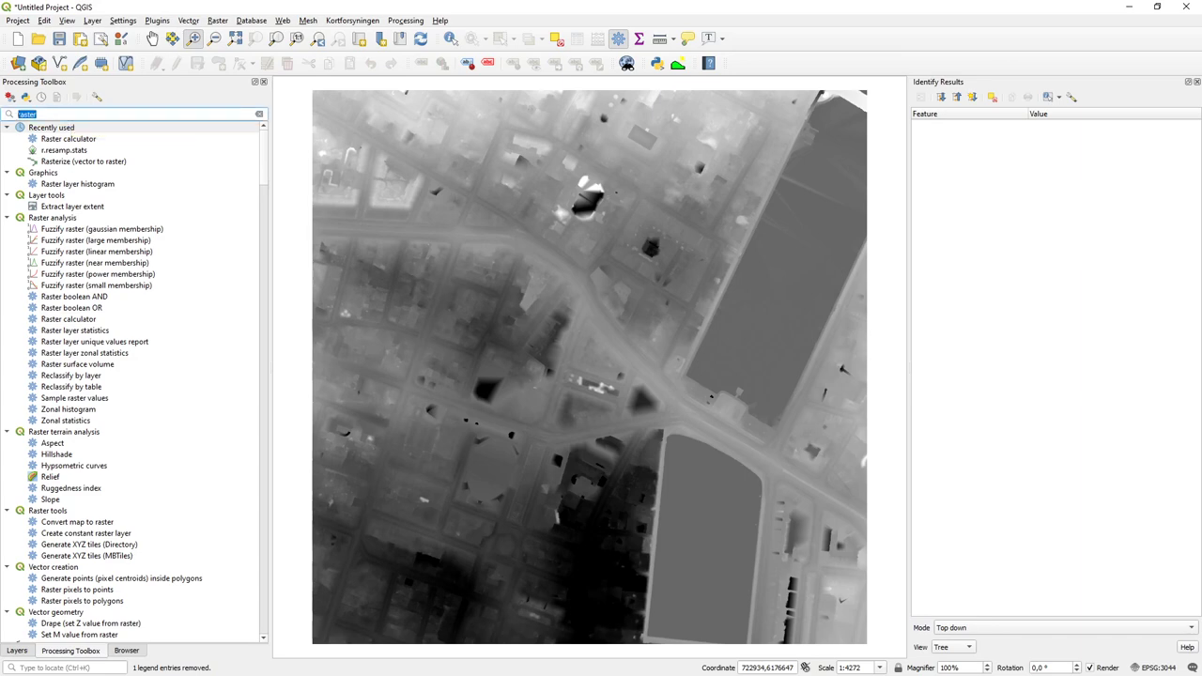
text(sink)
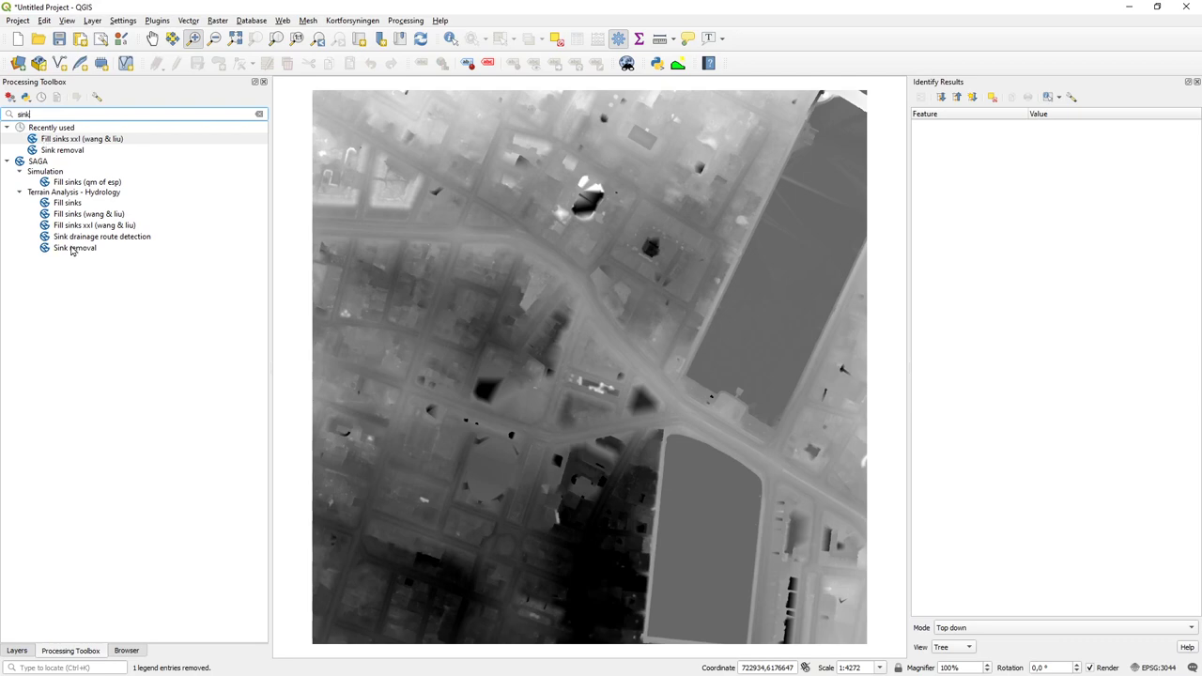
double_click(76, 248)
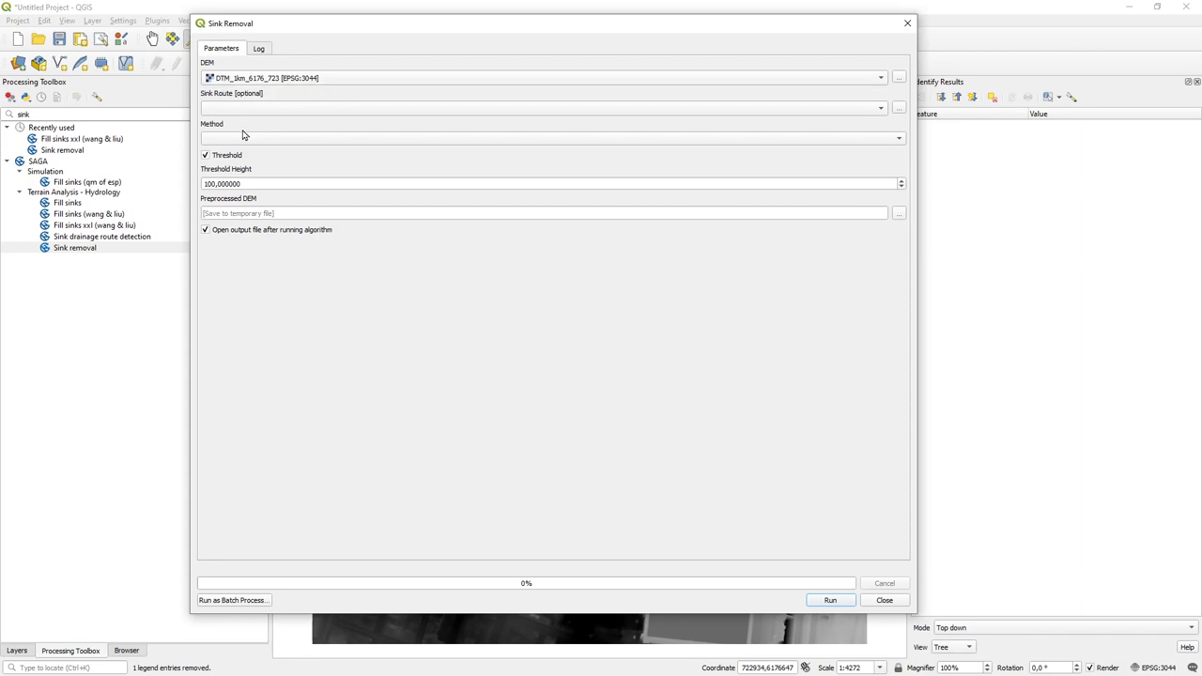
- Run Sink Removal with the Fill Sinks method and a 0.3 threshold height
click(550, 138)
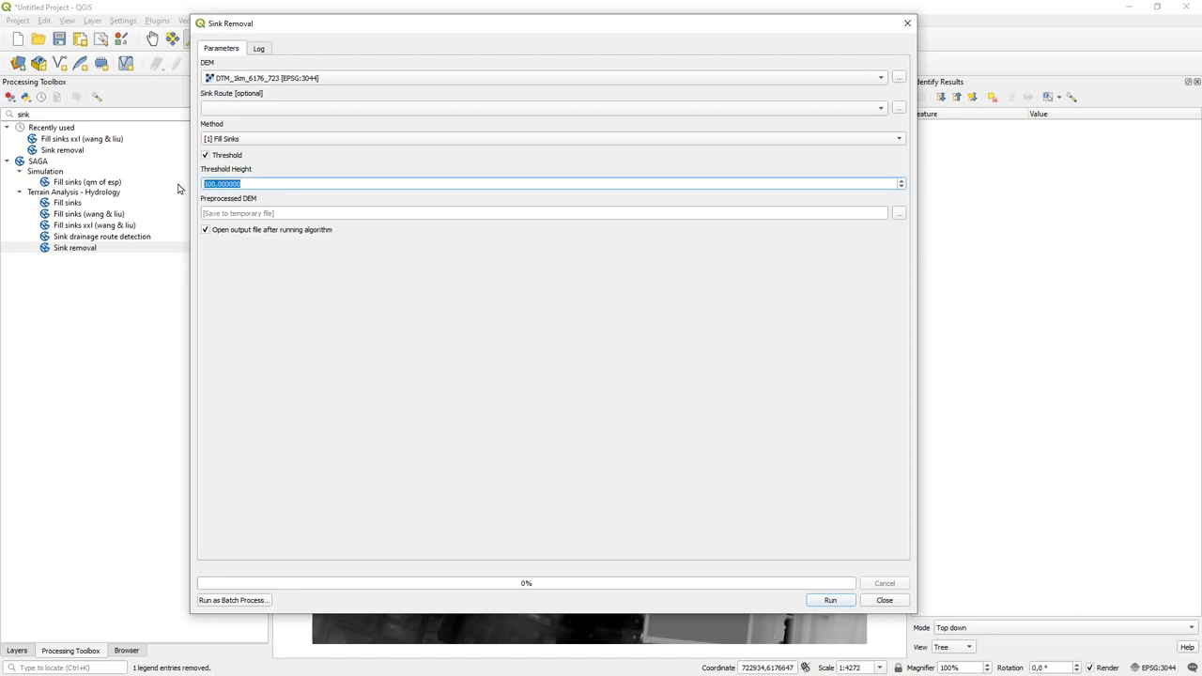
text(0.3)
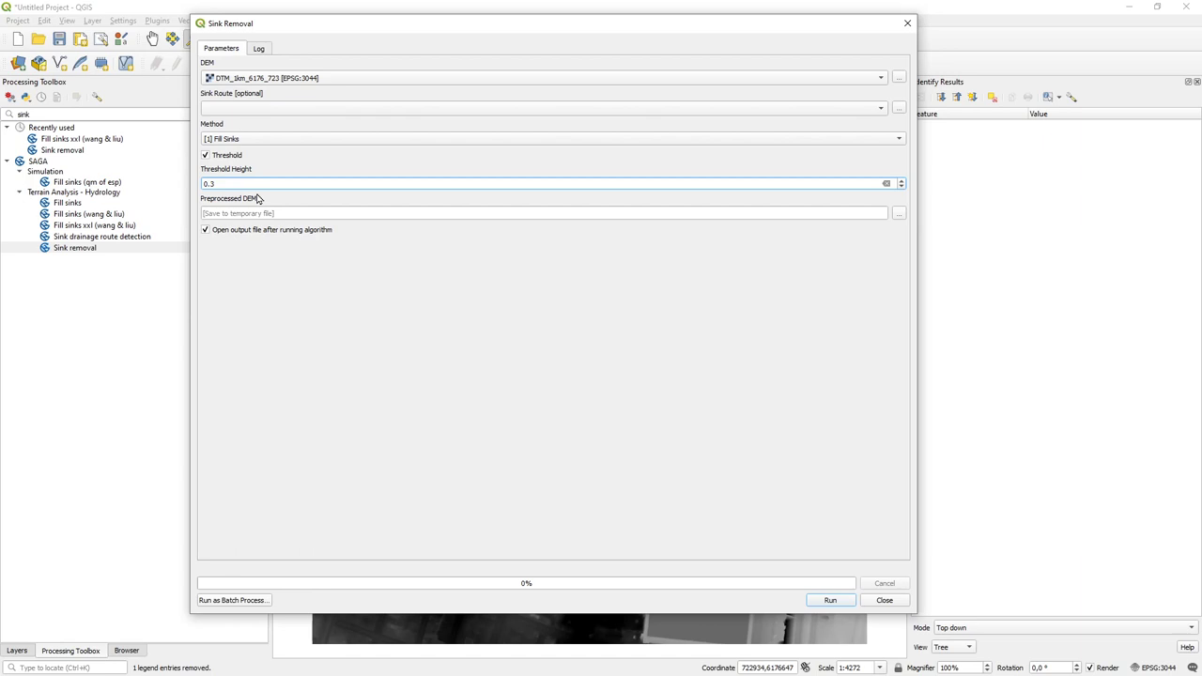
mouse_move(841, 563)
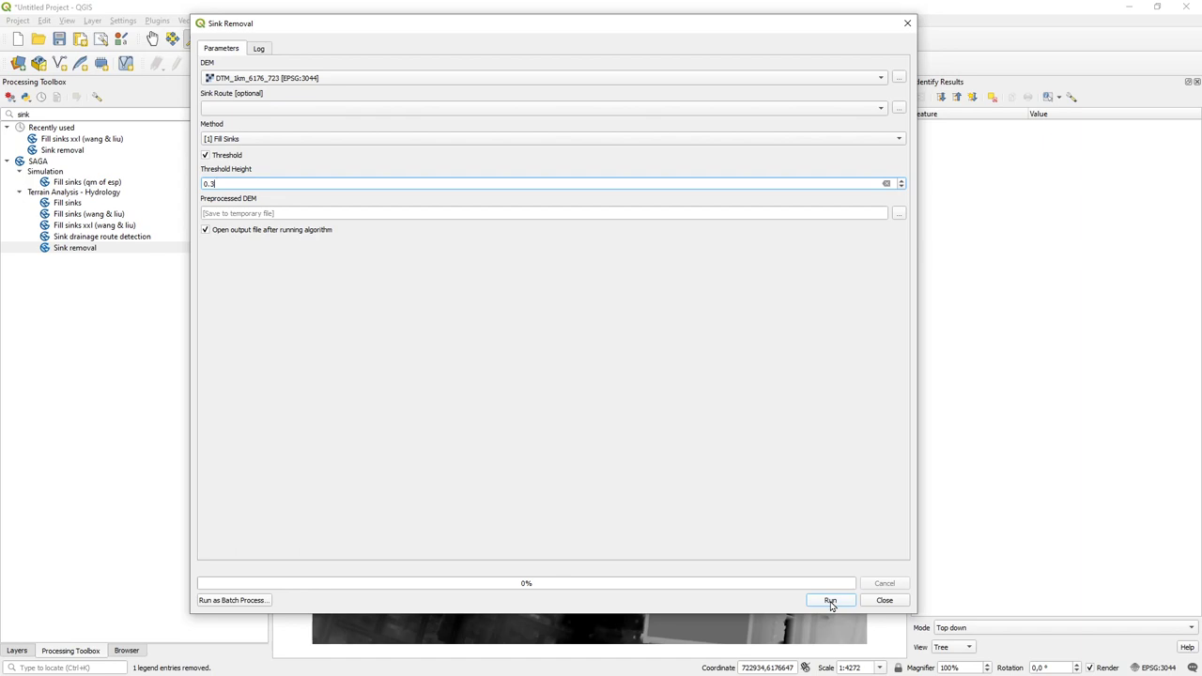
click(829, 601)
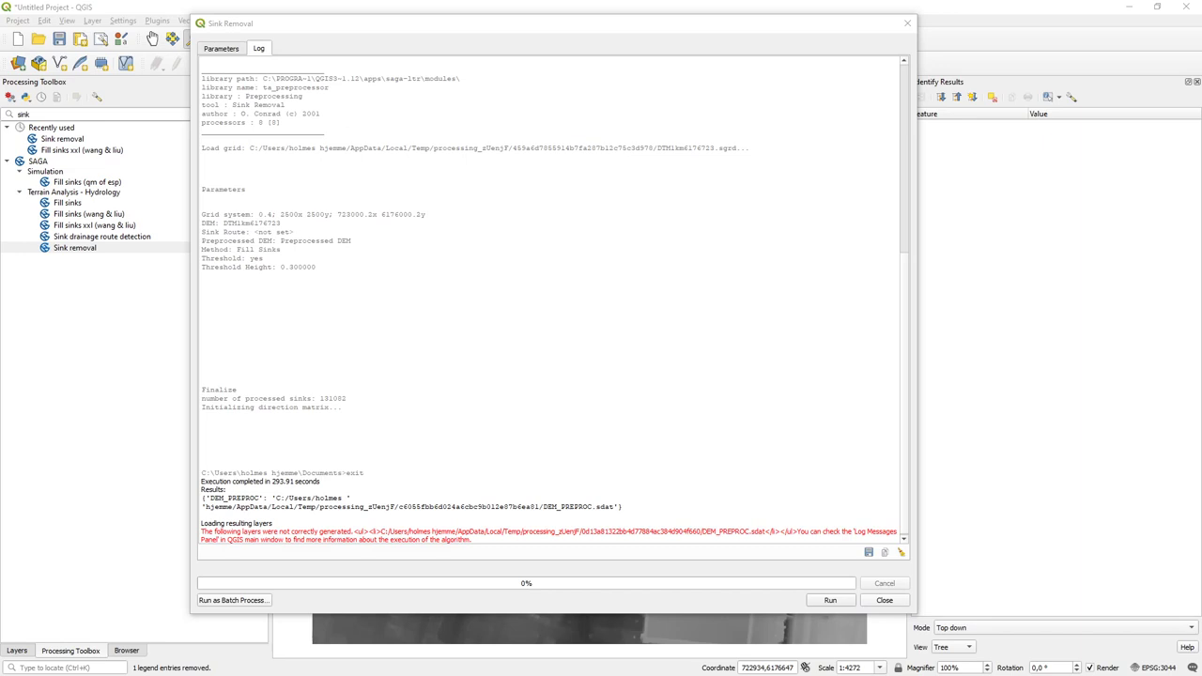
mouse_move(138, 565)
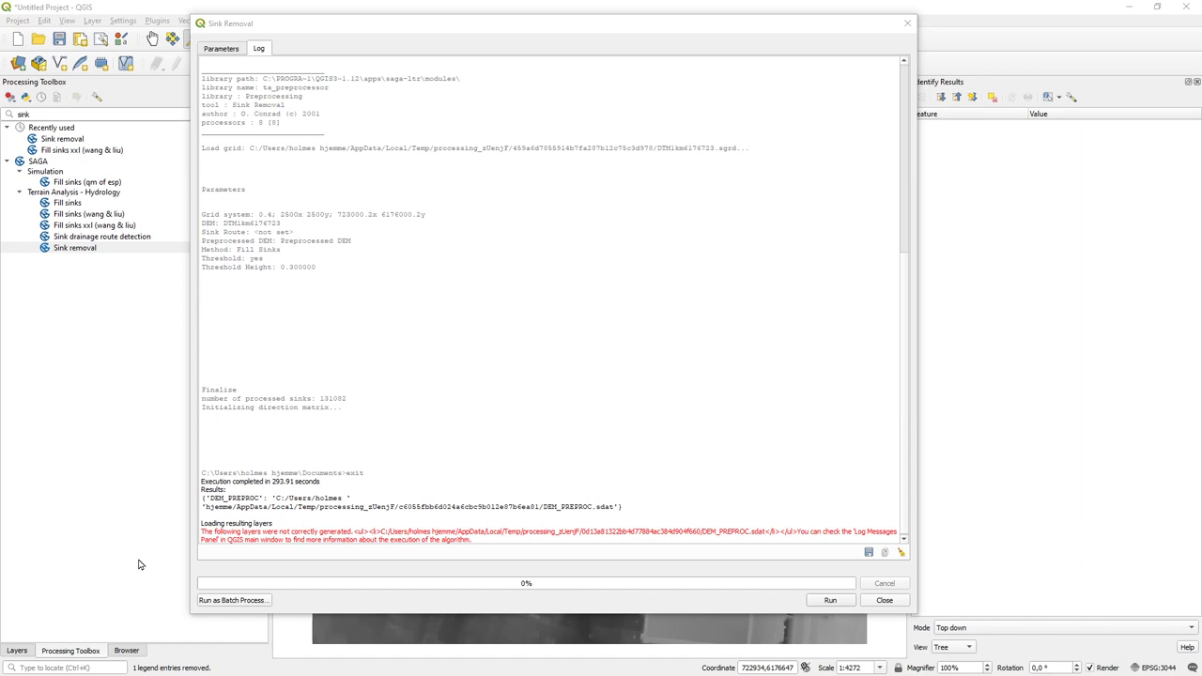
mouse_move(365, 504)
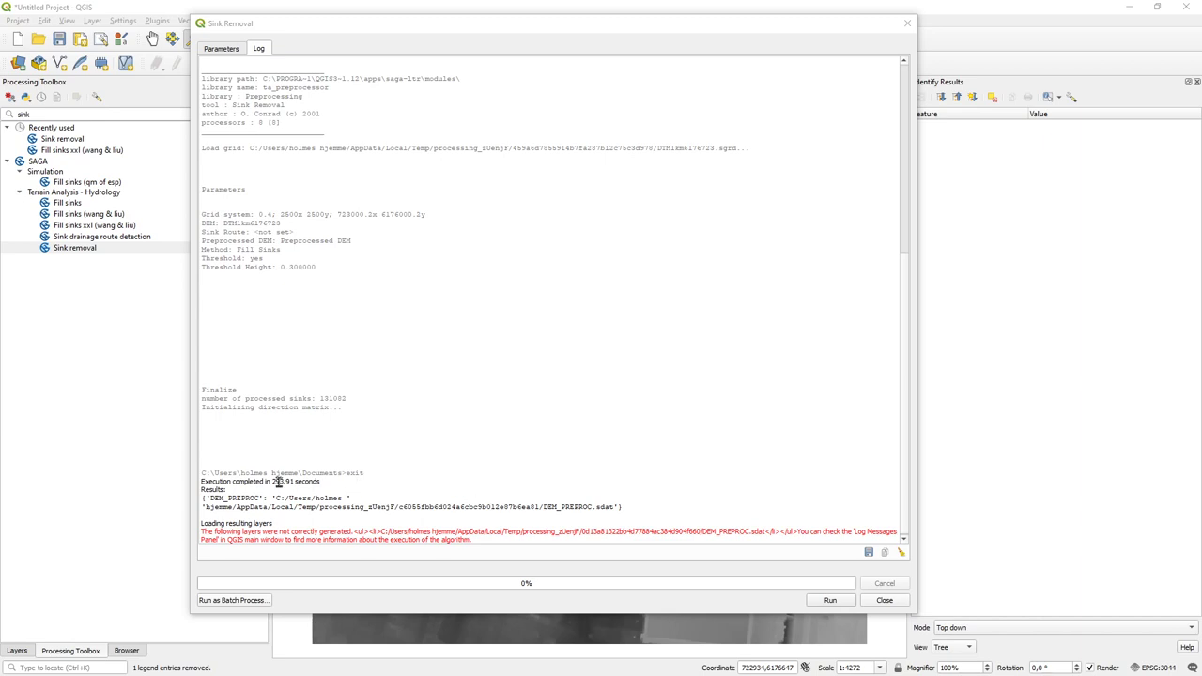
mouse_move(536, 496)
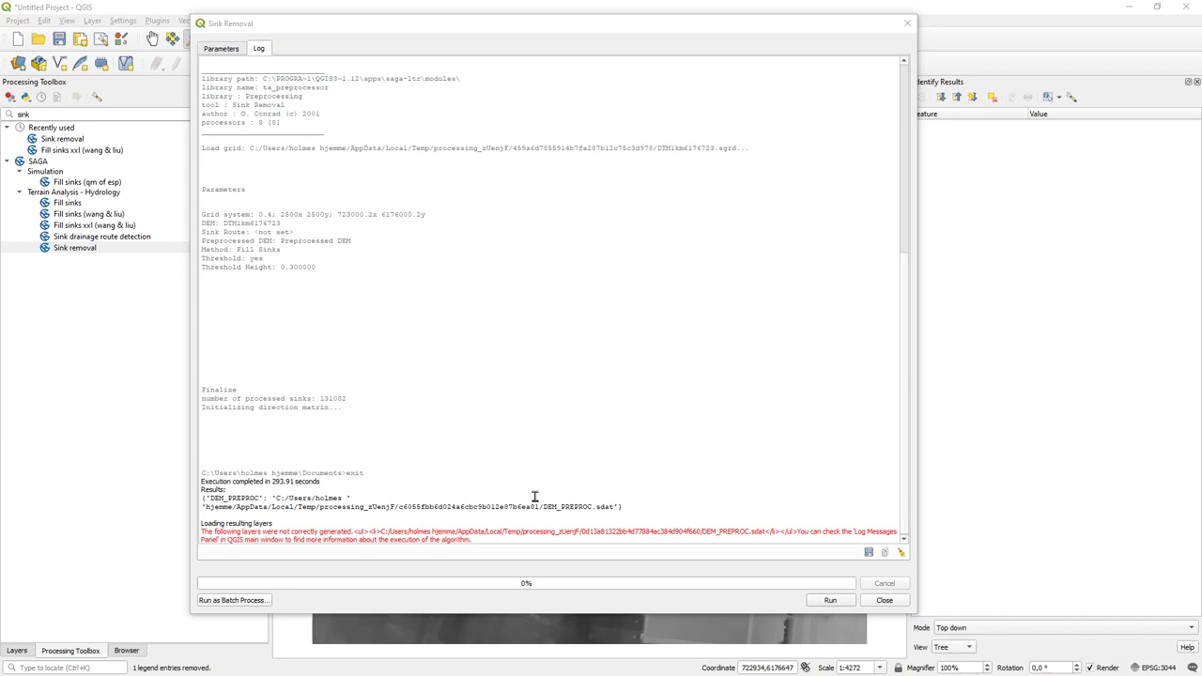
mouse_move(877, 612)
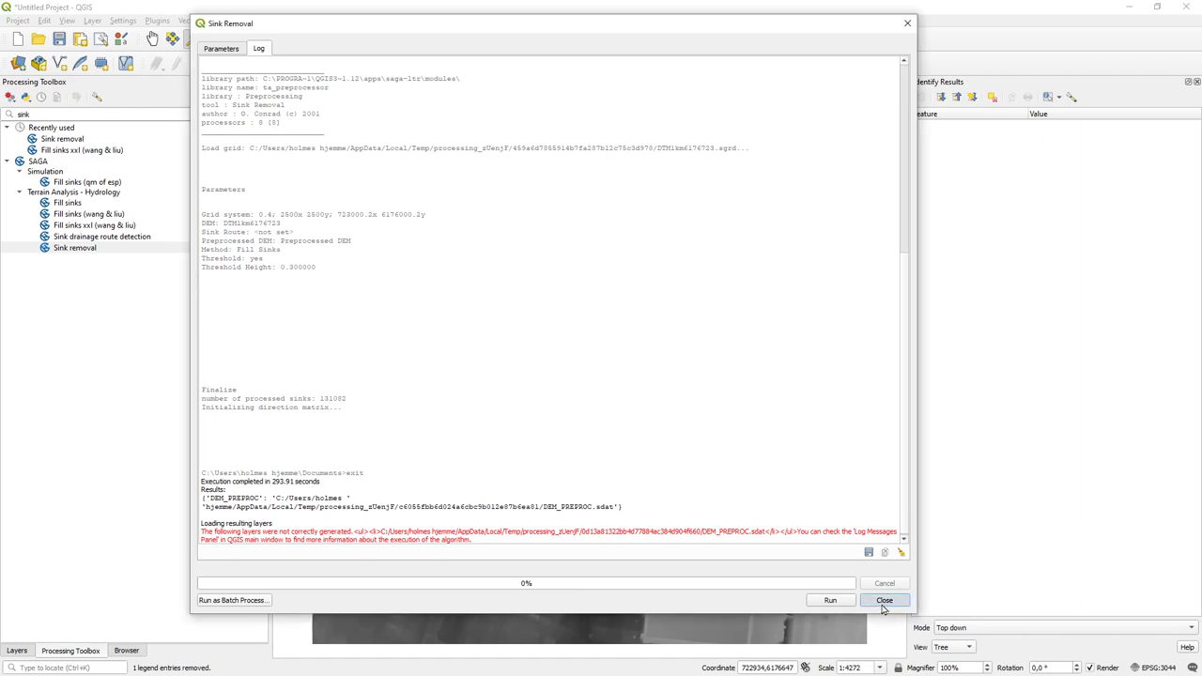
mouse_move(745, 539)
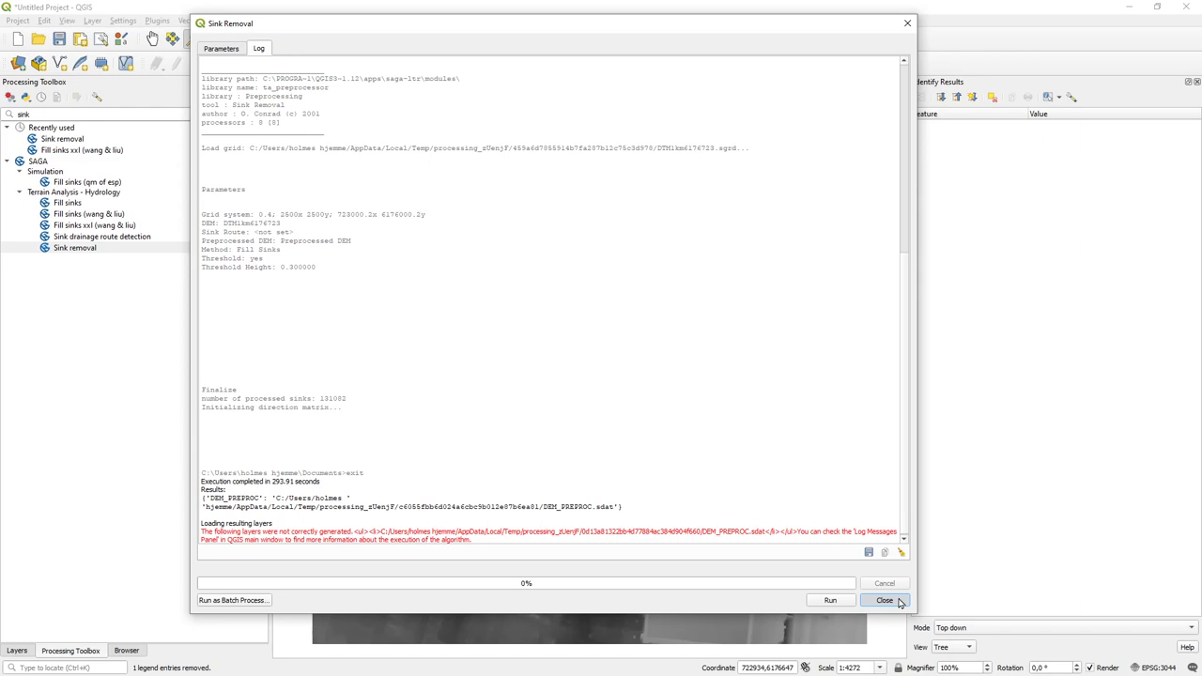
- Close the Sink Removal dialog and select Fill Sinks XXL (Wang & Liu) in the toolbox
click(883, 600)
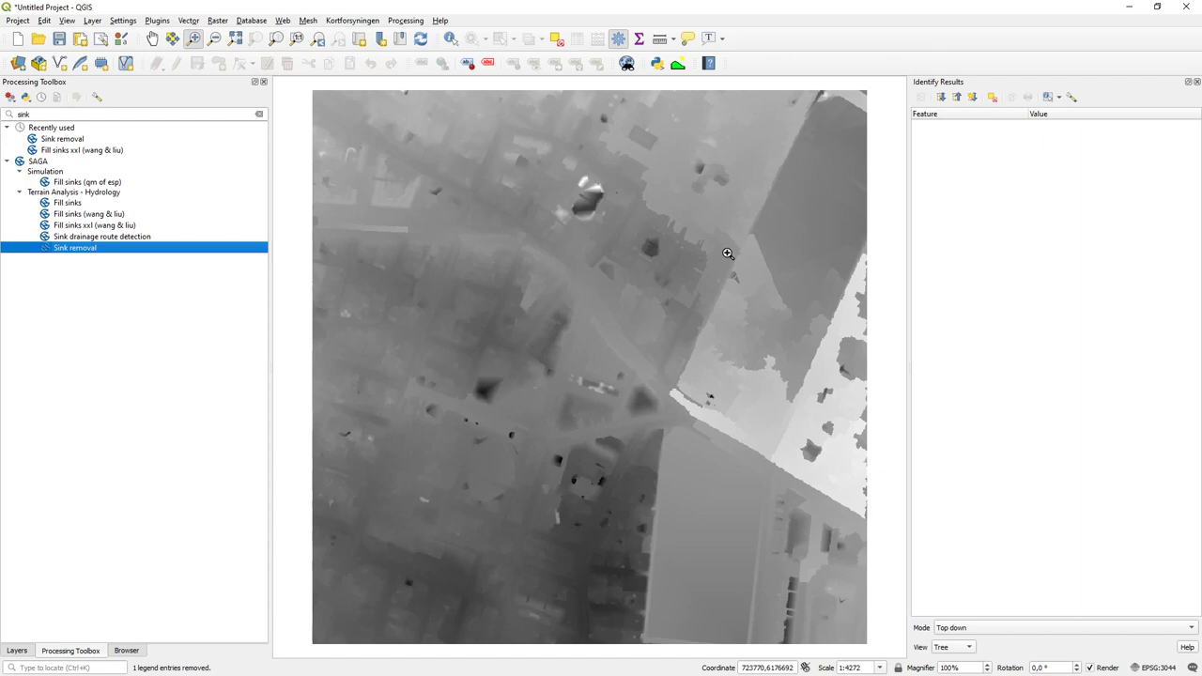
mouse_move(757, 434)
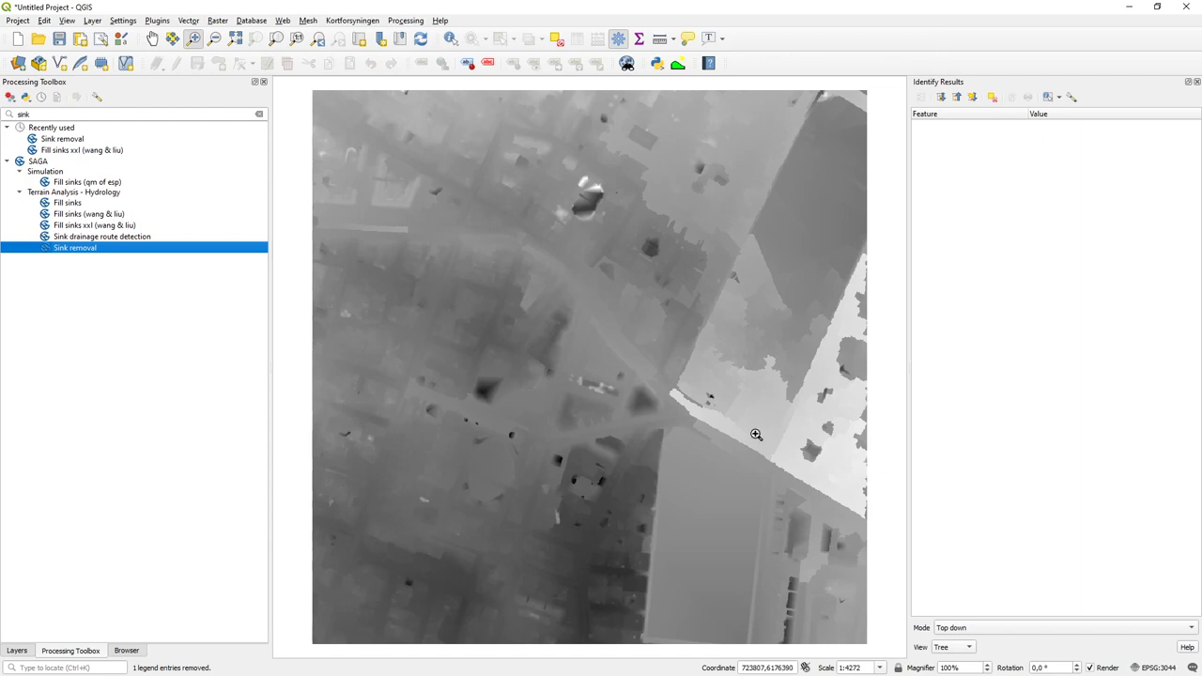
mouse_move(790, 395)
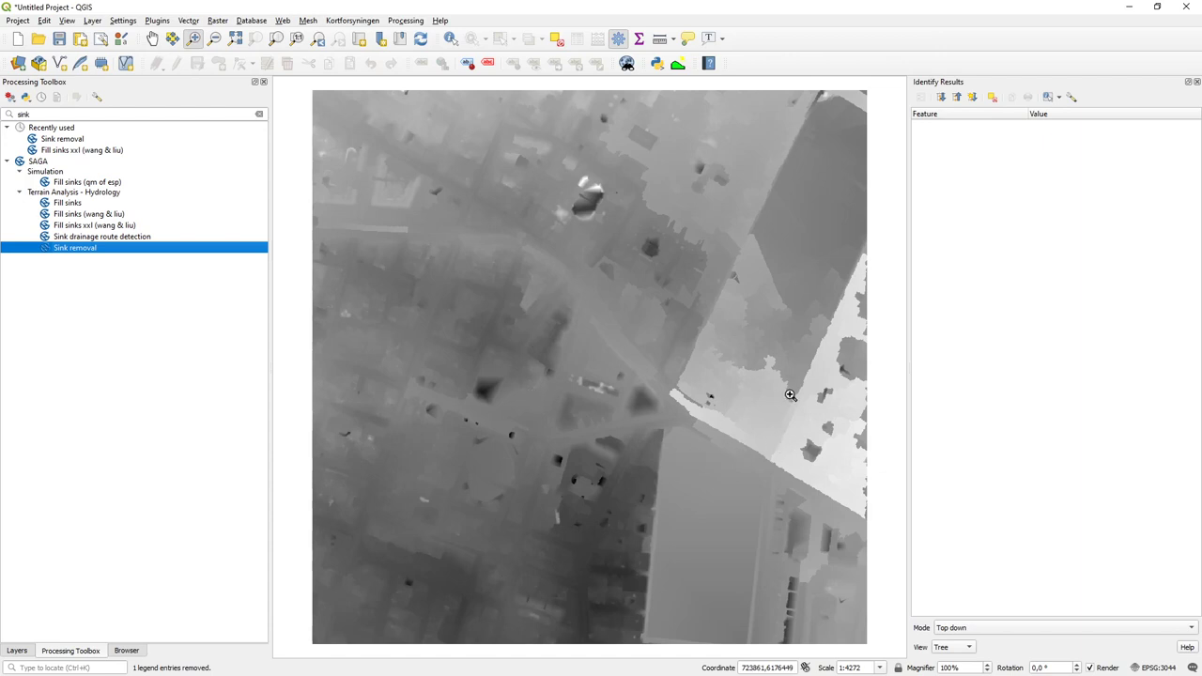
mouse_move(686, 397)
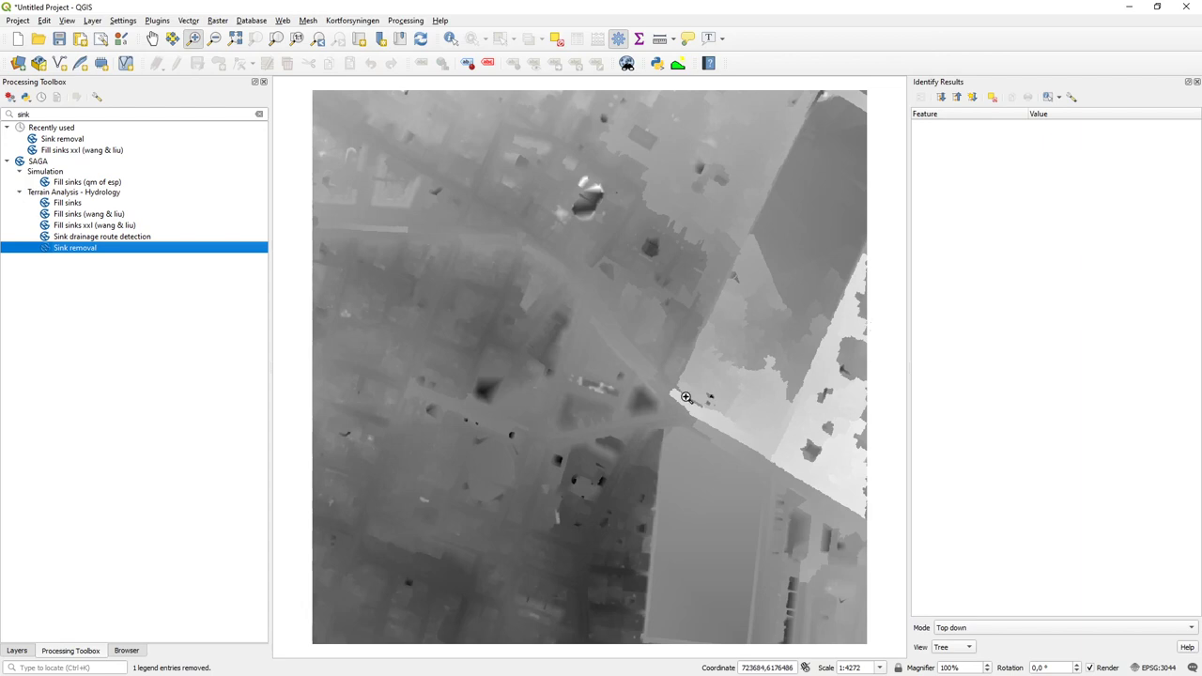
mouse_move(729, 448)
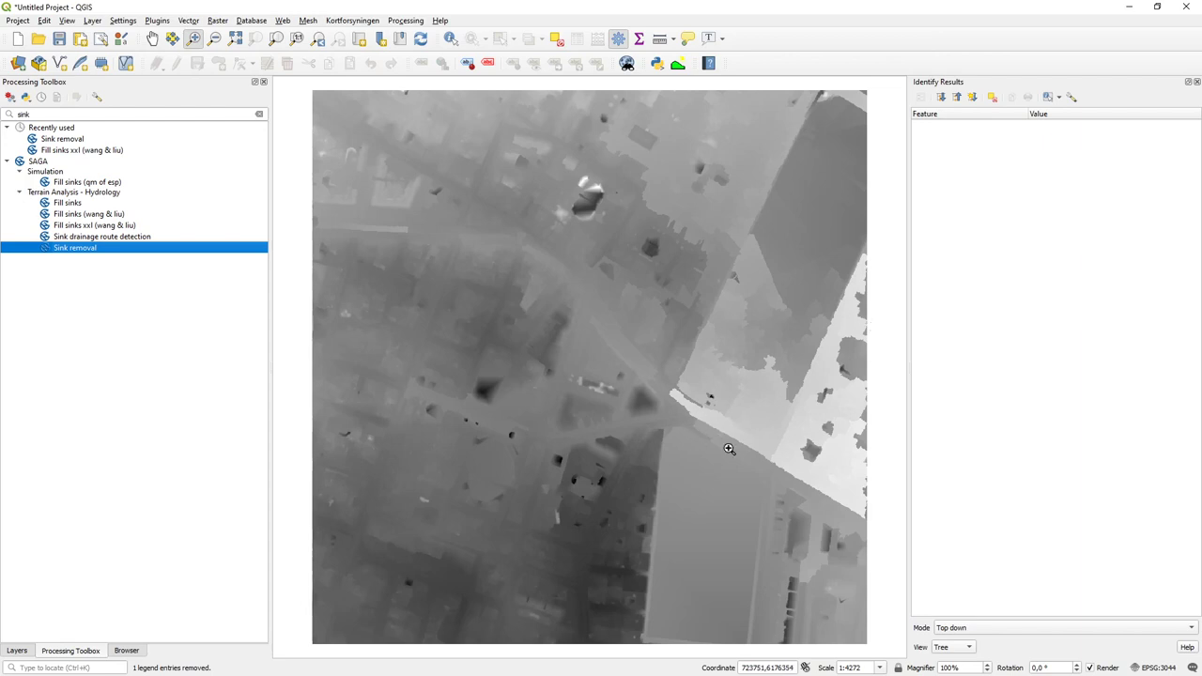
mouse_move(401, 364)
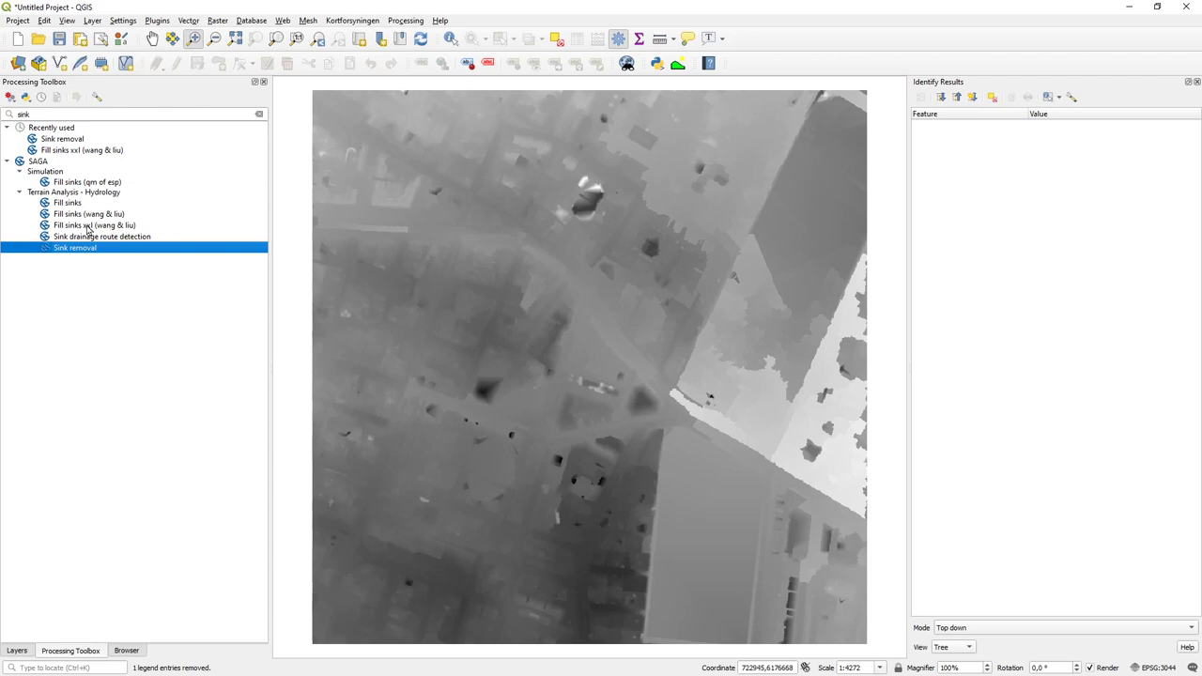
mouse_move(92, 235)
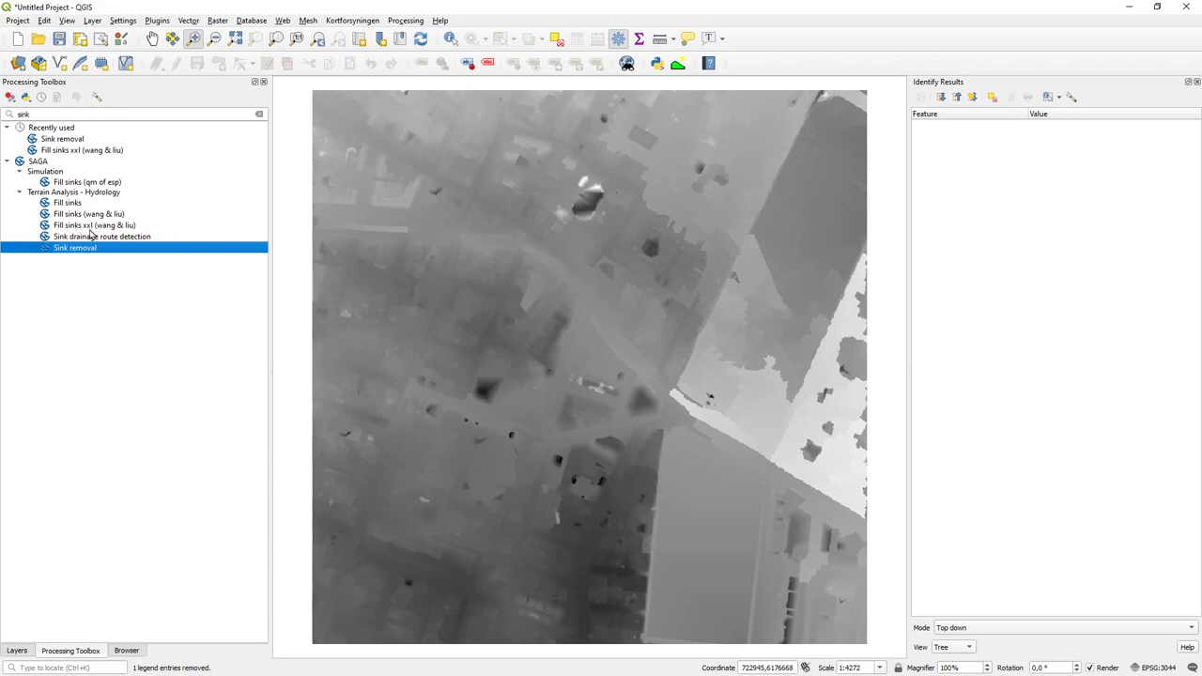
click(93, 225)
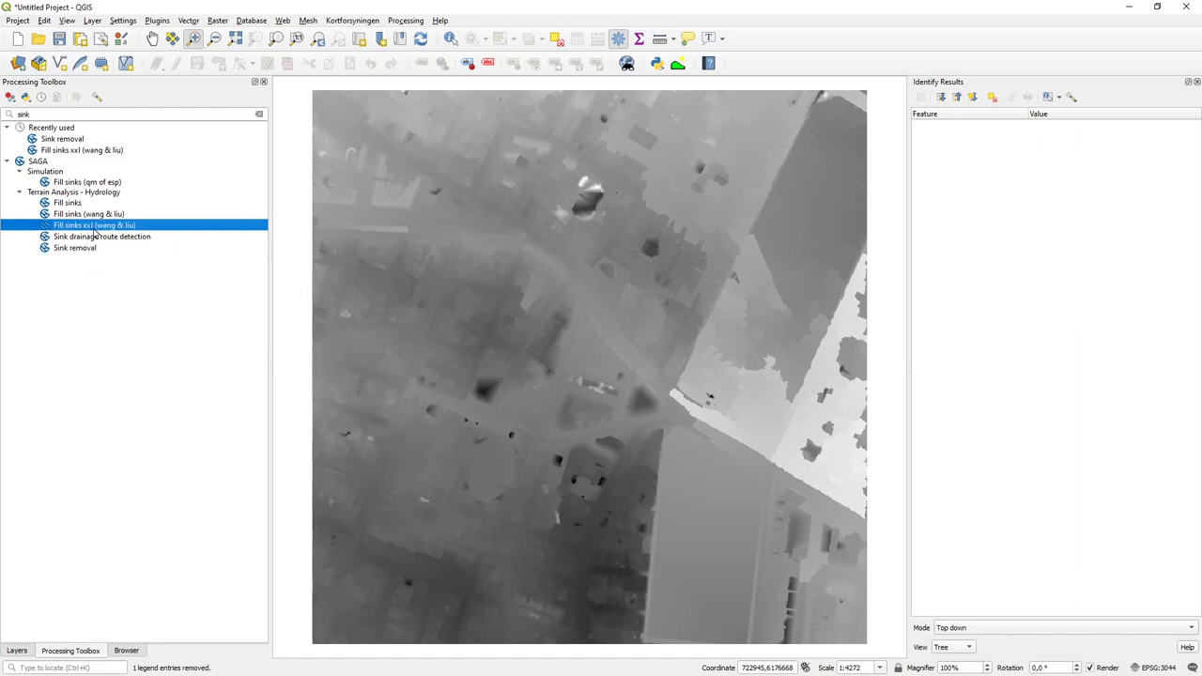
- Open Fill Sinks XXL with DTM_1km_6176_723 as input, close it, and view the layer list
double_click(94, 226)
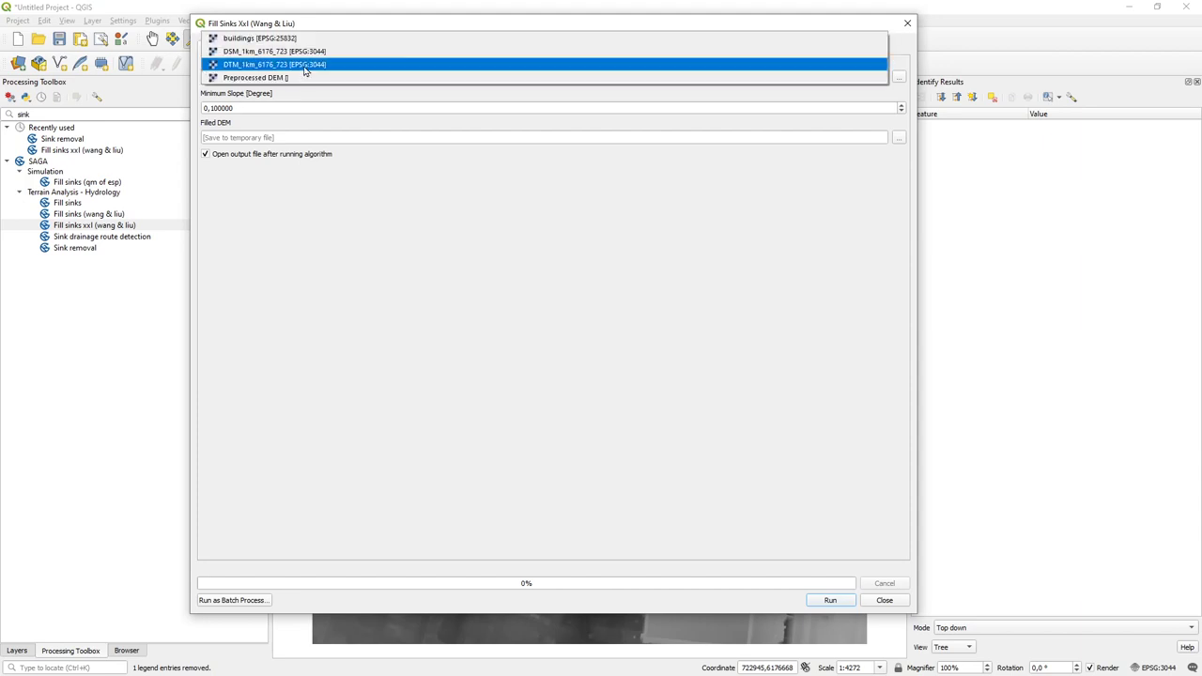
click(272, 64)
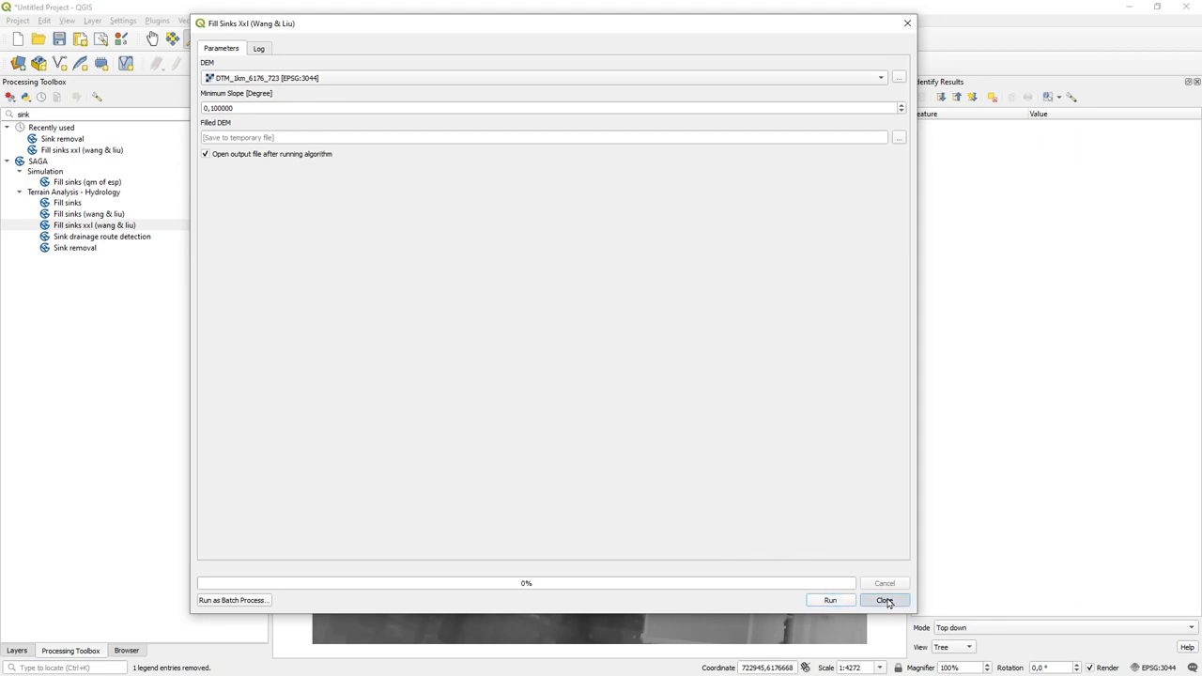
click(885, 601)
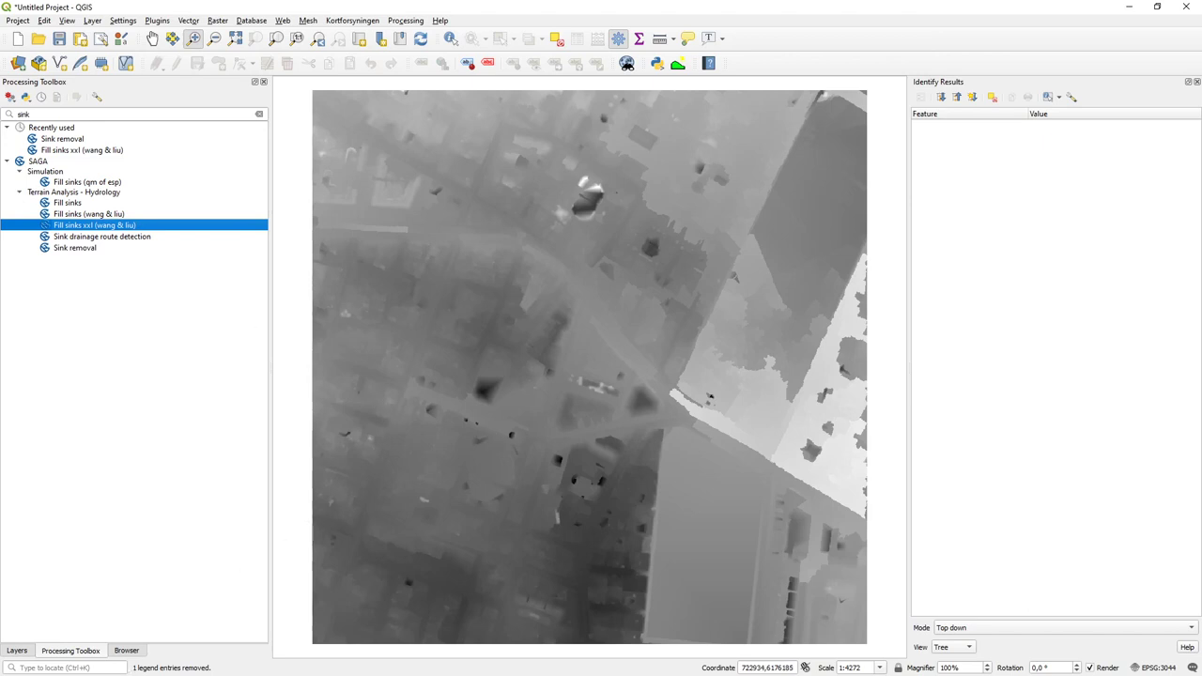
click(17, 650)
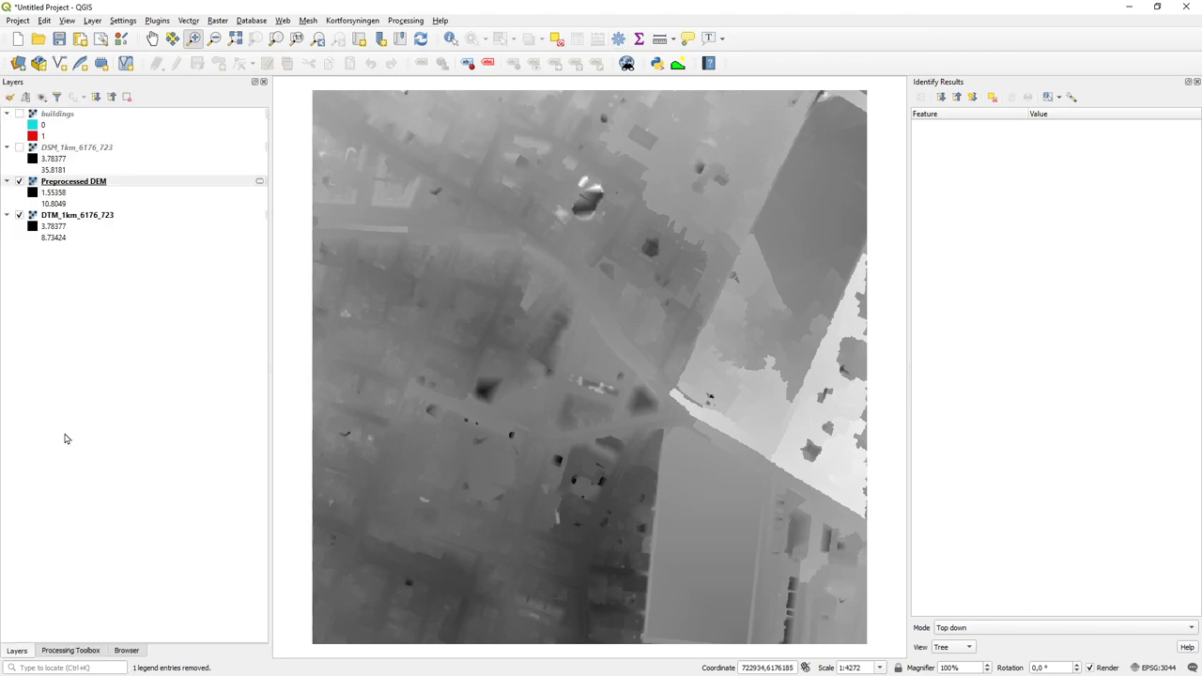
- Rename the Preprocessed DEM layer to 'Preprocessed DEM sink removal'
click(73, 181)
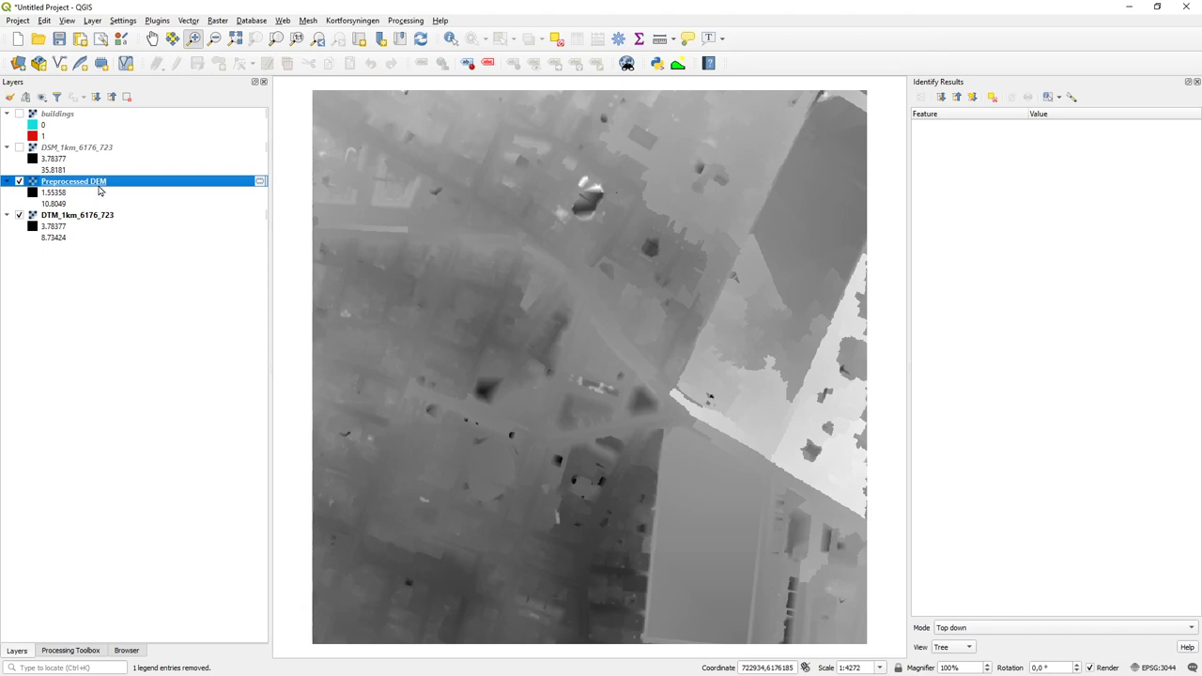
right_click(73, 182)
text( sink)
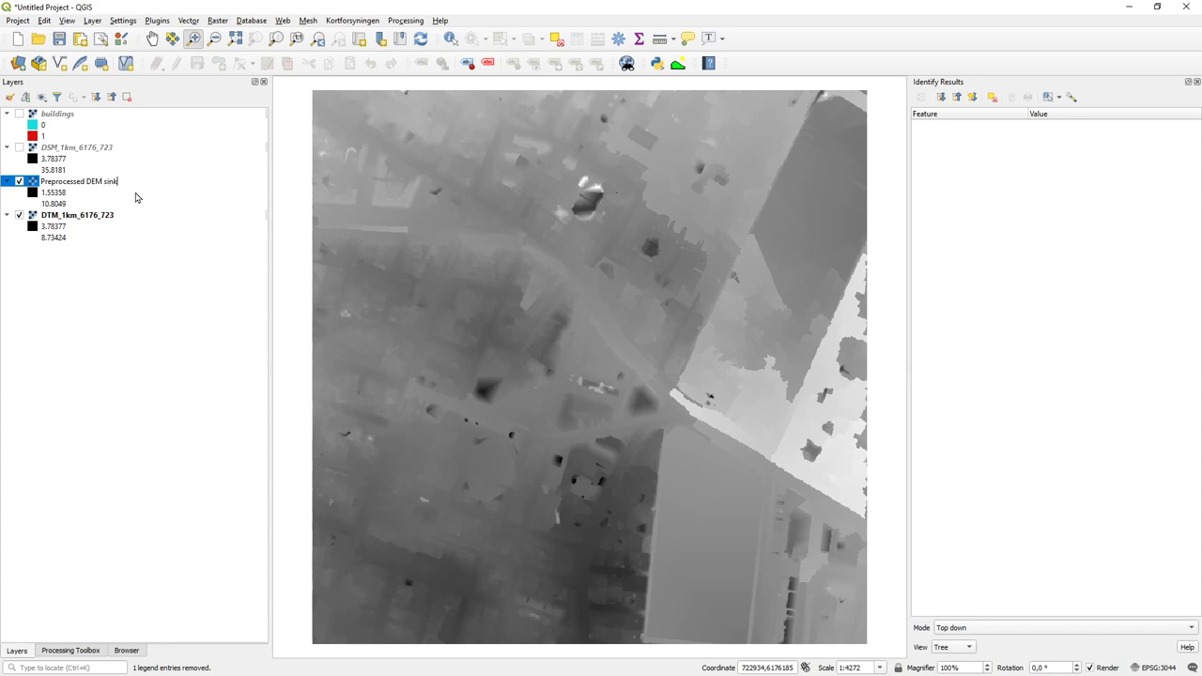
text(removal)
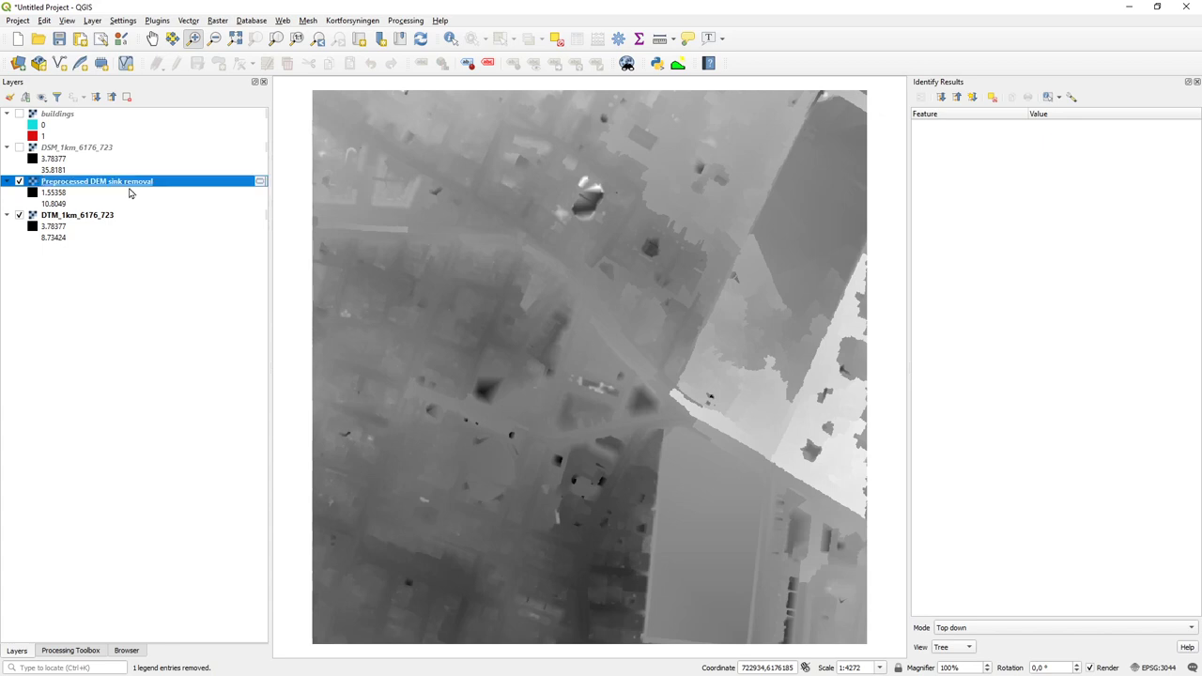
click(70, 650)
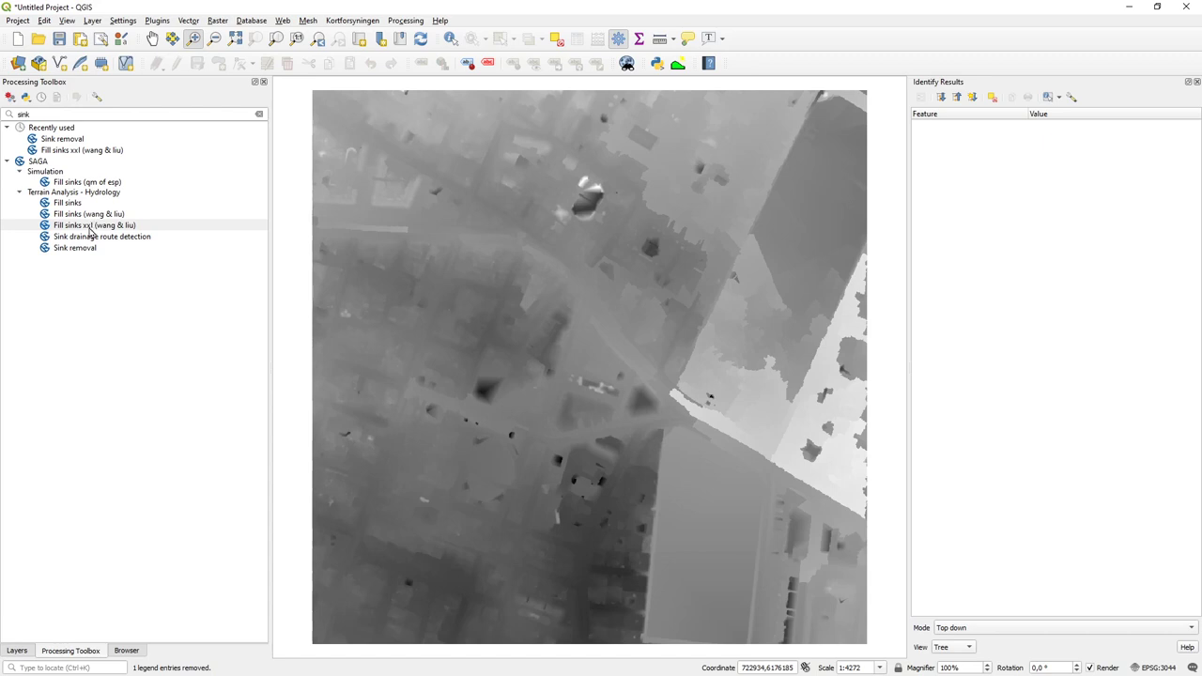
- Run Fill Sinks XXL (Wang & Liu) on DTM_1km_6176_723 and close the tool
double_click(94, 225)
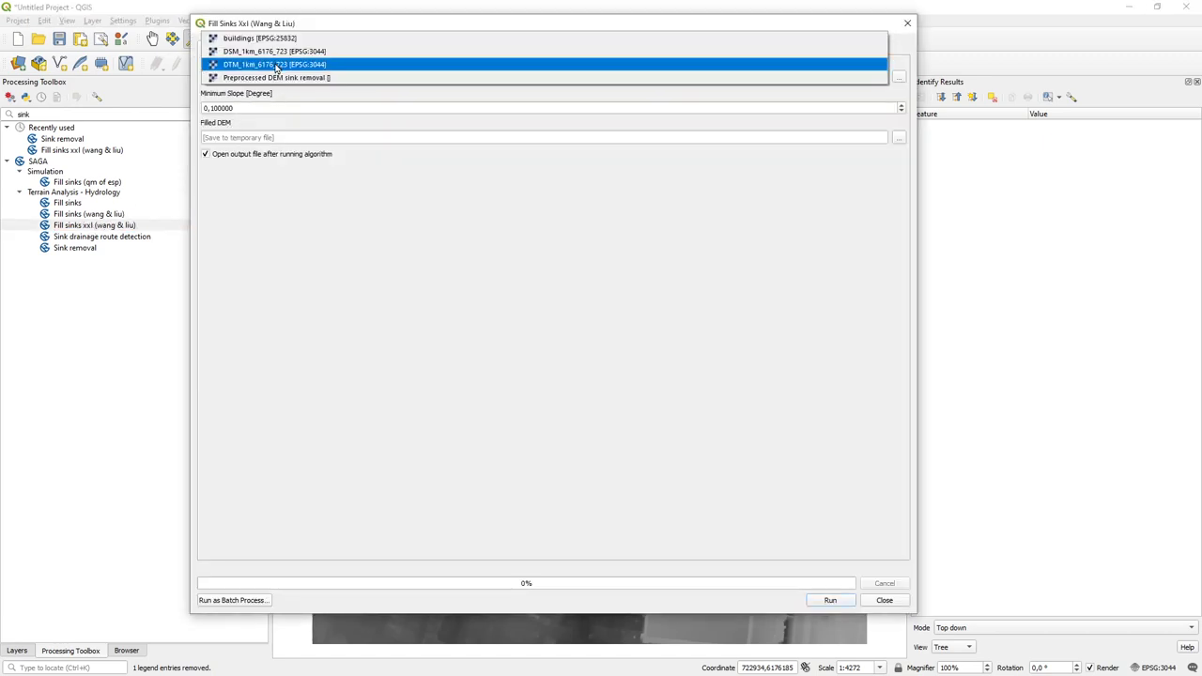
click(273, 64)
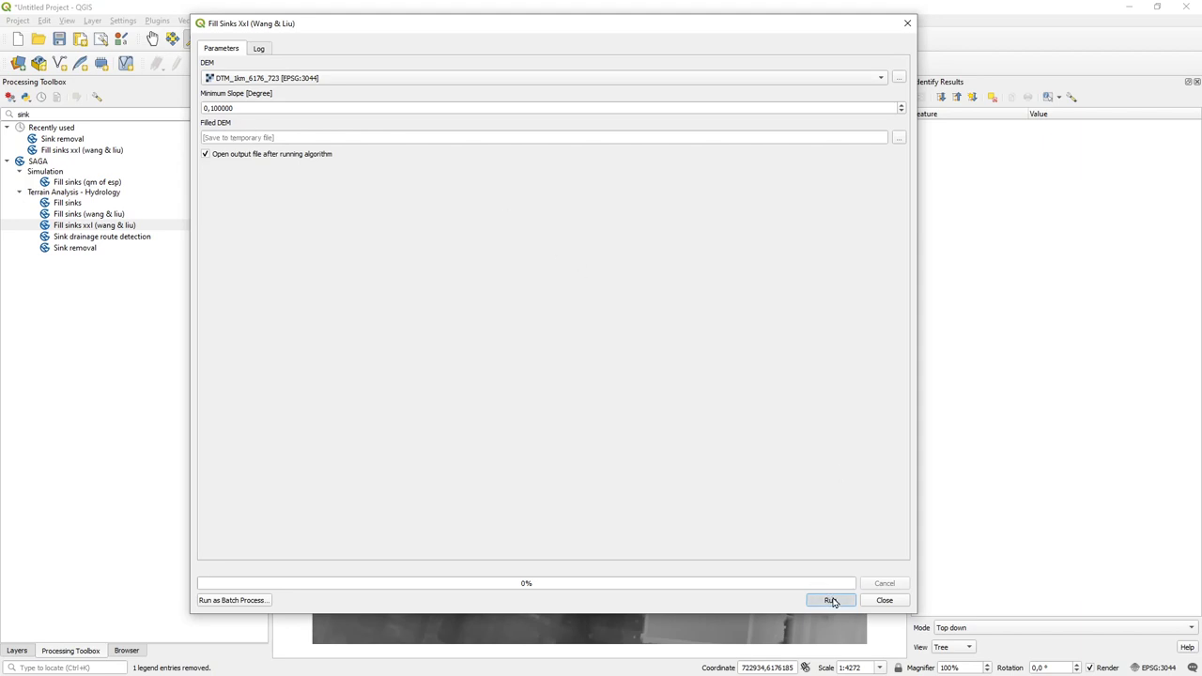
click(830, 600)
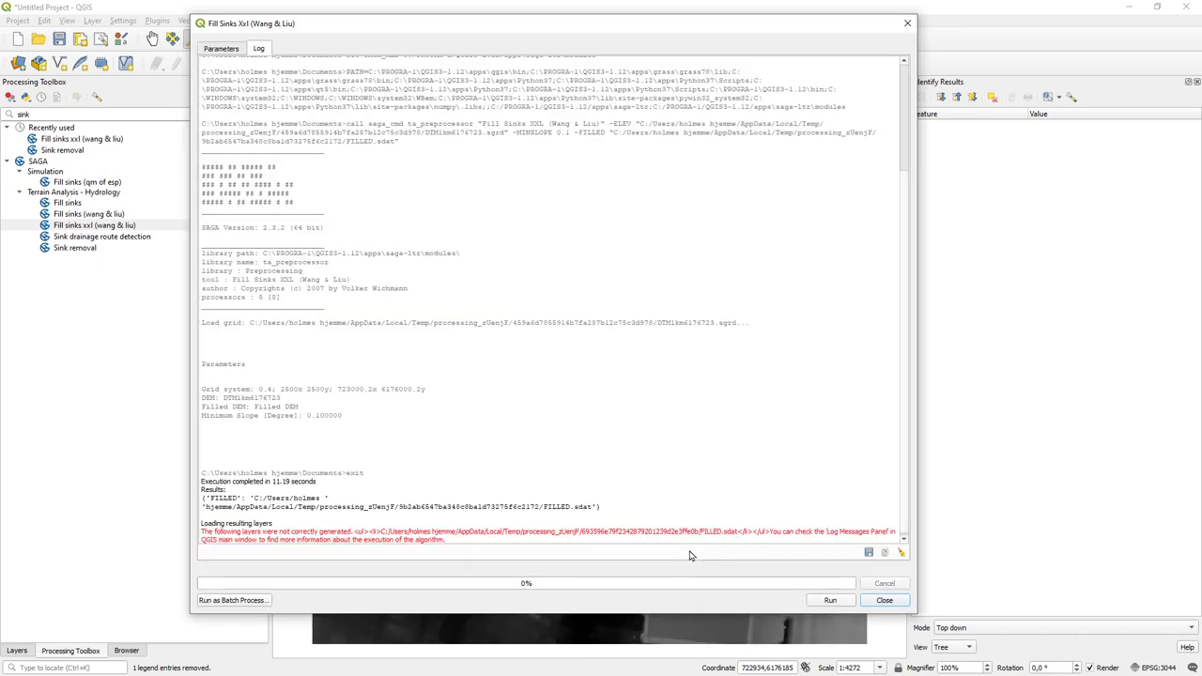
mouse_move(830, 601)
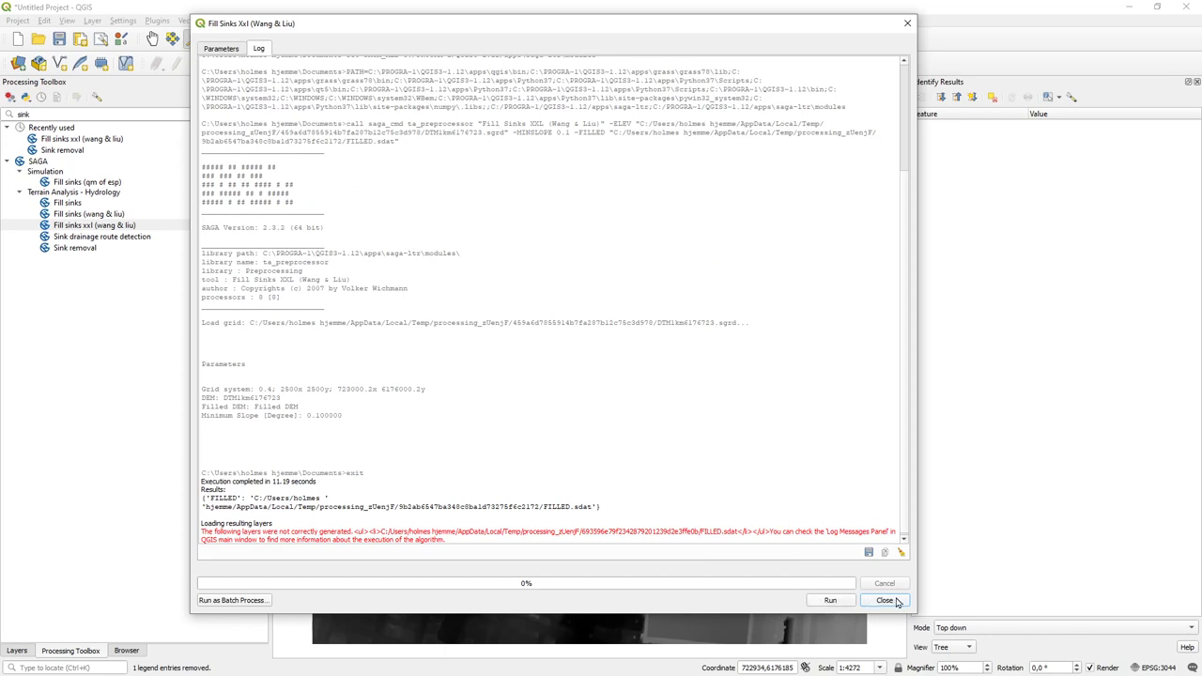
click(884, 601)
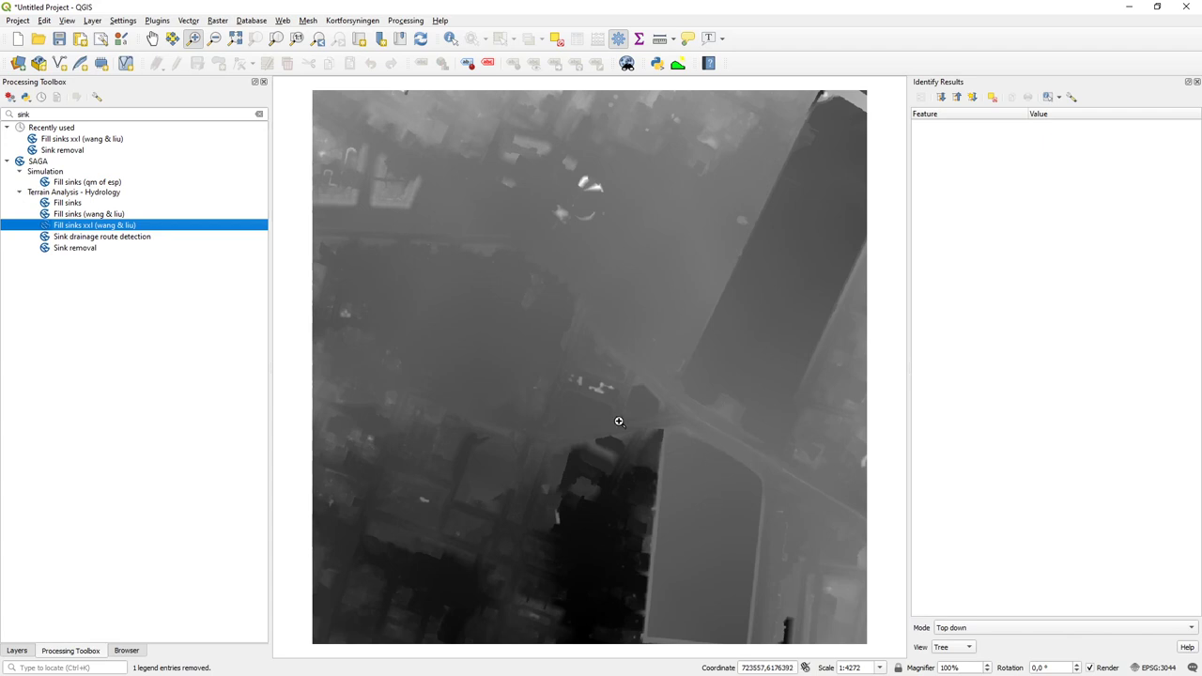
mouse_move(468, 441)
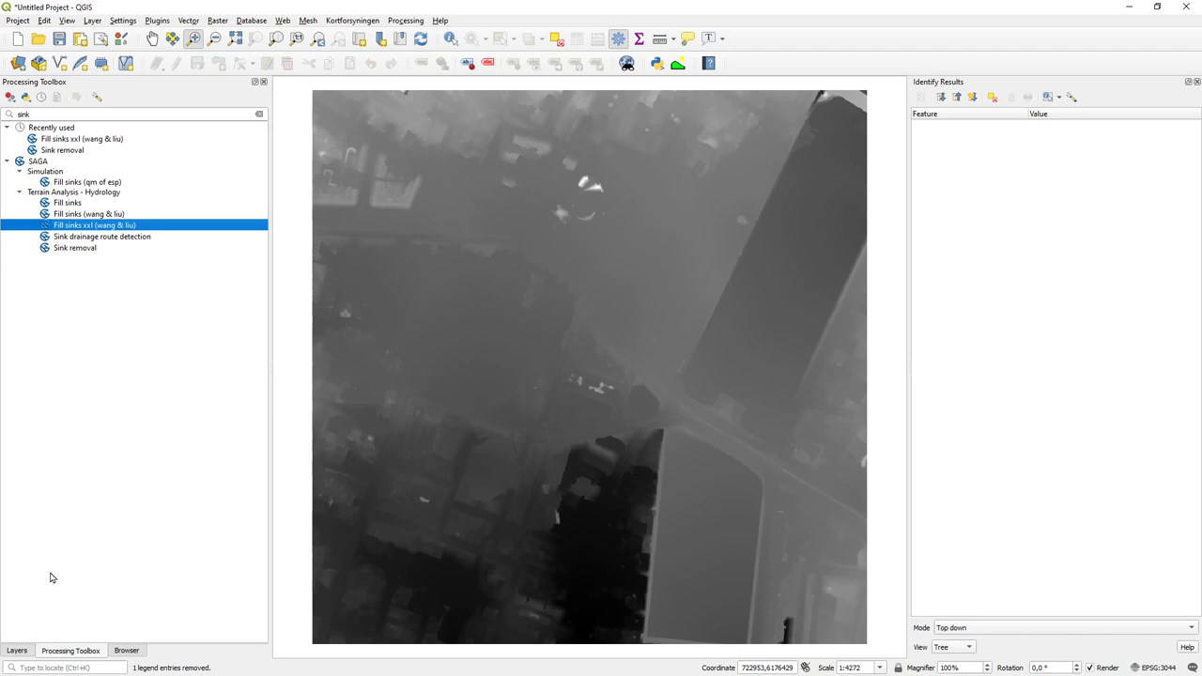
- Rename the new Filled DEM layer to 'Filled DEM fill sik'
click(16, 650)
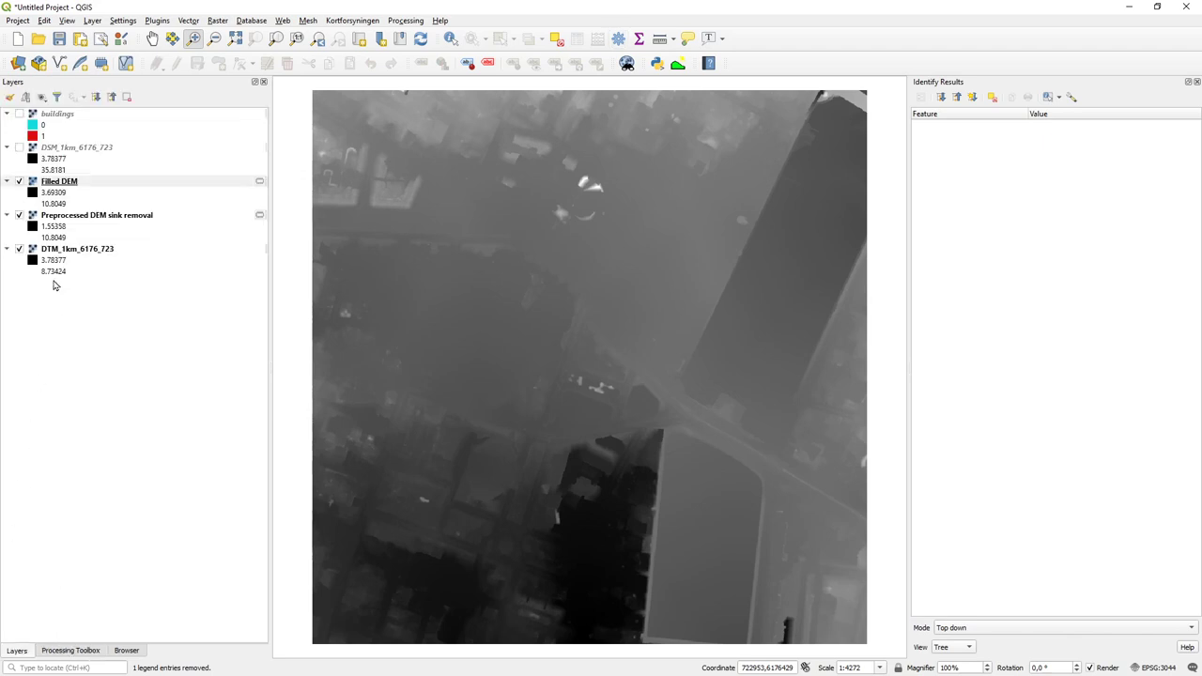
click(59, 182)
text( fill)
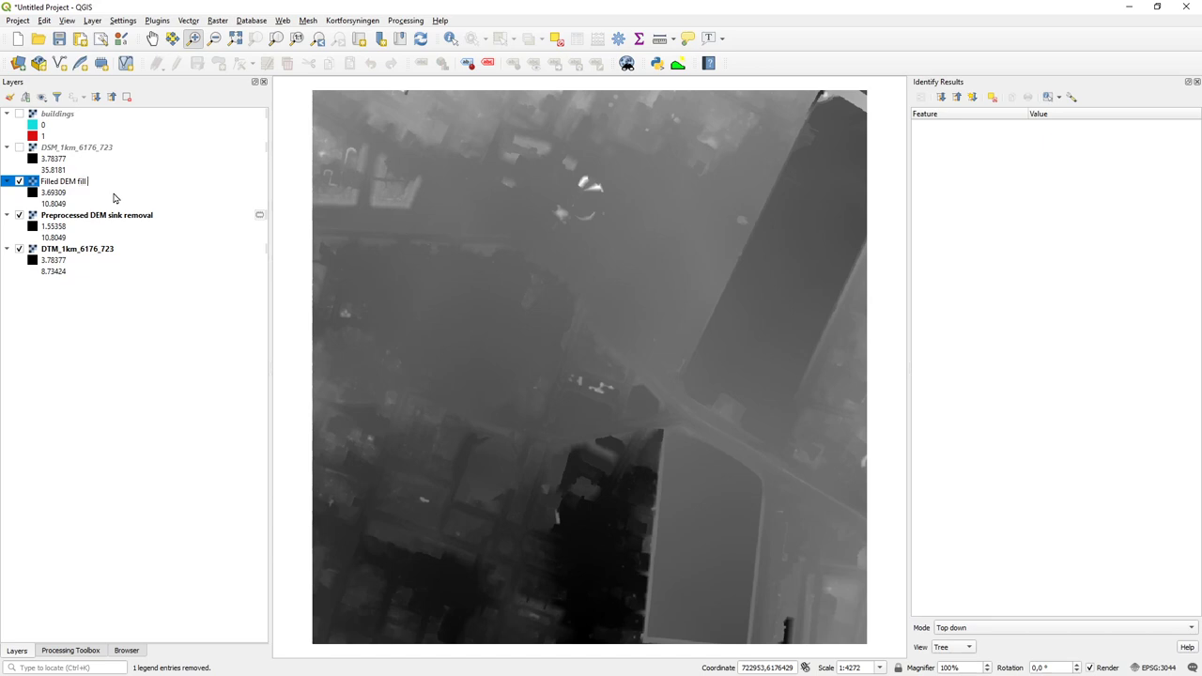
text(sik)
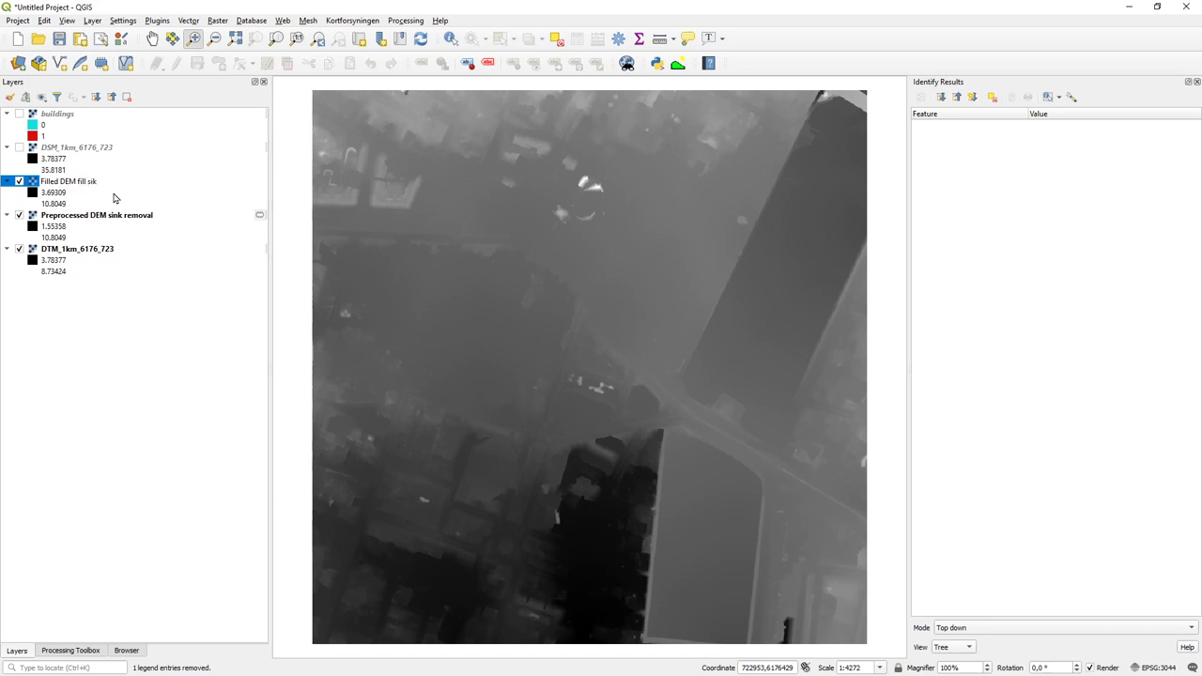
click(69, 182)
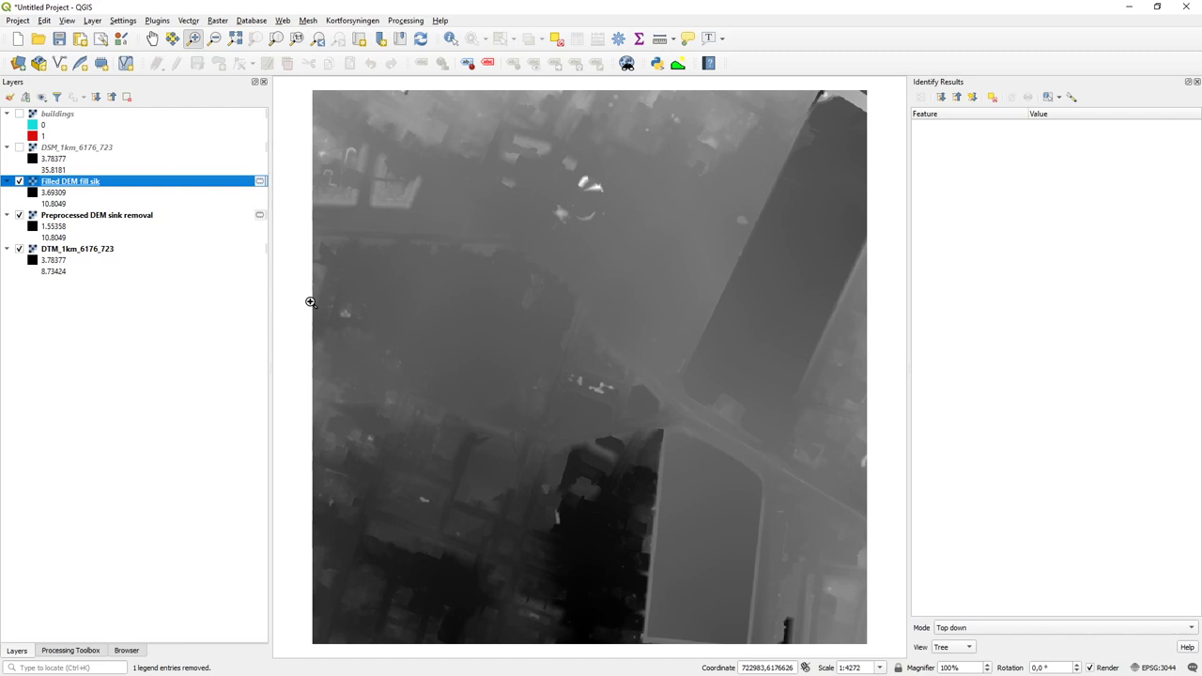
mouse_move(170, 302)
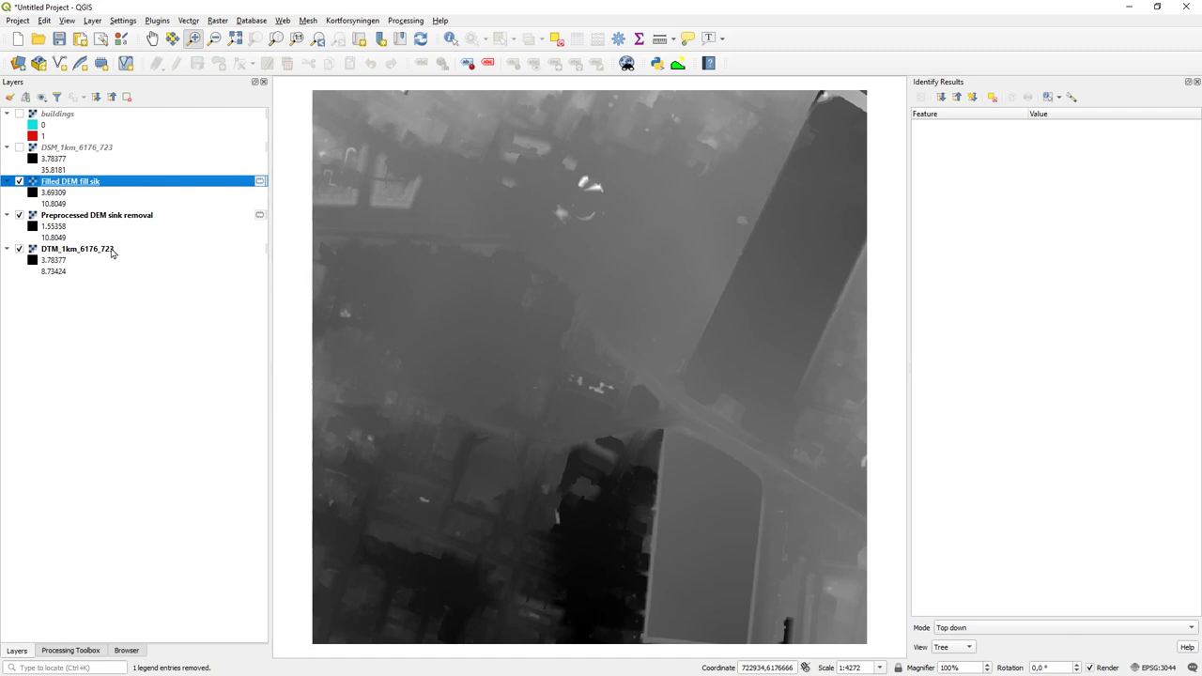
mouse_move(105, 268)
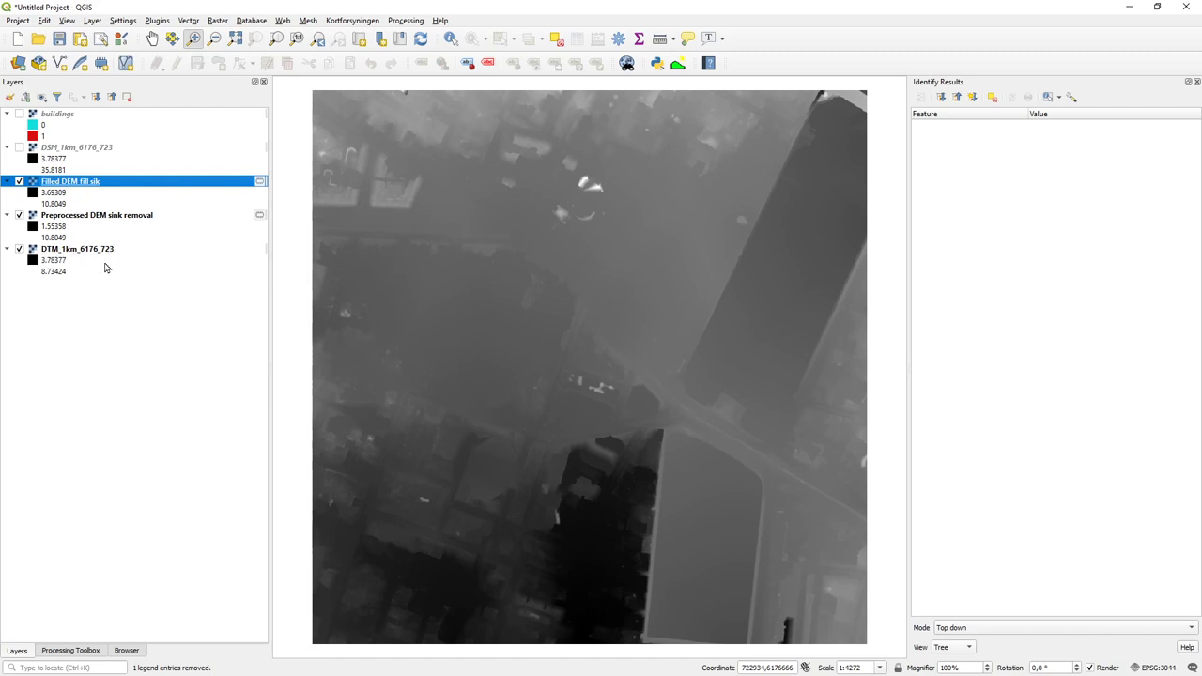
mouse_move(99, 214)
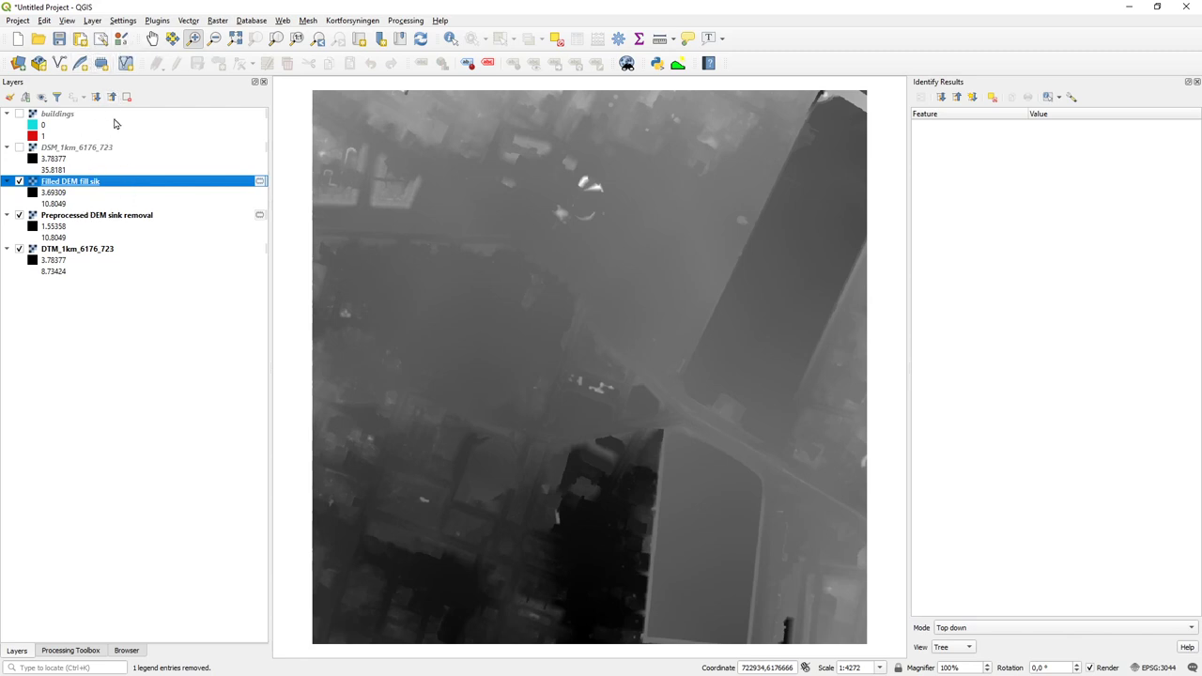
mouse_move(86, 637)
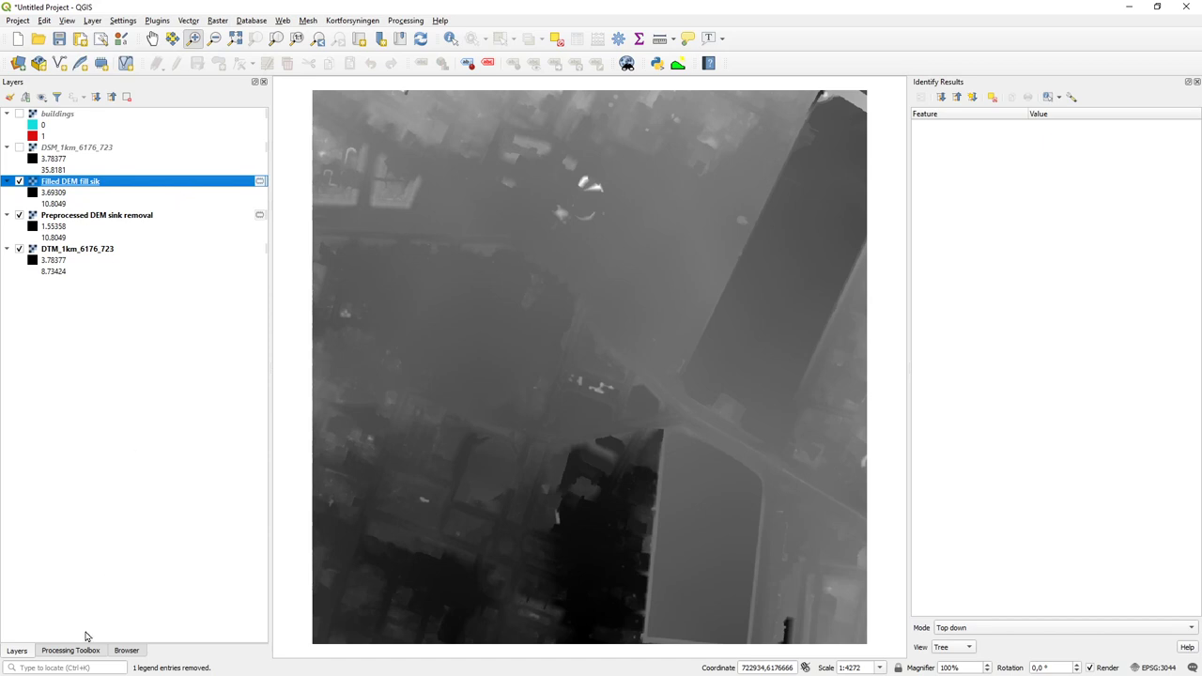
click(71, 650)
text(s)
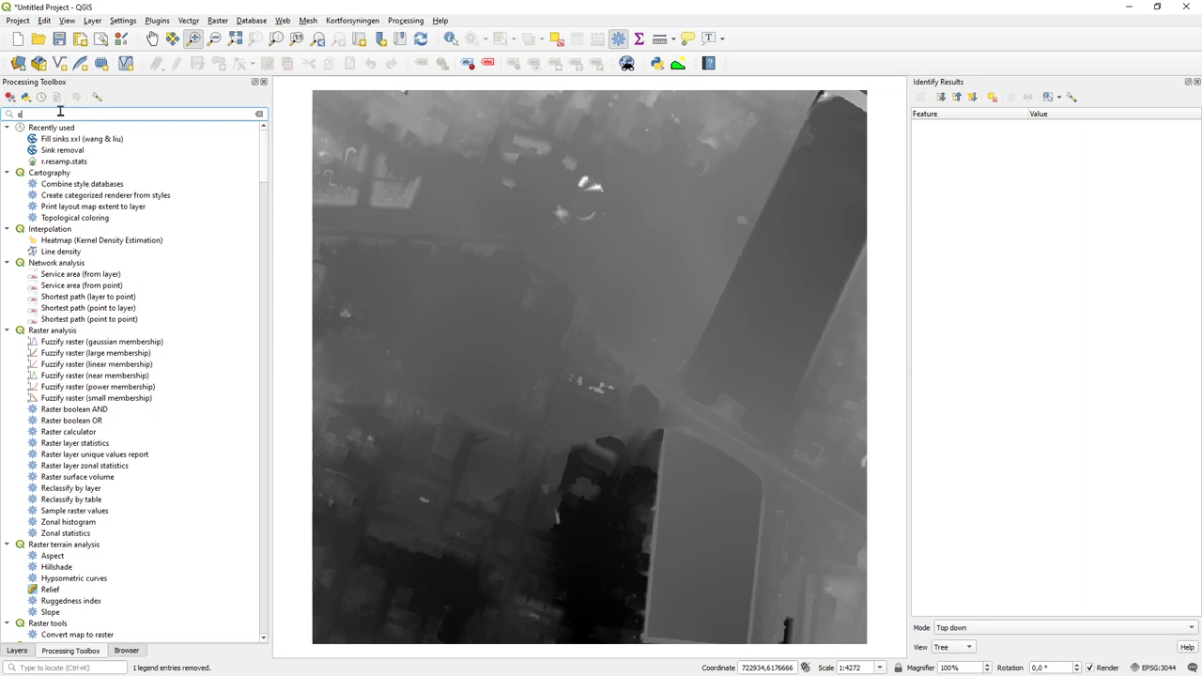
- Open the Raster Calculator and build the expression Filled DEM fill sik minus DTM_1km_6176_723
text(r)
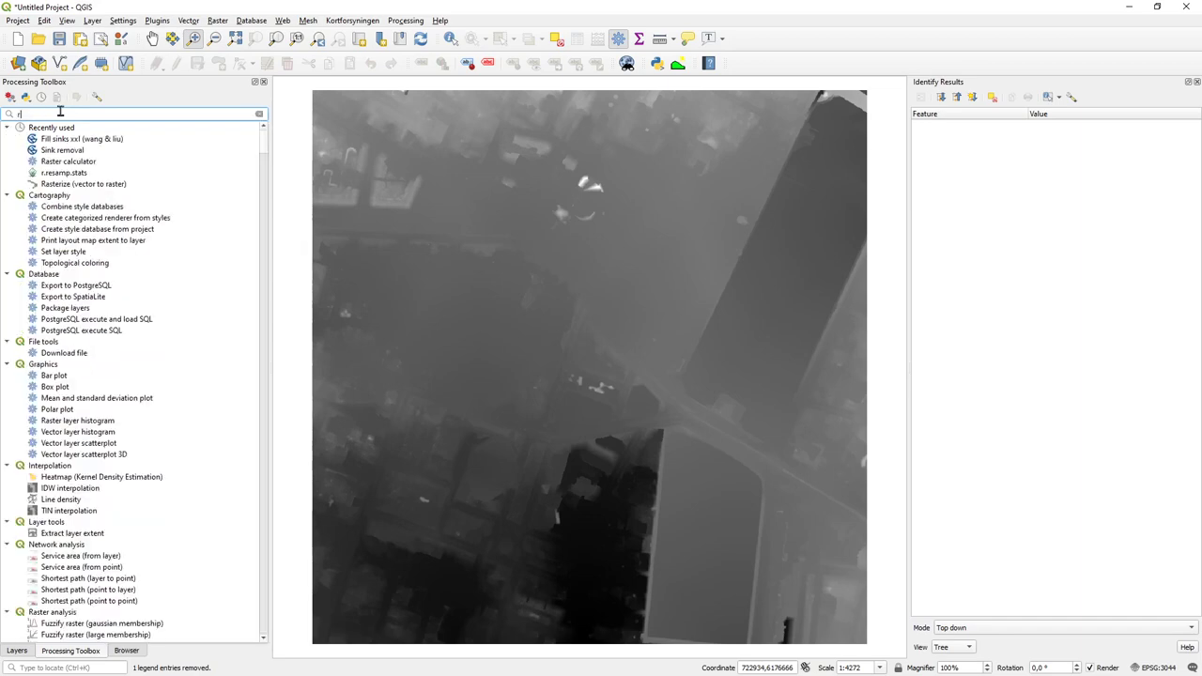
click(68, 161)
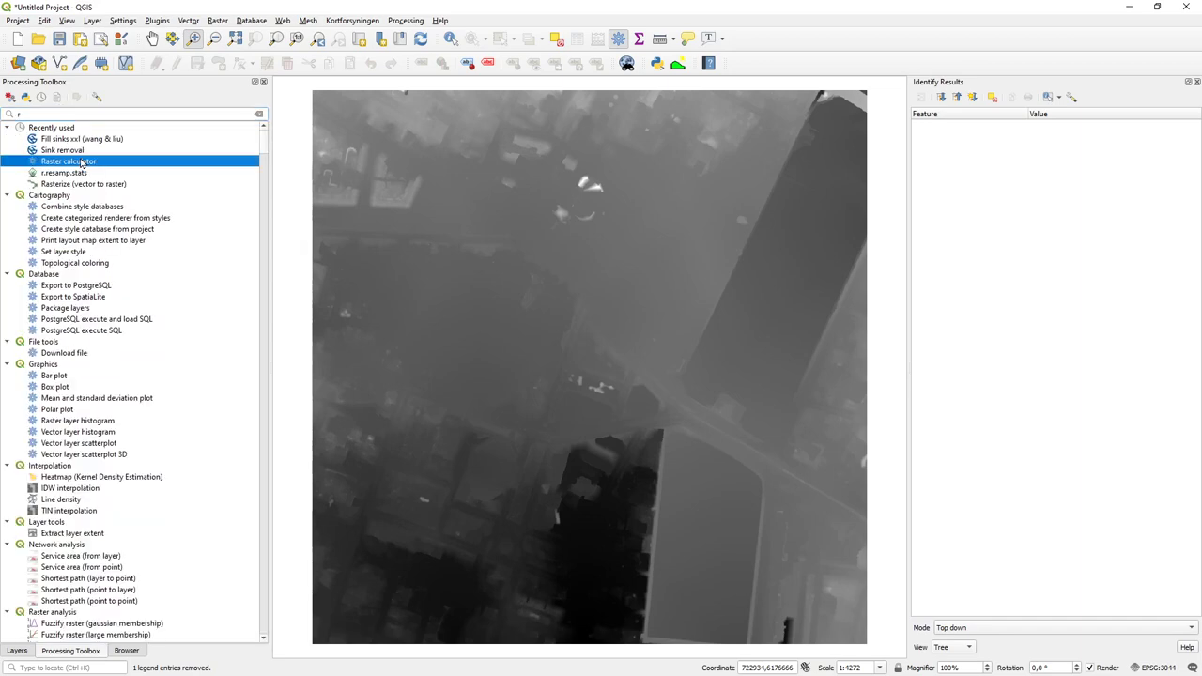
double_click(68, 161)
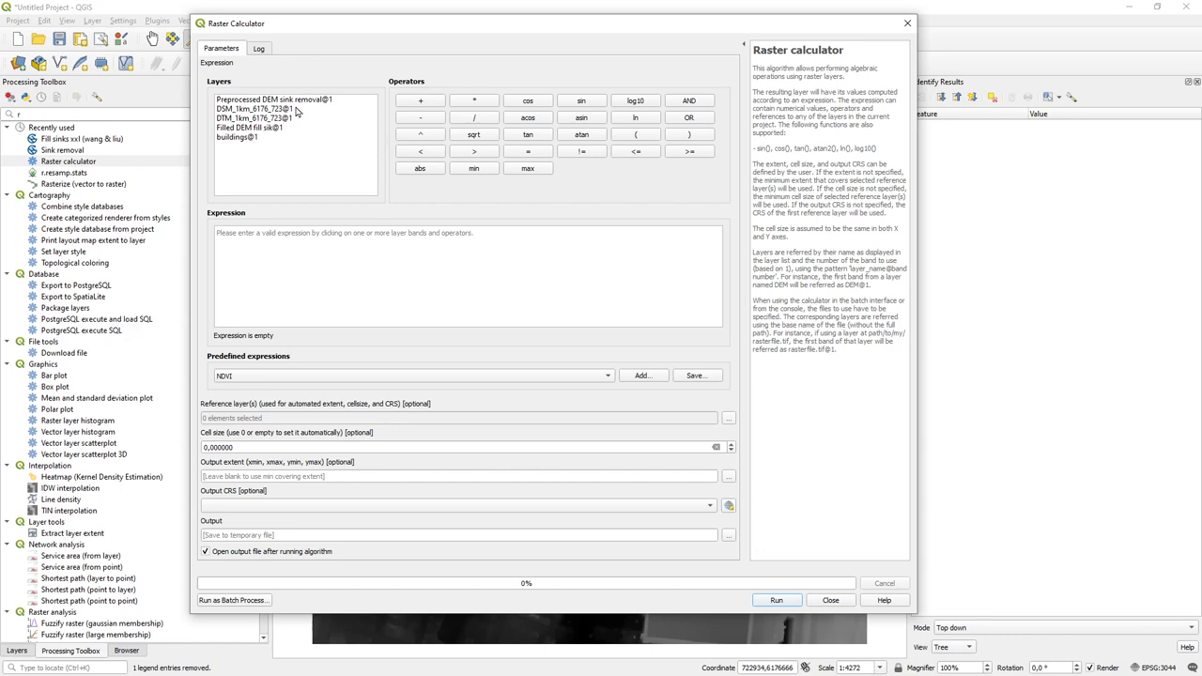
mouse_move(242, 137)
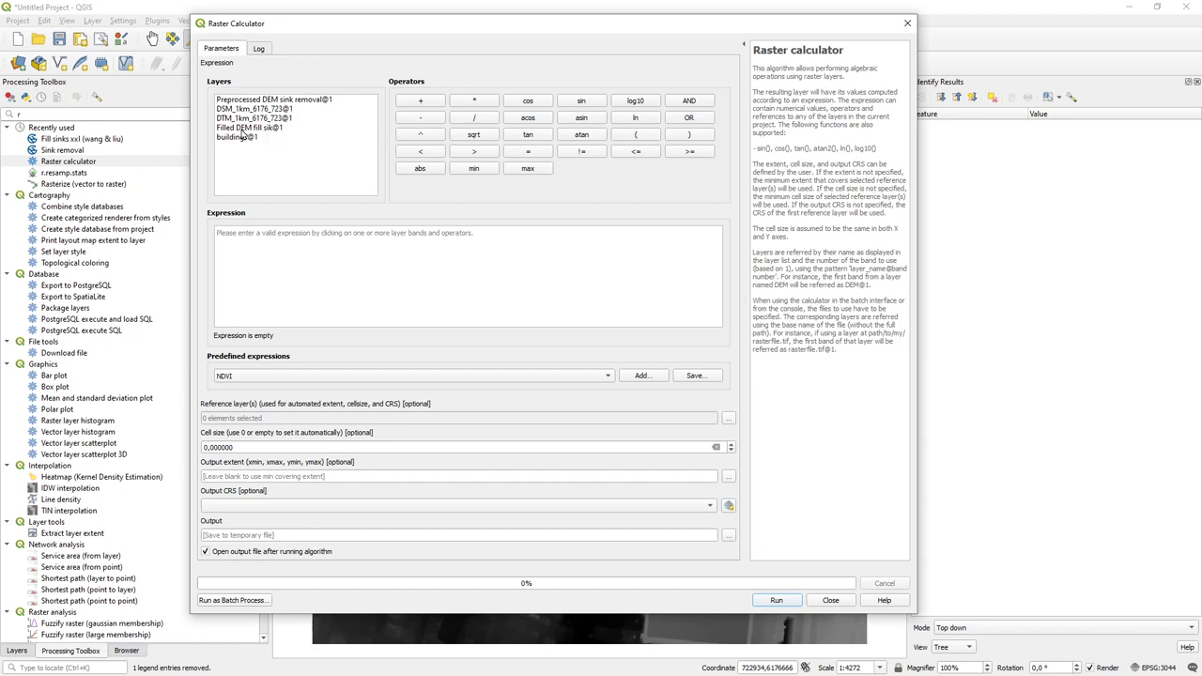
mouse_move(275, 138)
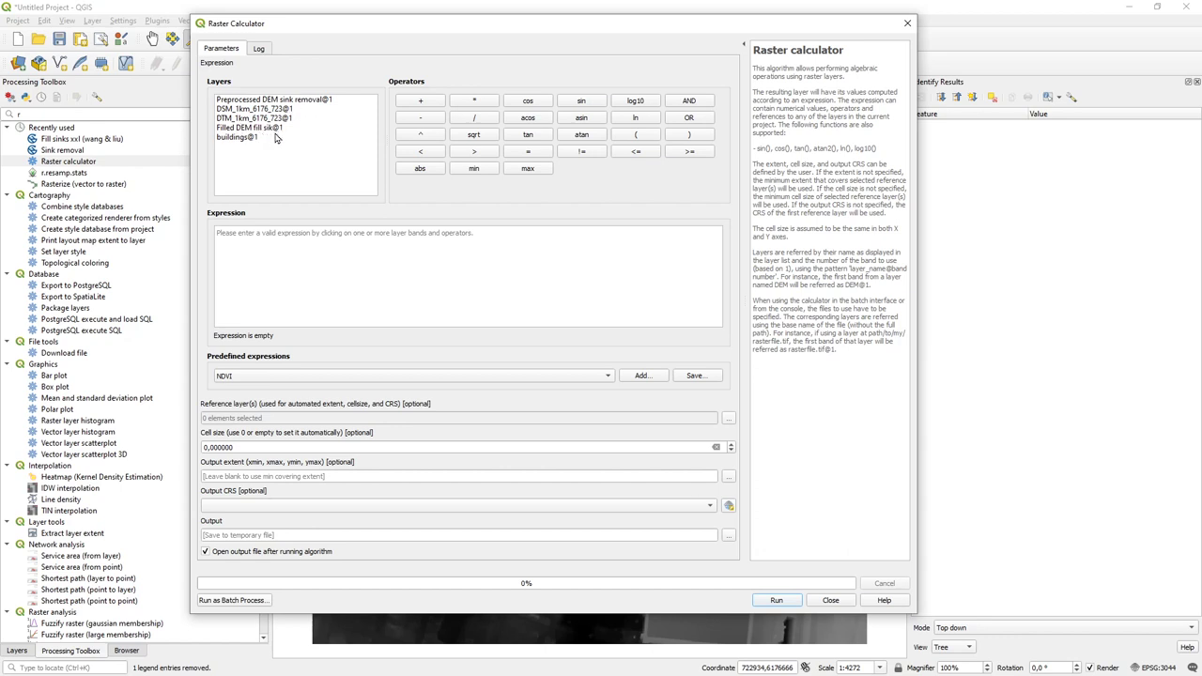
mouse_move(276, 133)
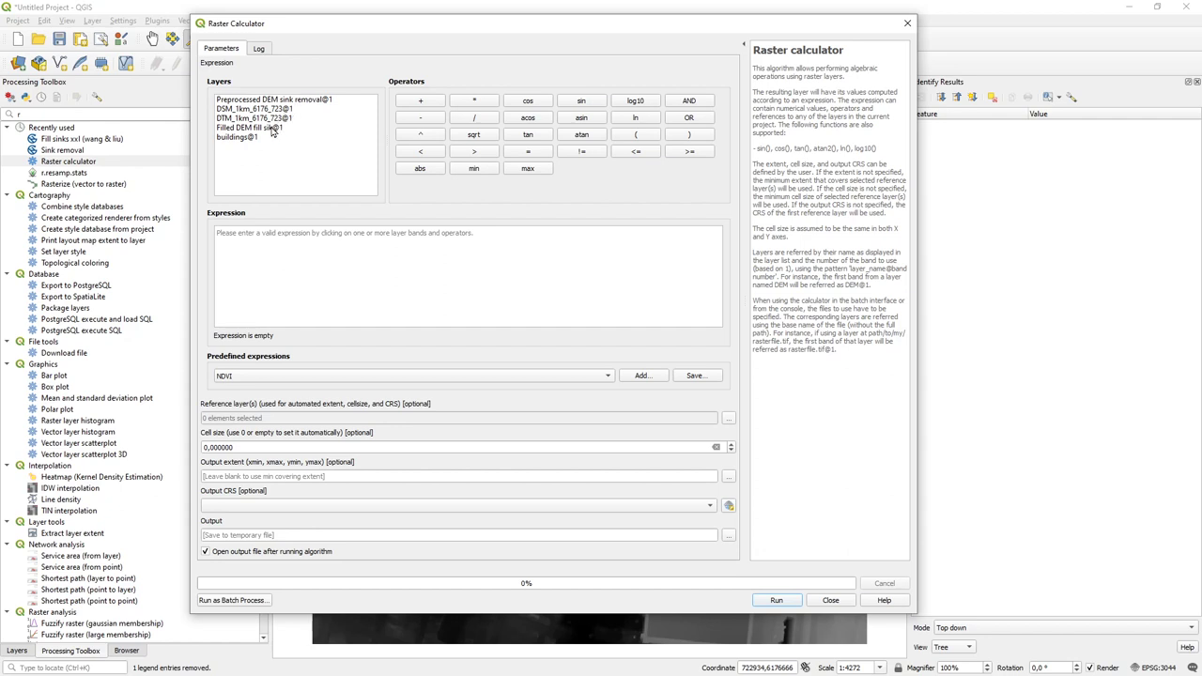
mouse_move(259, 136)
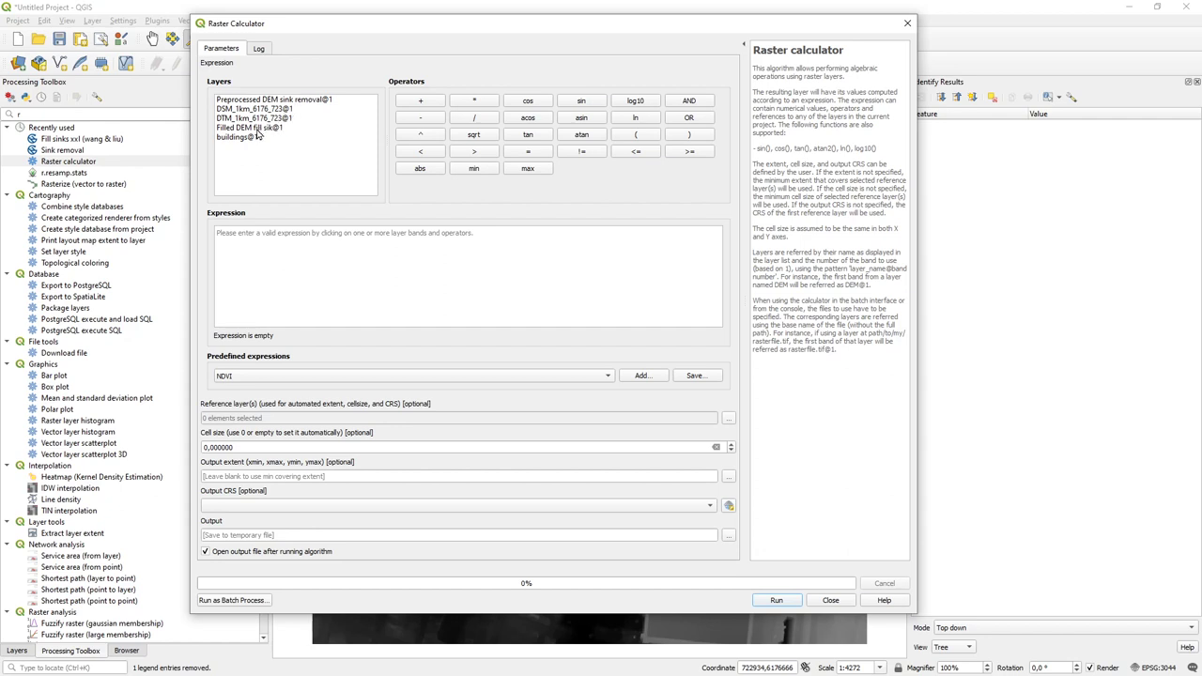
click(263, 127)
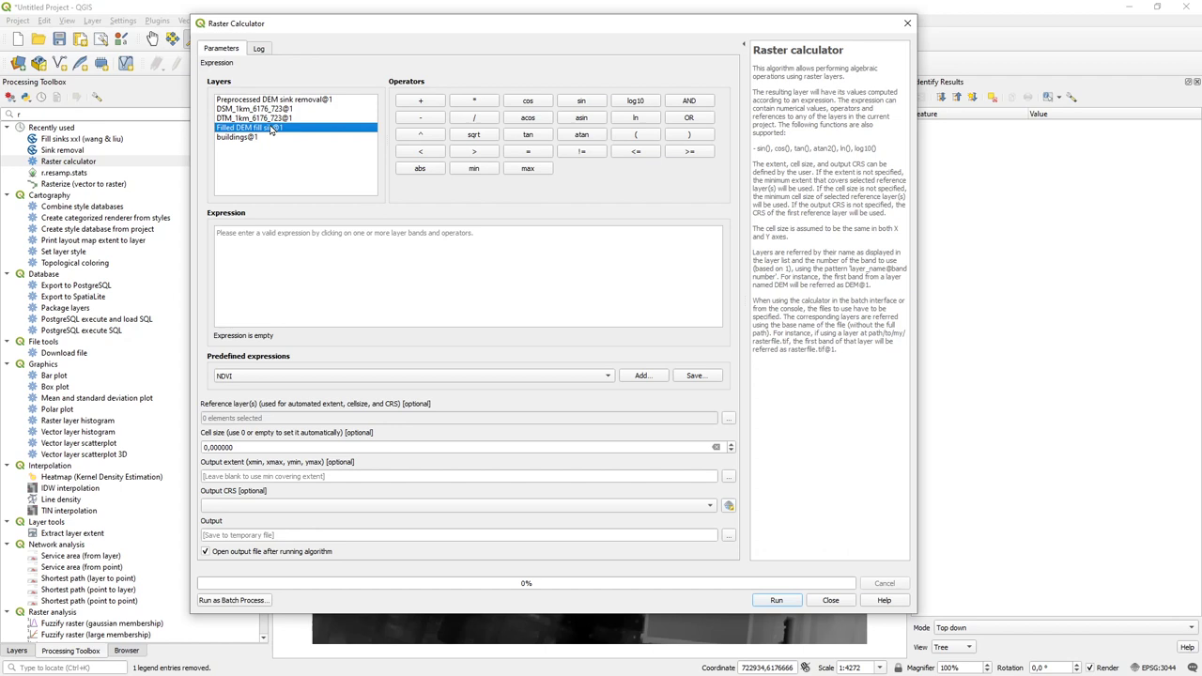
double_click(249, 127)
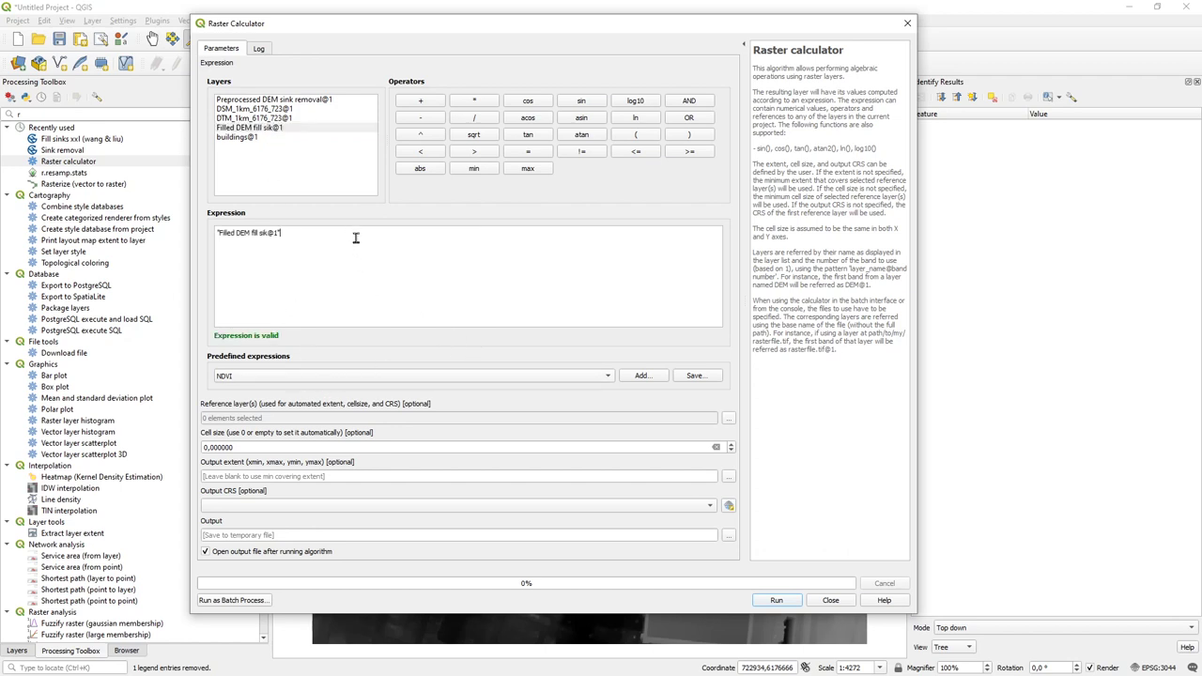
text(-)
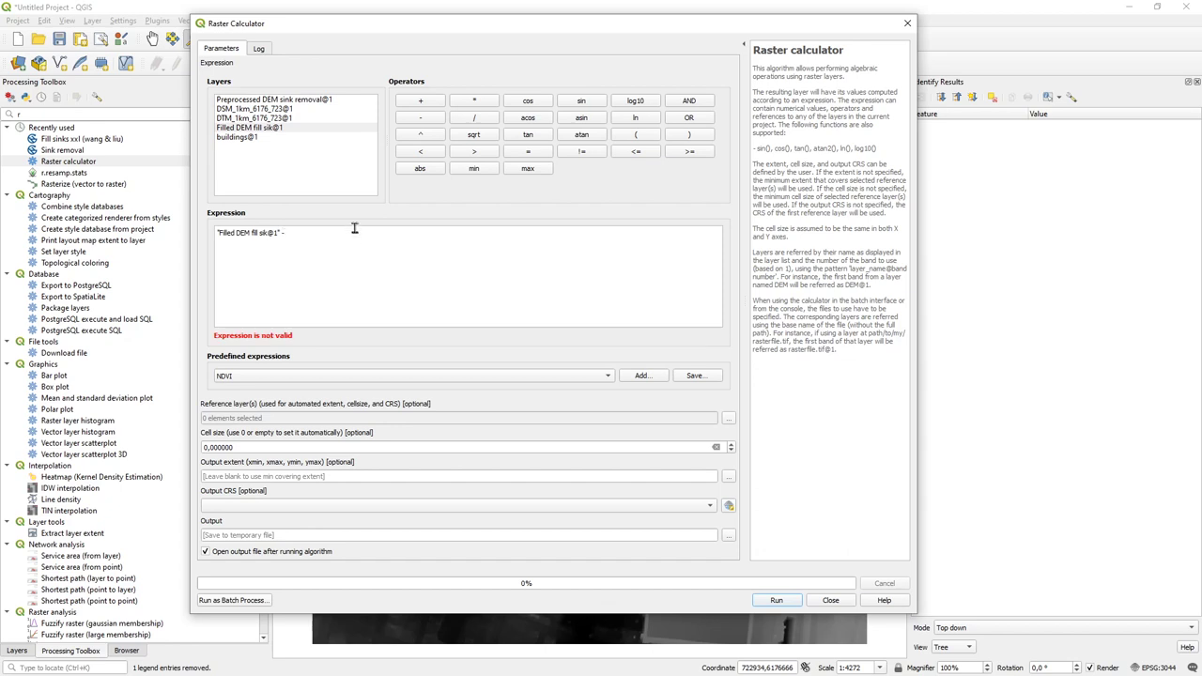
click(253, 117)
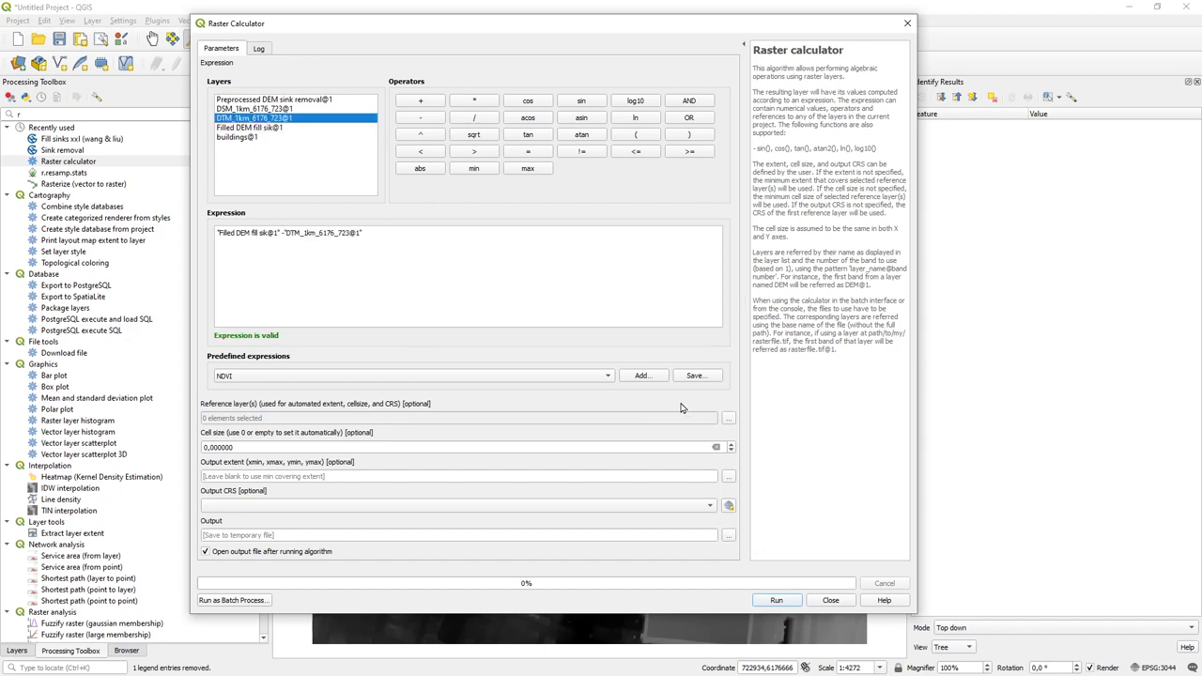
- Set DTM_1km_6176_723 as the only reference layer
click(729, 418)
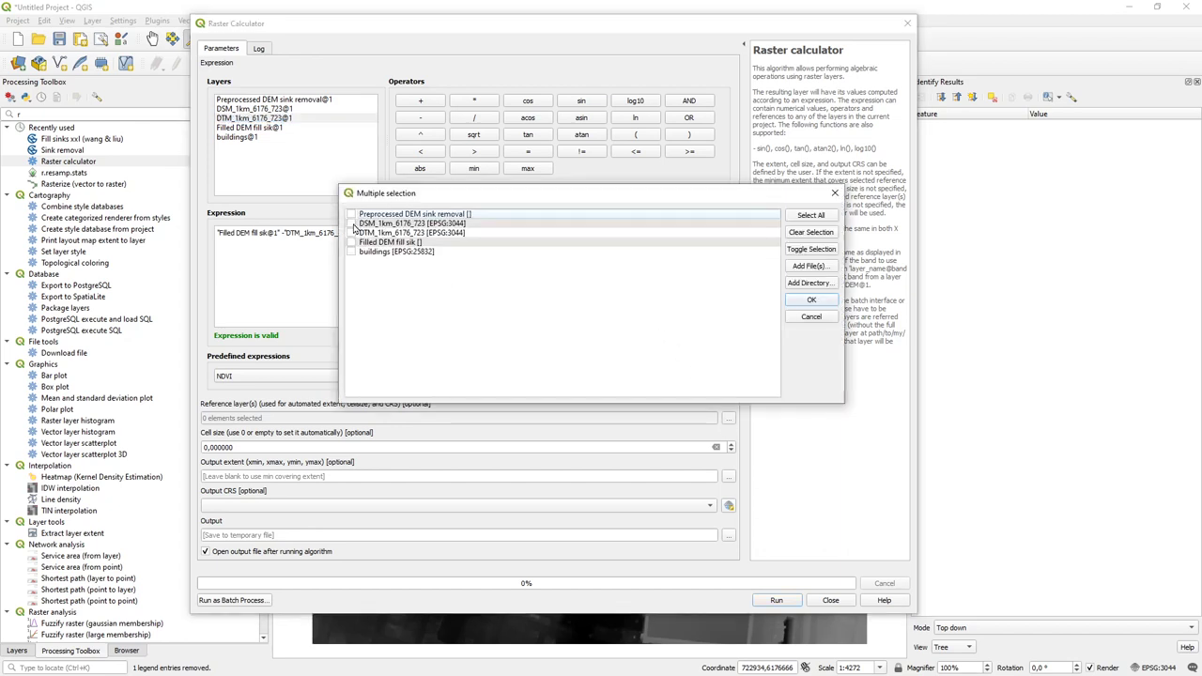
click(352, 233)
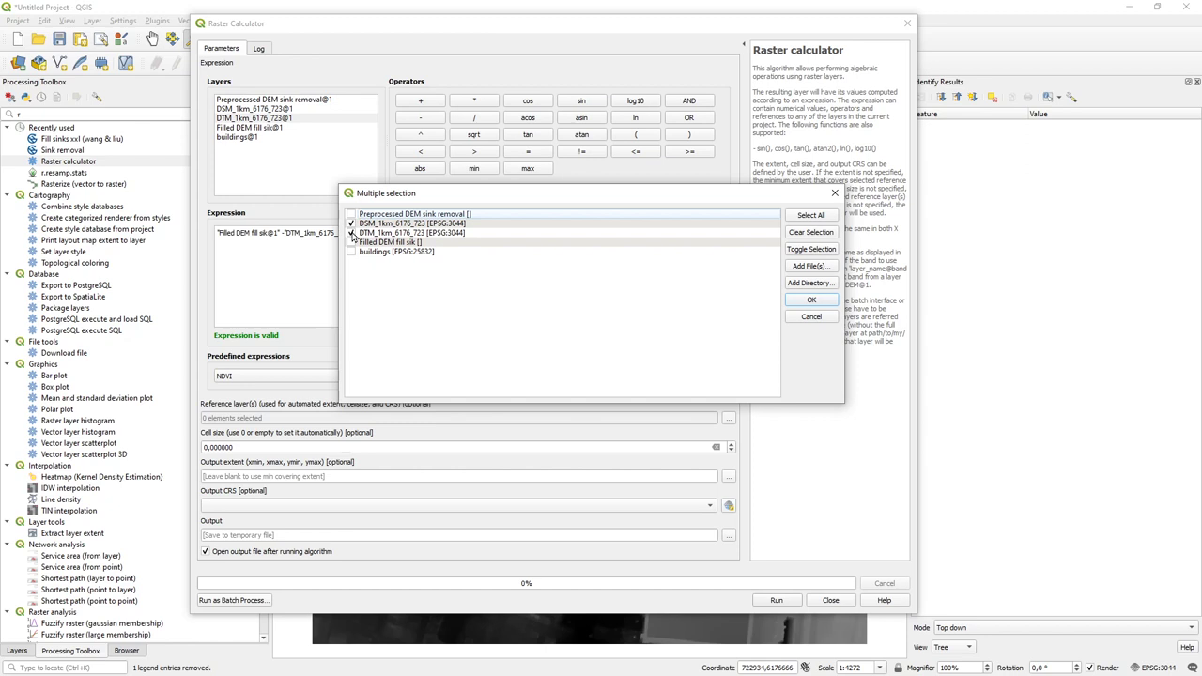
click(353, 224)
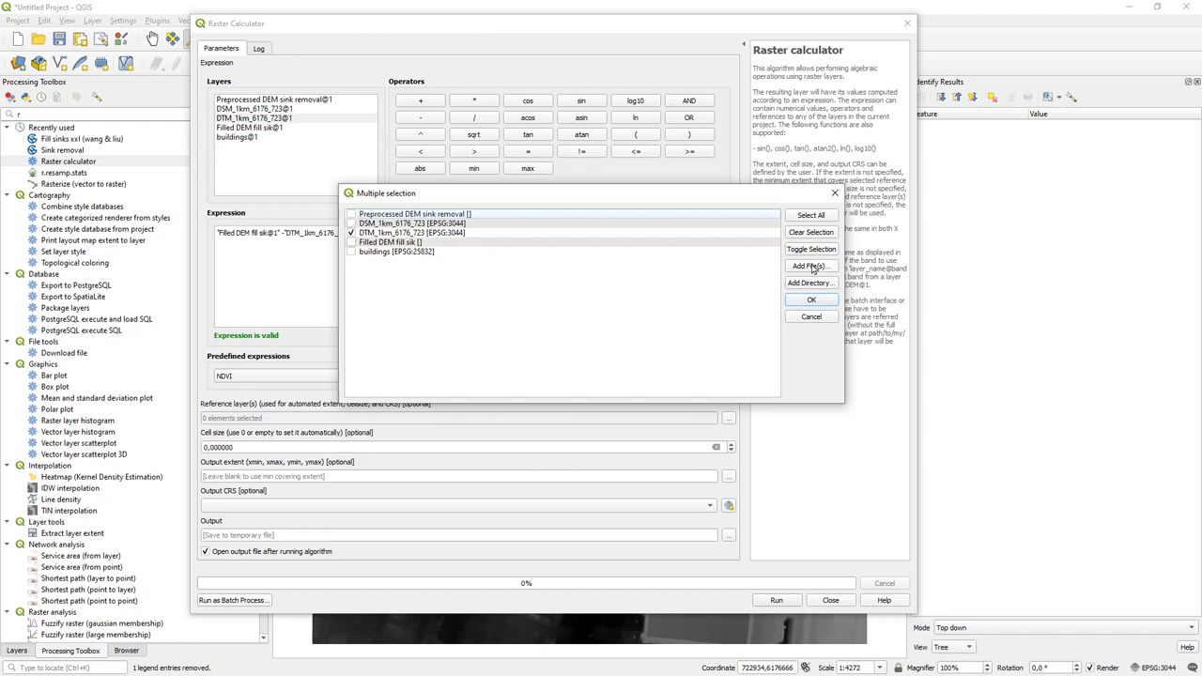
click(812, 298)
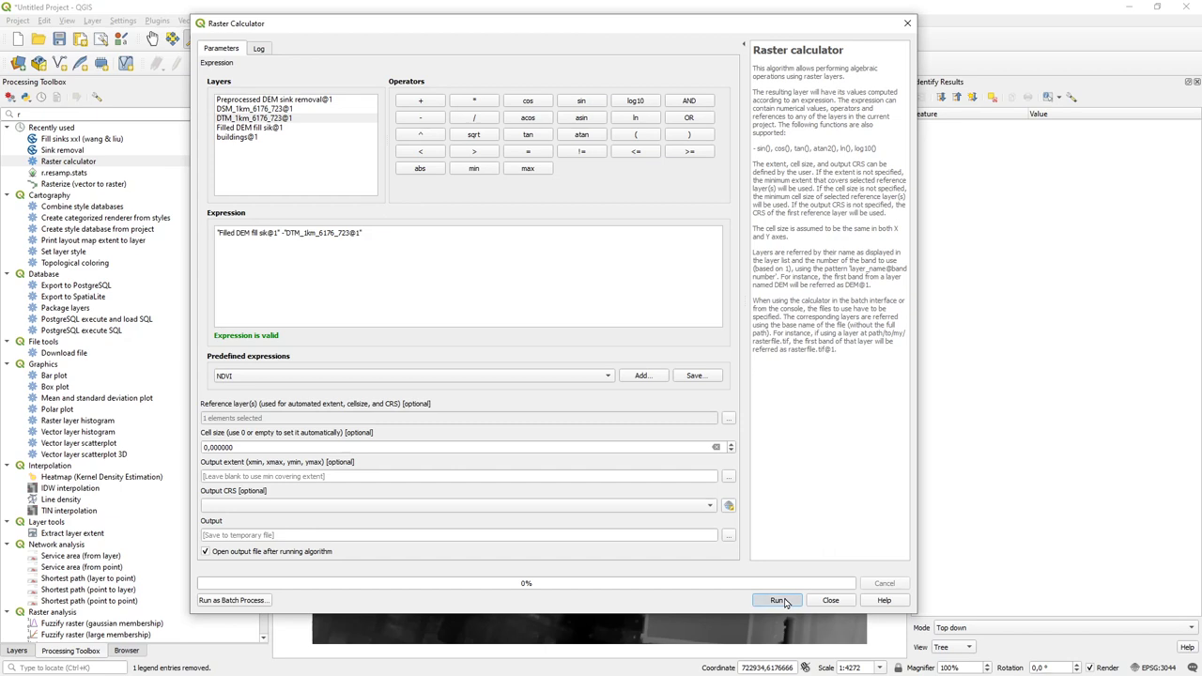
- Run the Filled DEM minus DTM calculation and close the calculator once finished
click(777, 601)
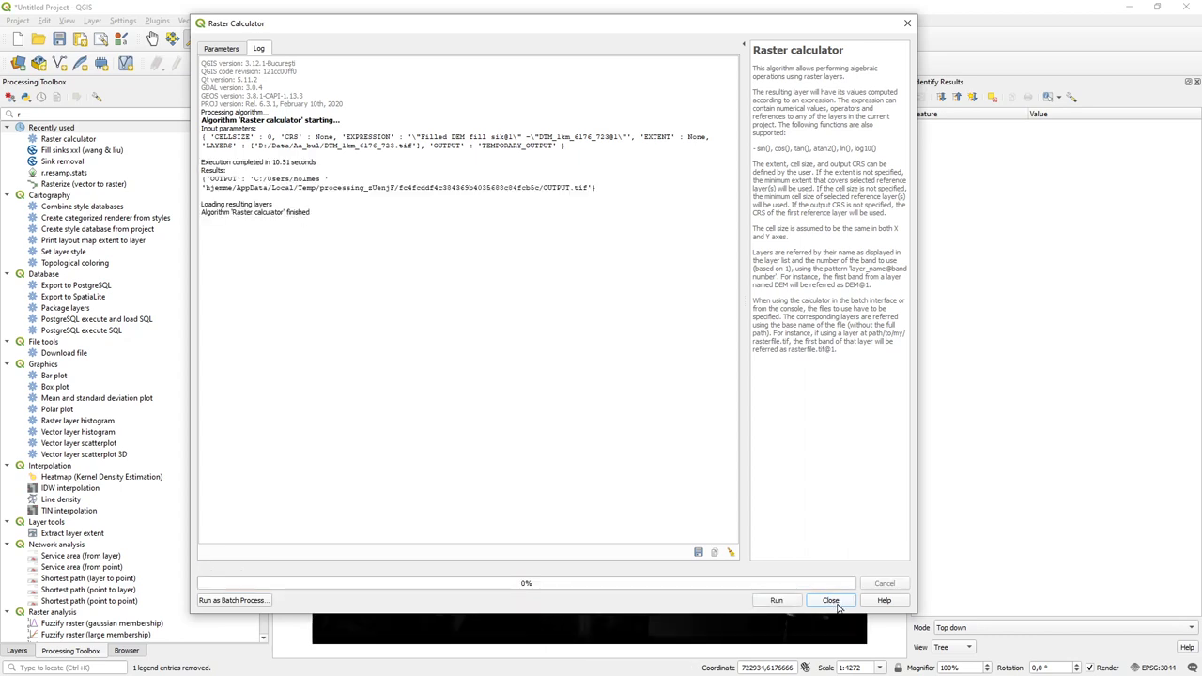
click(830, 601)
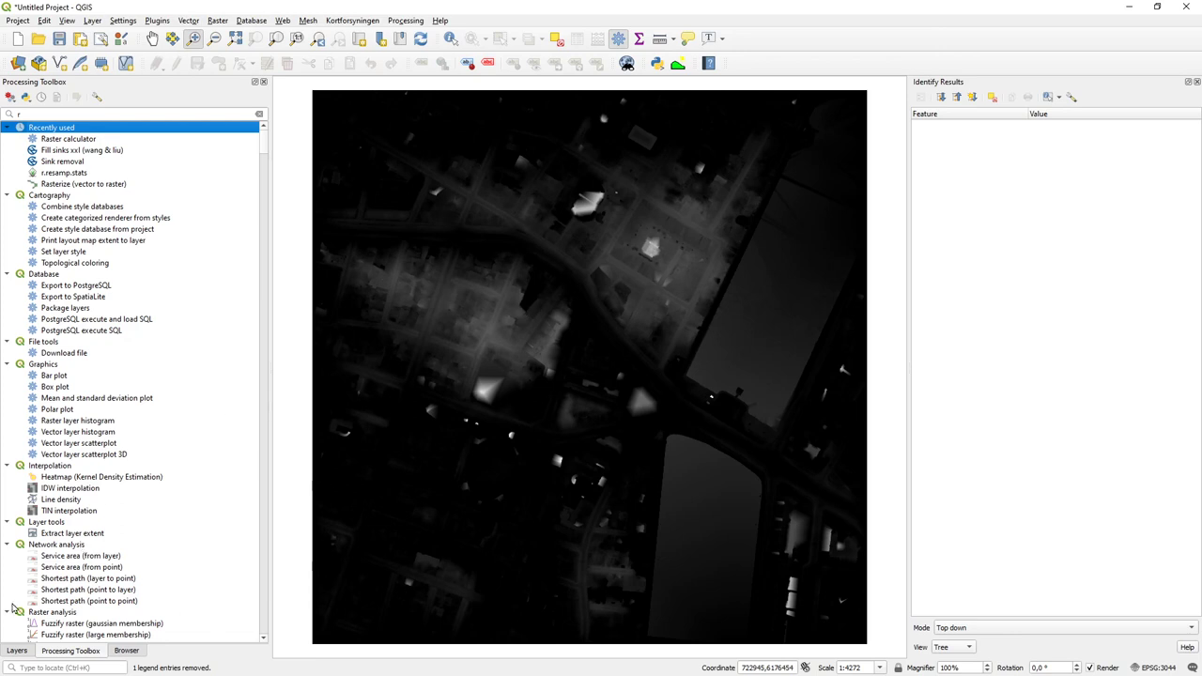
- In the Layers panel, open the Output layer's context menu to rename it Blue spot
click(16, 650)
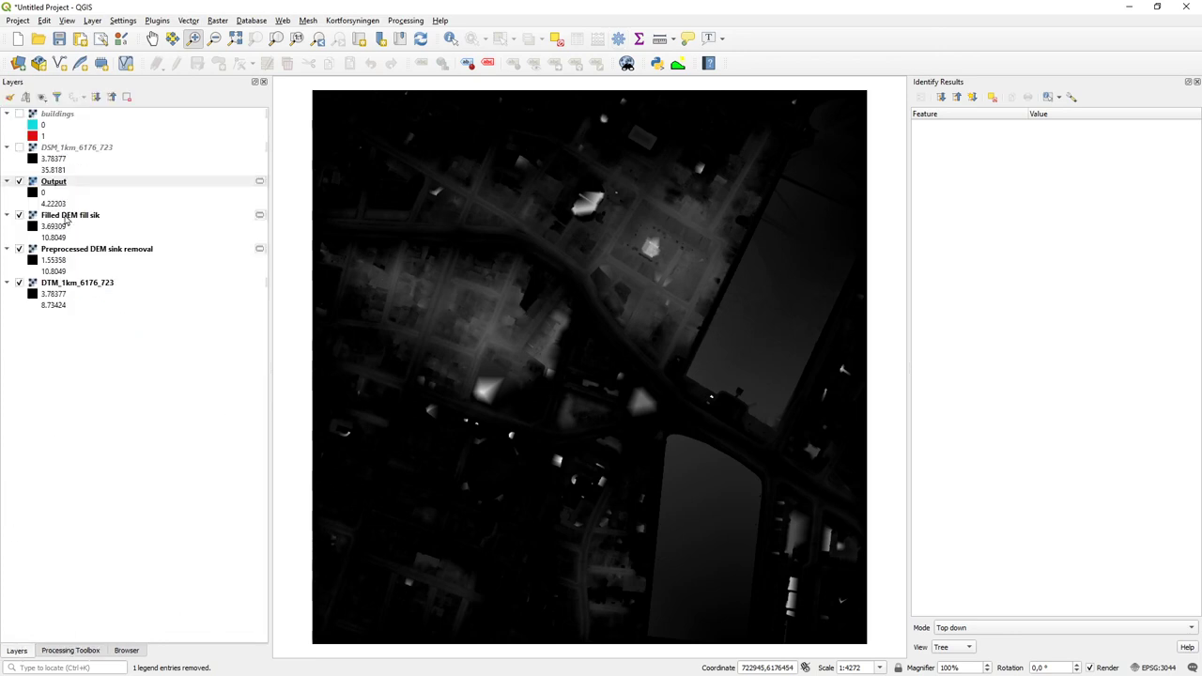
right_click(53, 181)
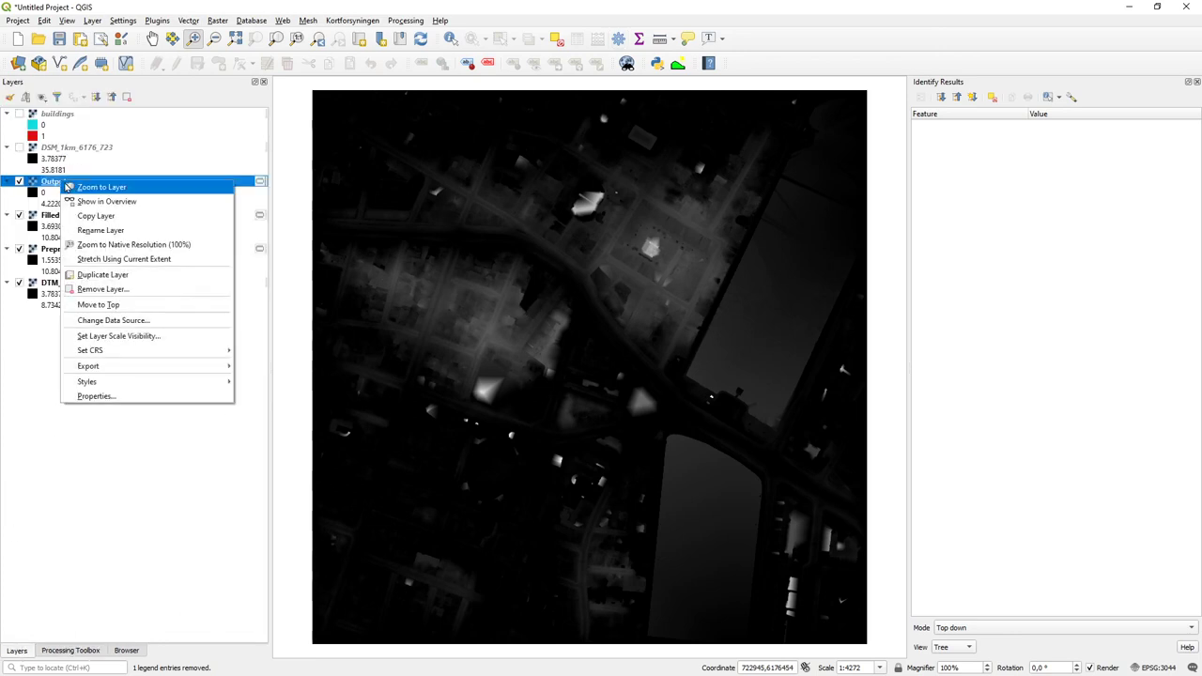
mouse_move(125, 259)
text(Blue spot)
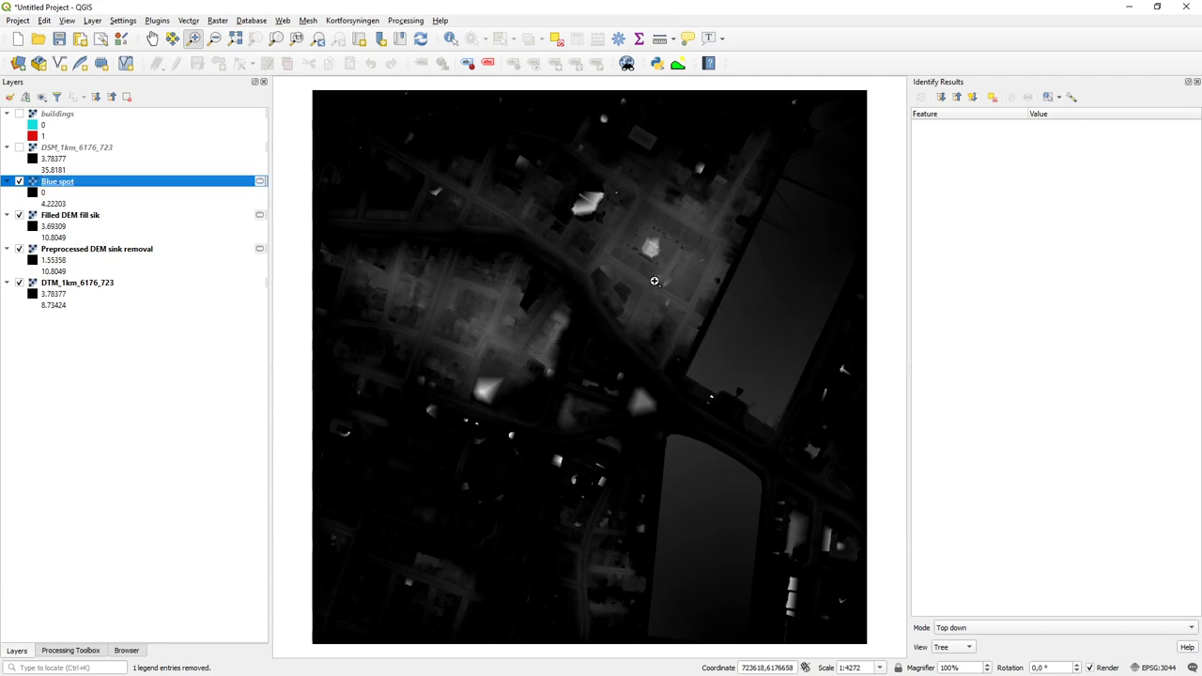
mouse_move(568, 319)
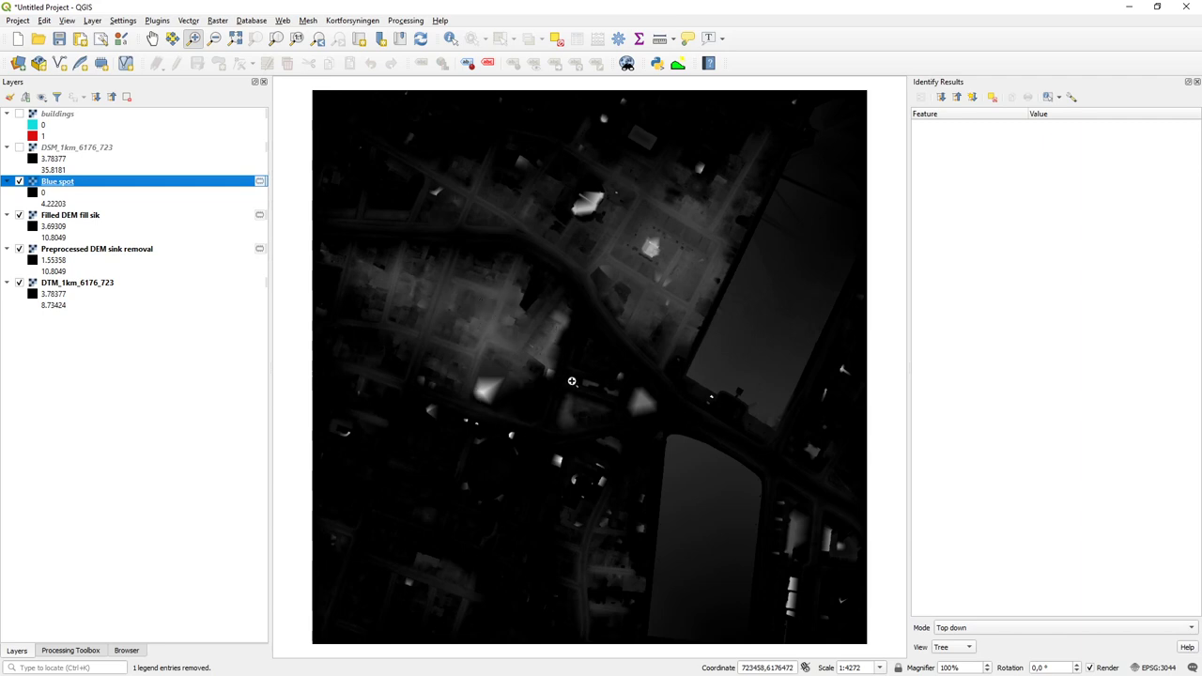
mouse_move(618, 232)
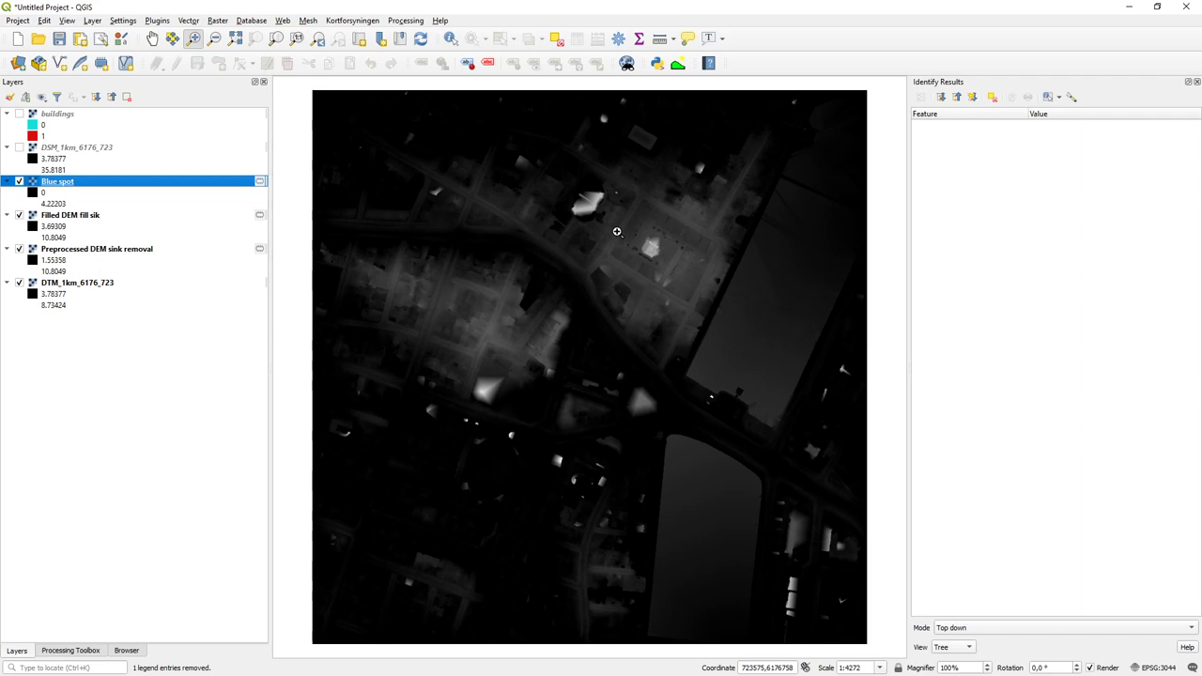
mouse_move(499, 346)
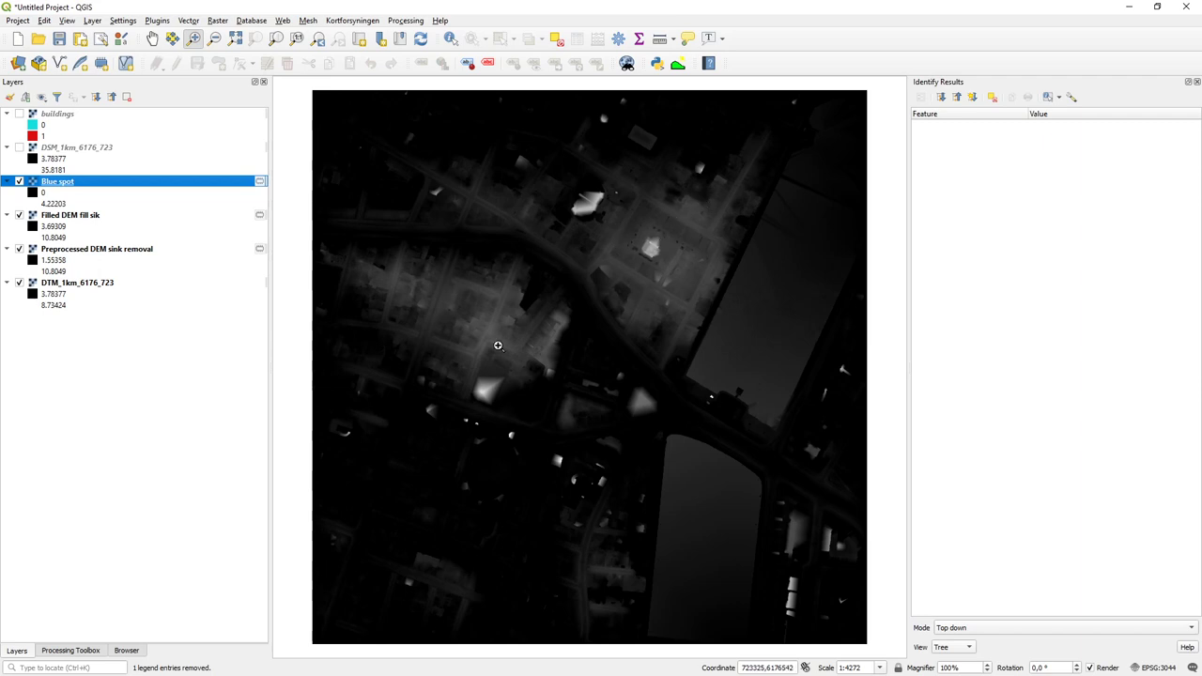
mouse_move(587, 381)
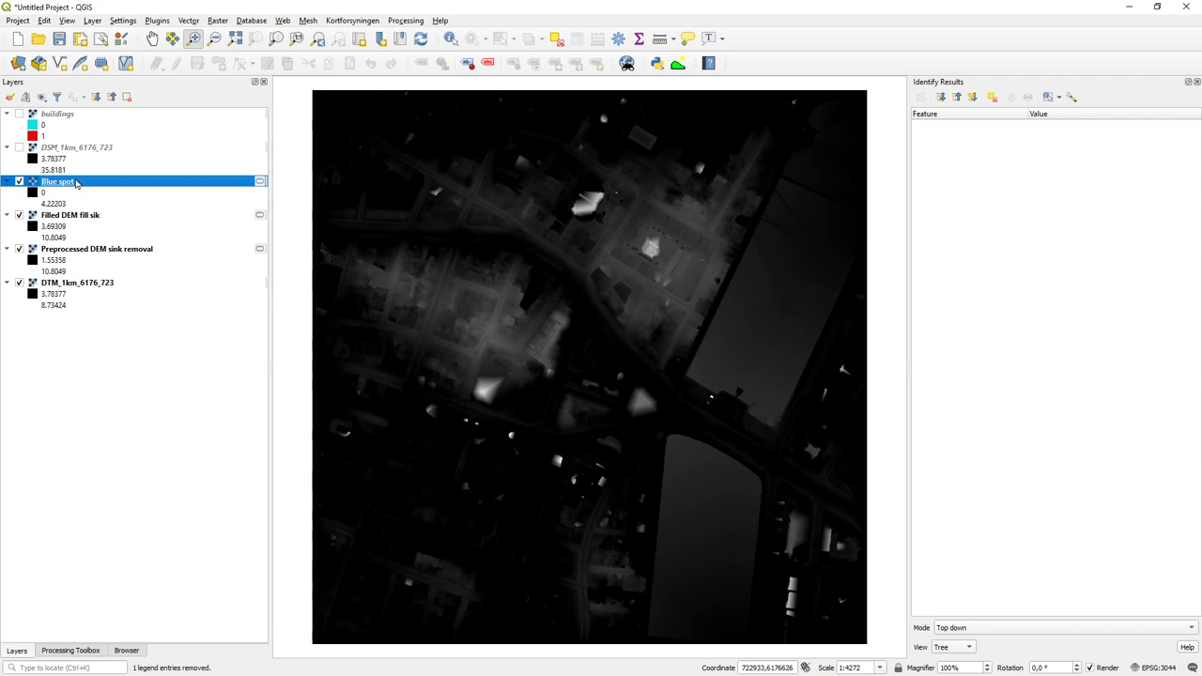
mouse_move(64, 191)
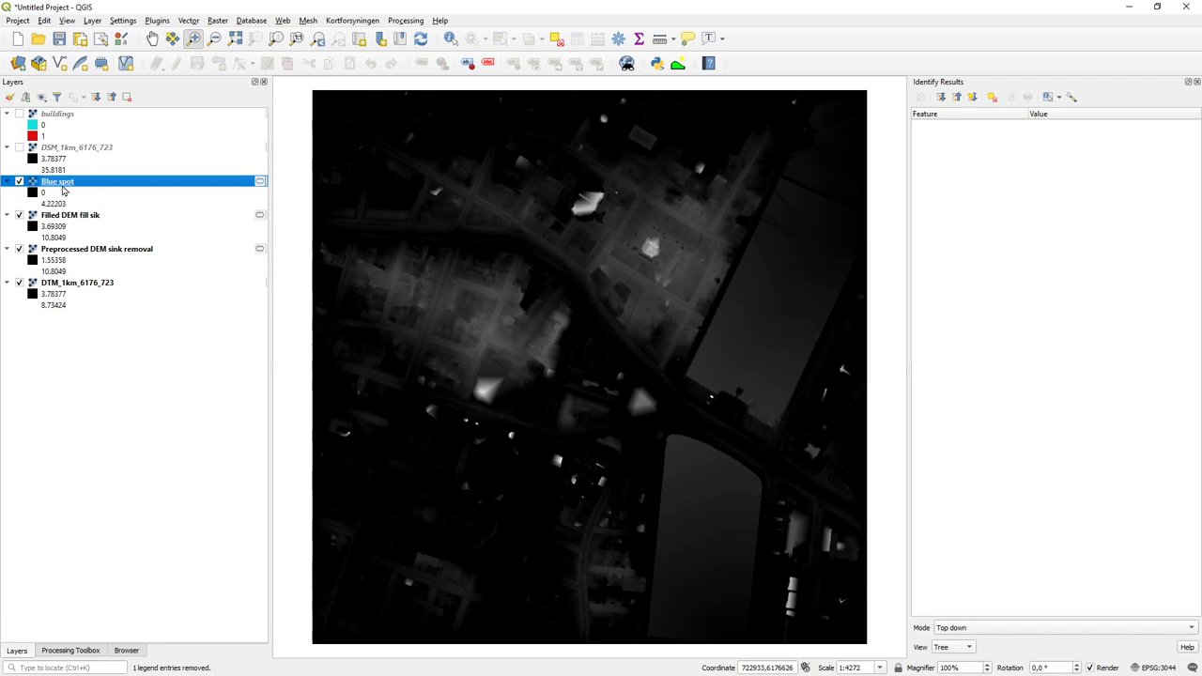
mouse_move(57, 181)
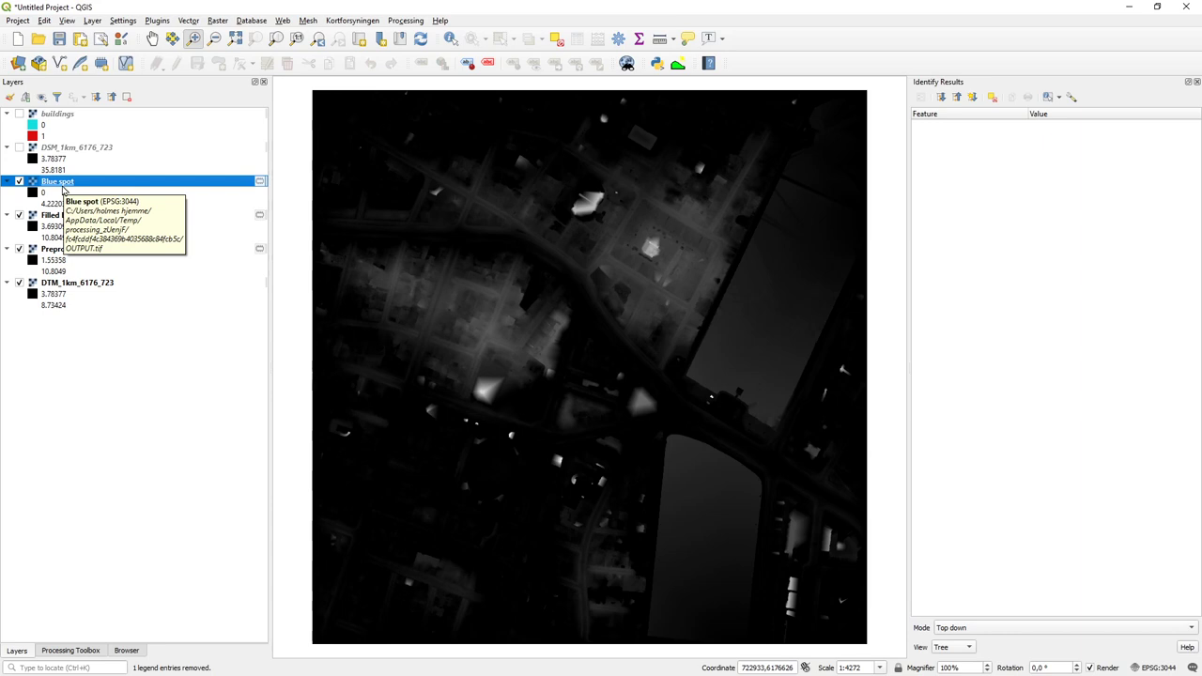
mouse_move(250, 163)
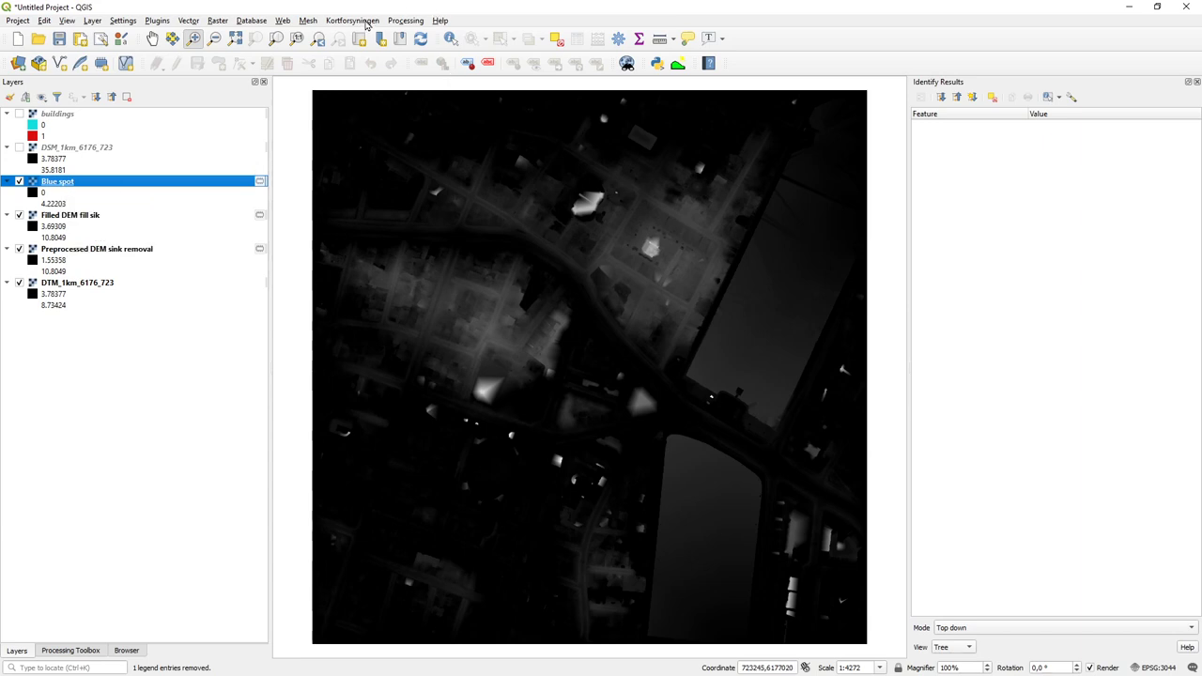
- Add the DTK/Skærmkort basemap and open the Blue spot layer's properties
click(352, 20)
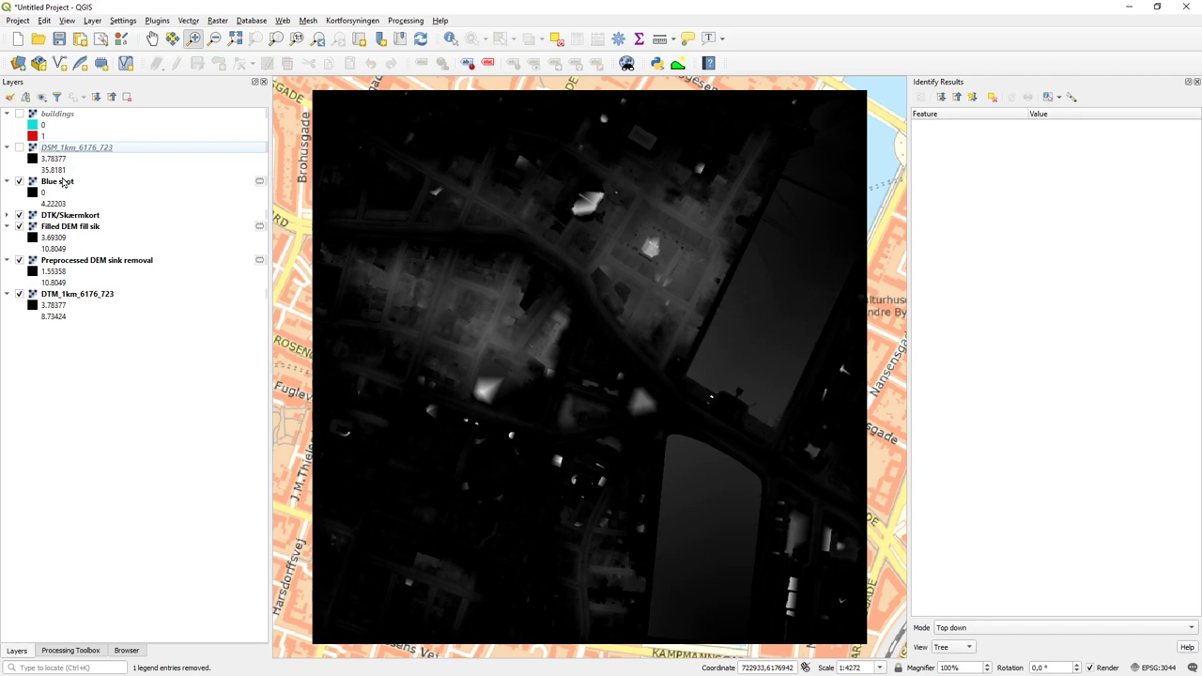
right_click(56, 181)
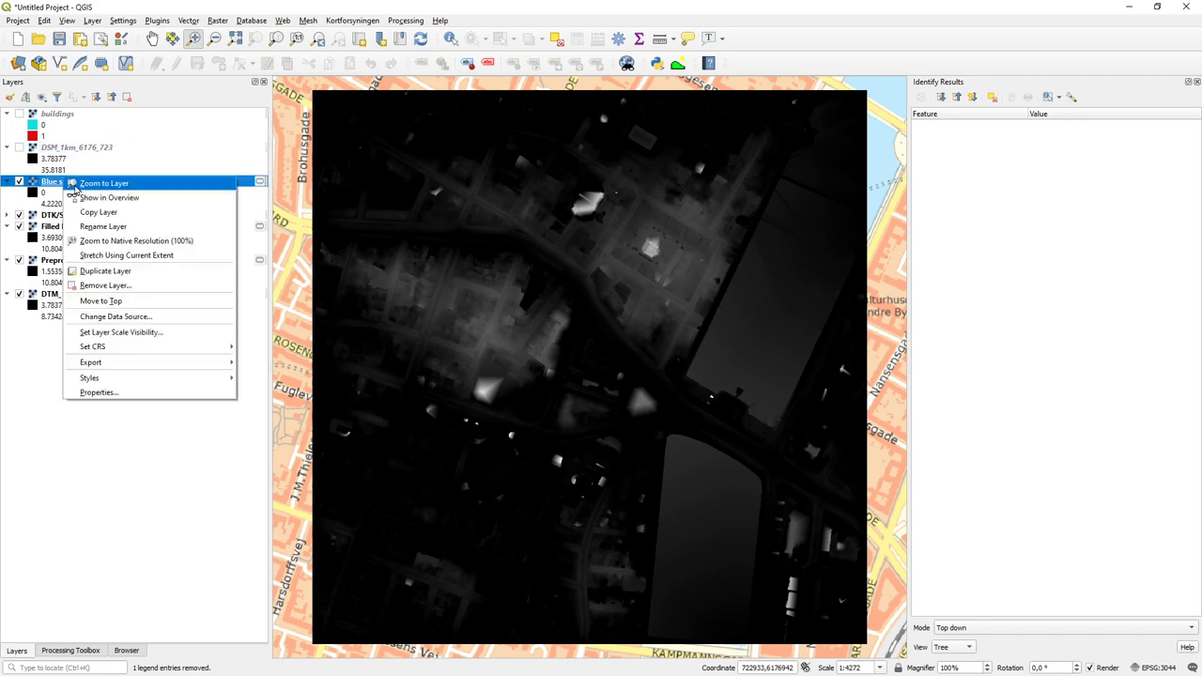
mouse_move(89, 378)
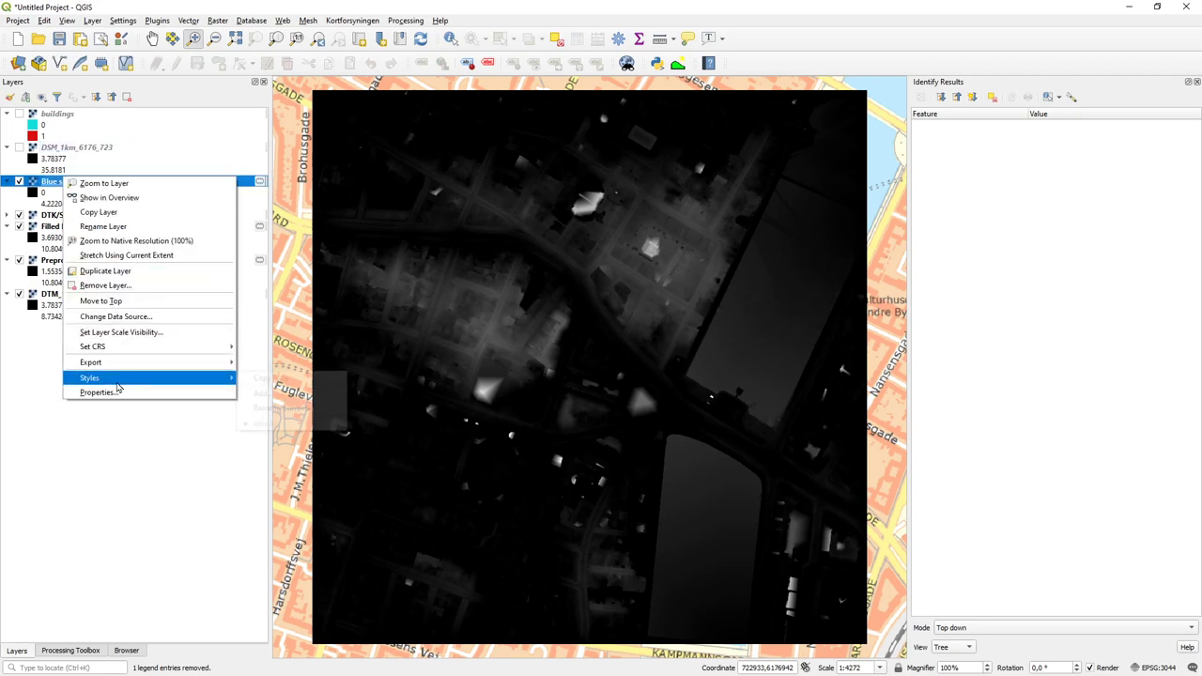
click(97, 391)
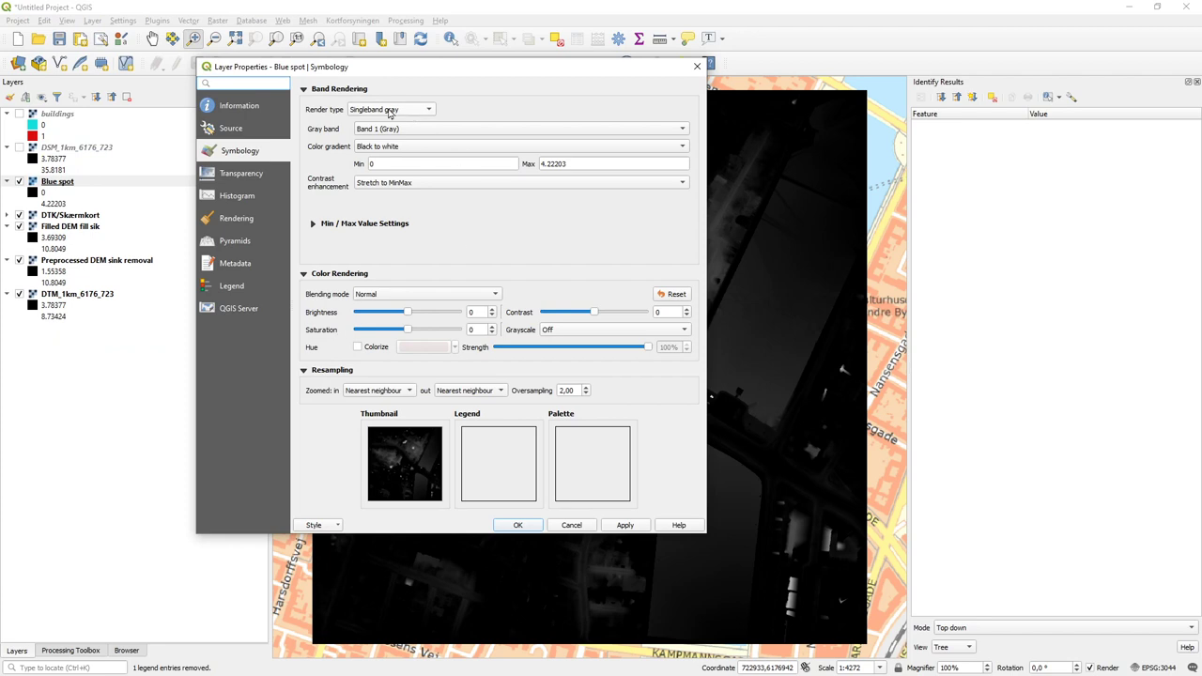
- Render Blue spot as singleband pseudocolor and edit its blue color ramp
click(390, 109)
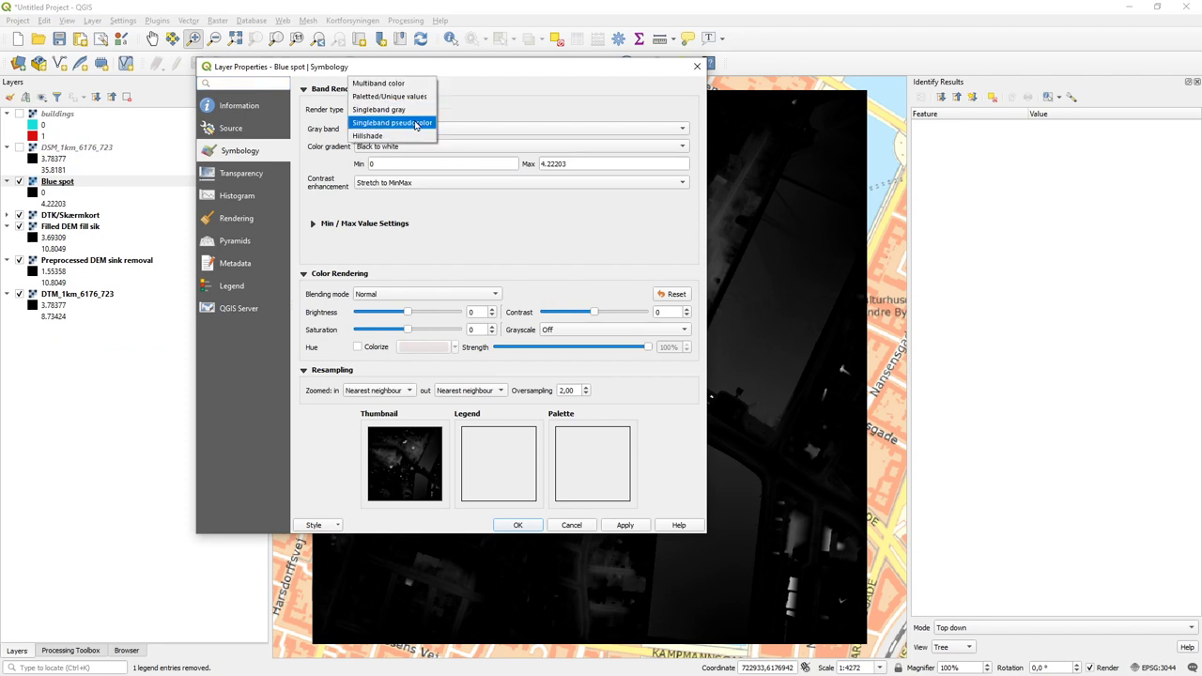
click(392, 123)
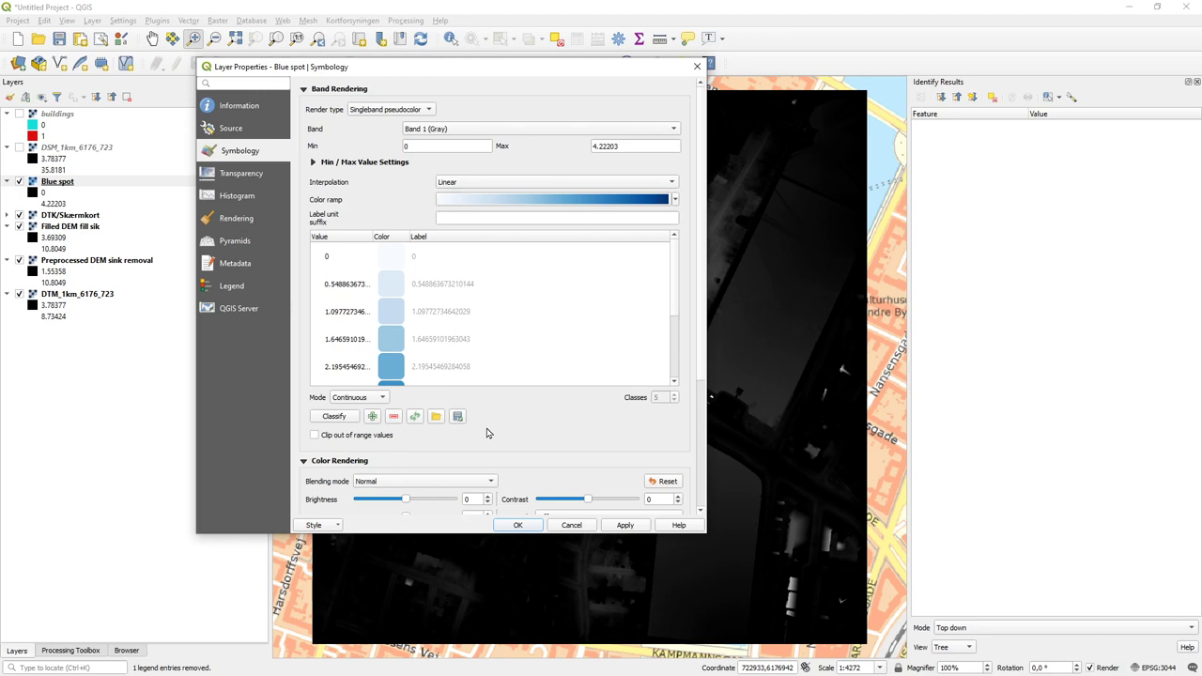
mouse_move(507, 562)
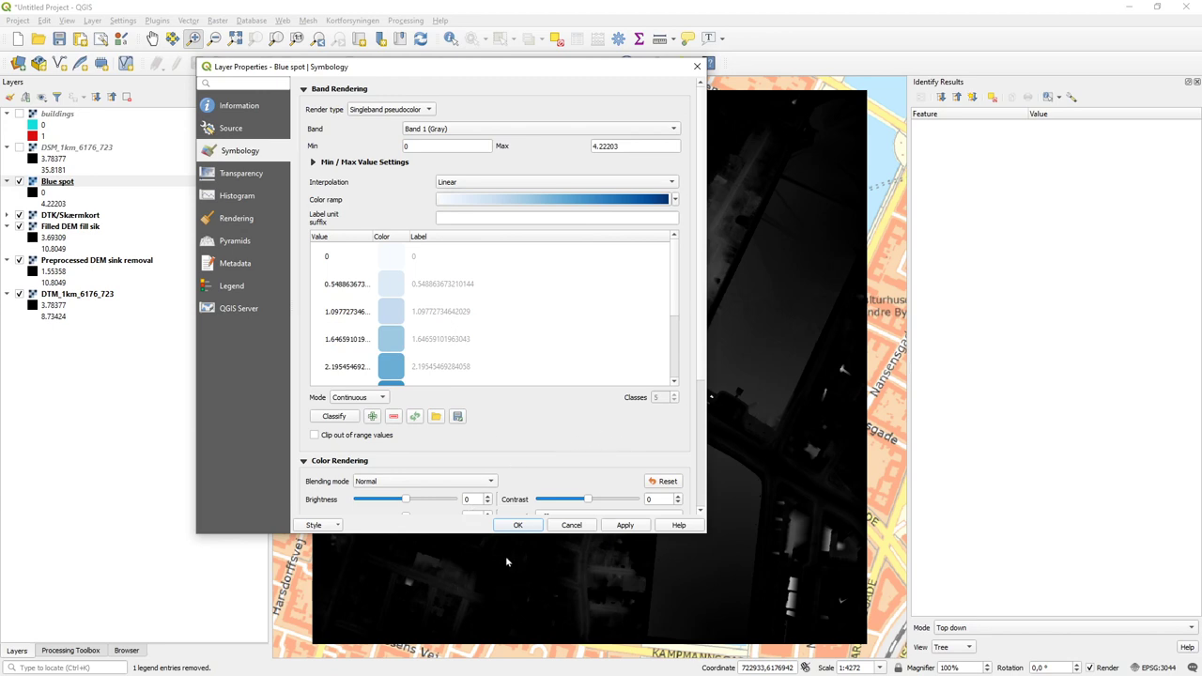
mouse_move(394, 260)
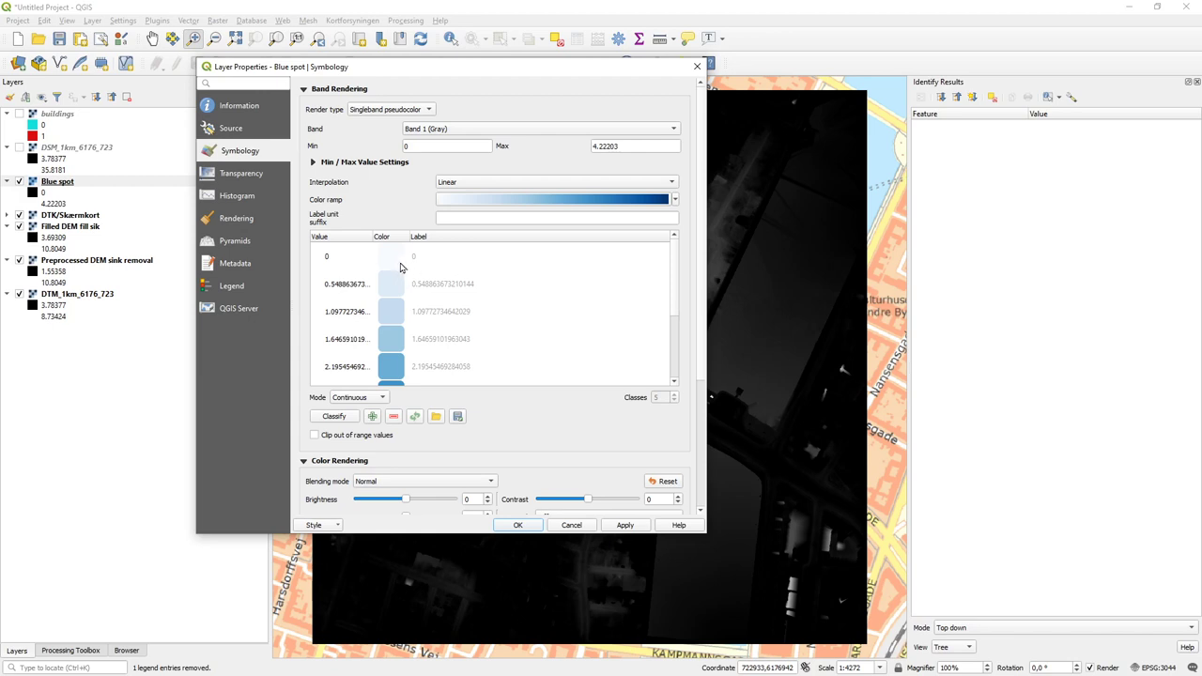
click(675, 199)
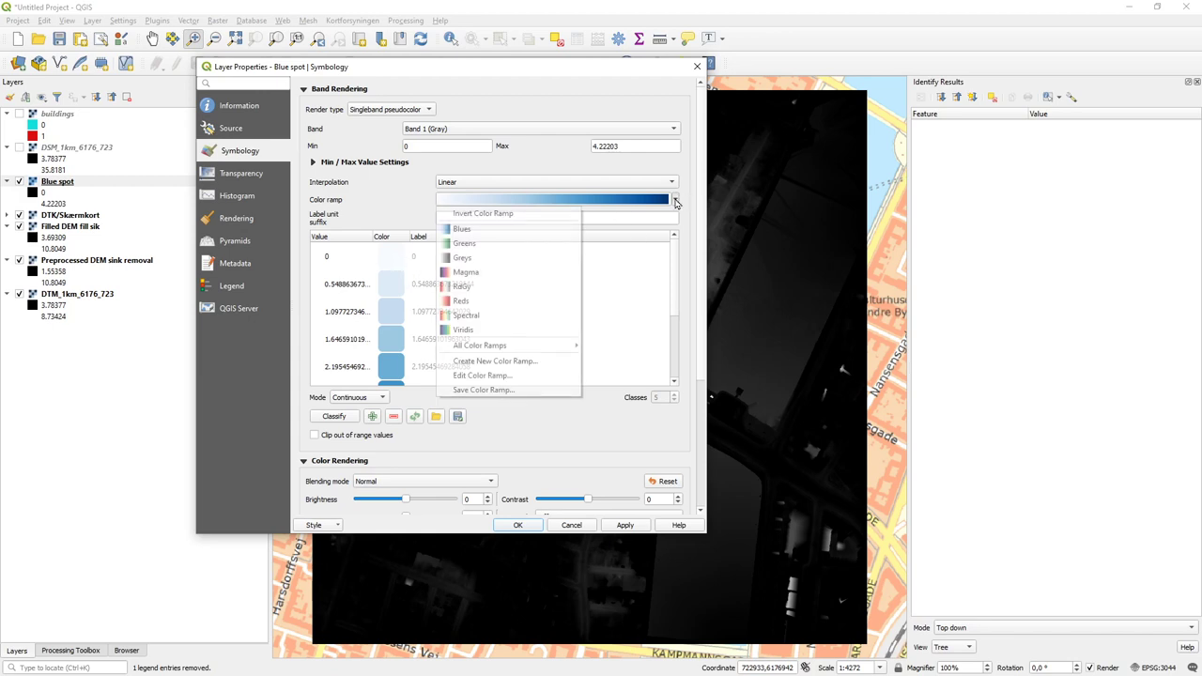
mouse_move(482, 375)
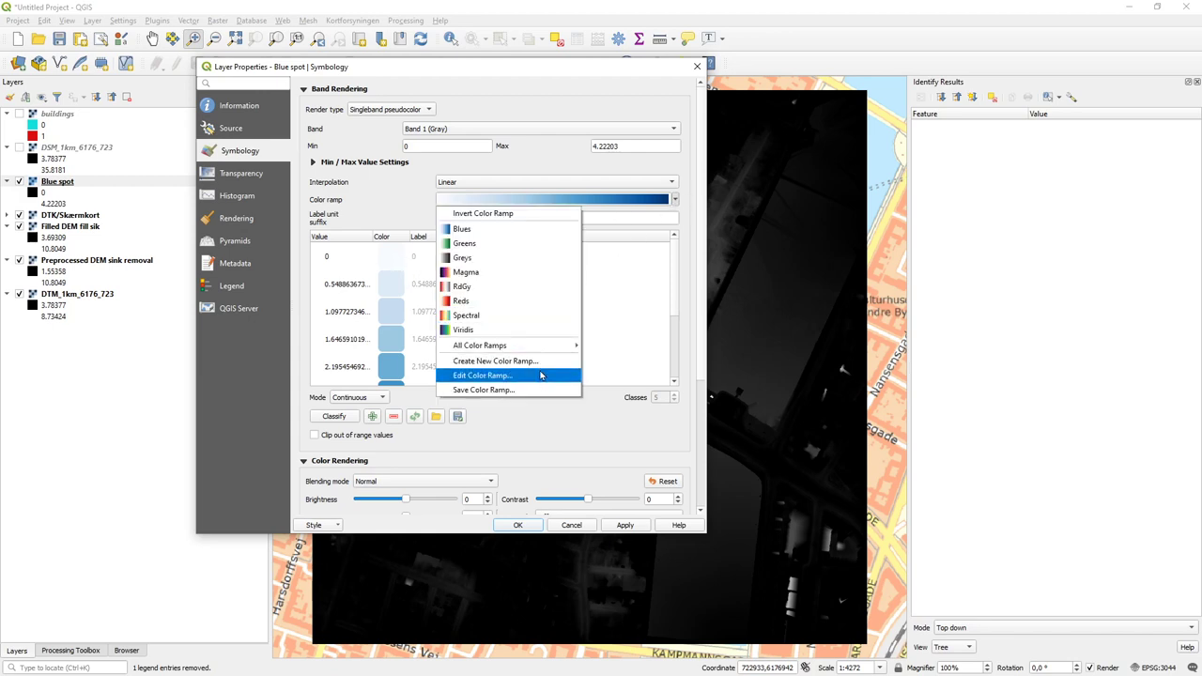
click(482, 376)
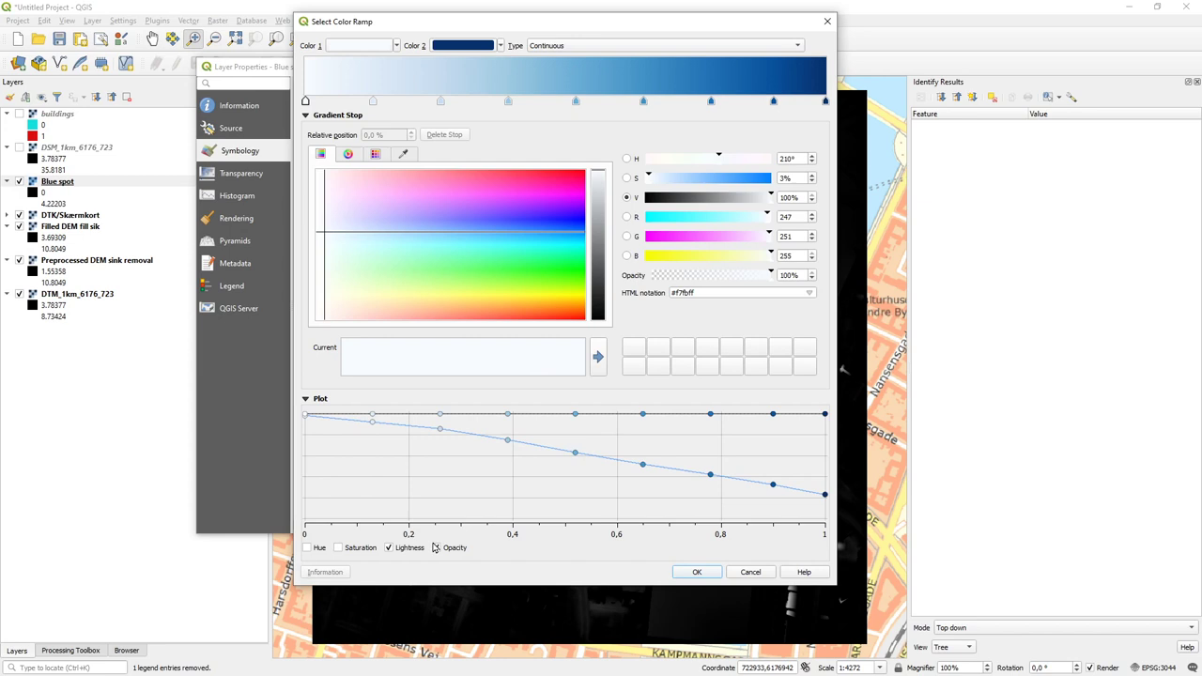
- Set the ramp's first stop to 0% opacity and the second stop to about 30%
click(436, 548)
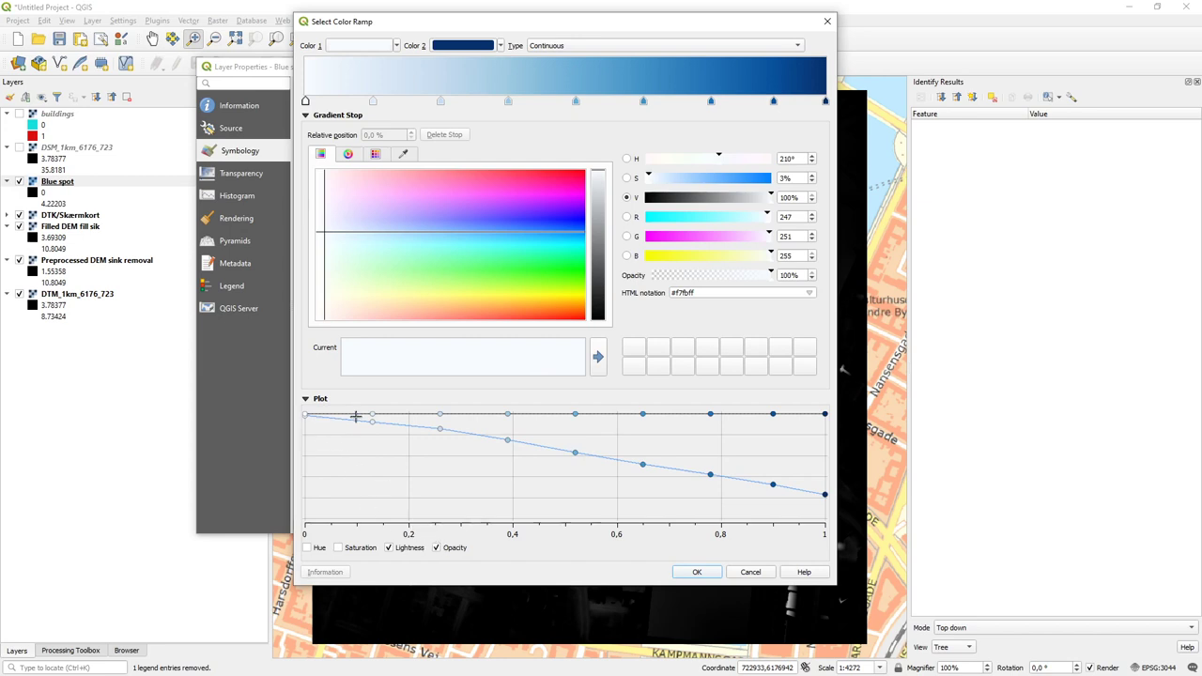
drag(355, 416, 303, 429)
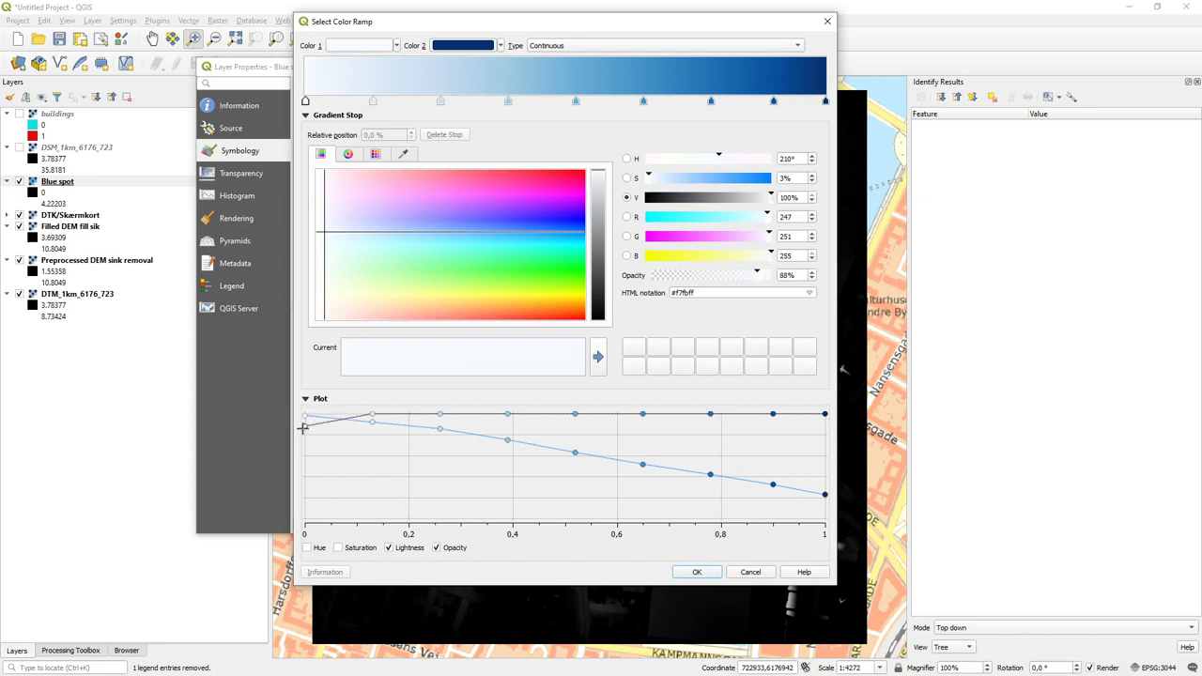
drag(305, 414, 303, 519)
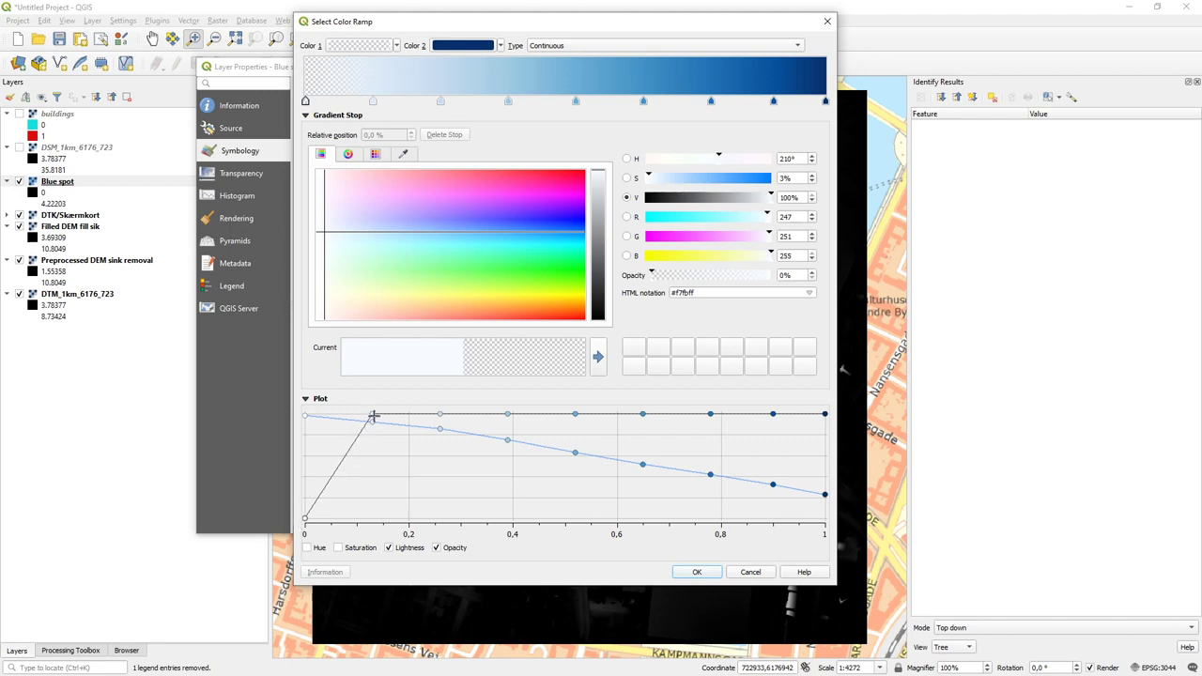
drag(373, 414, 372, 446)
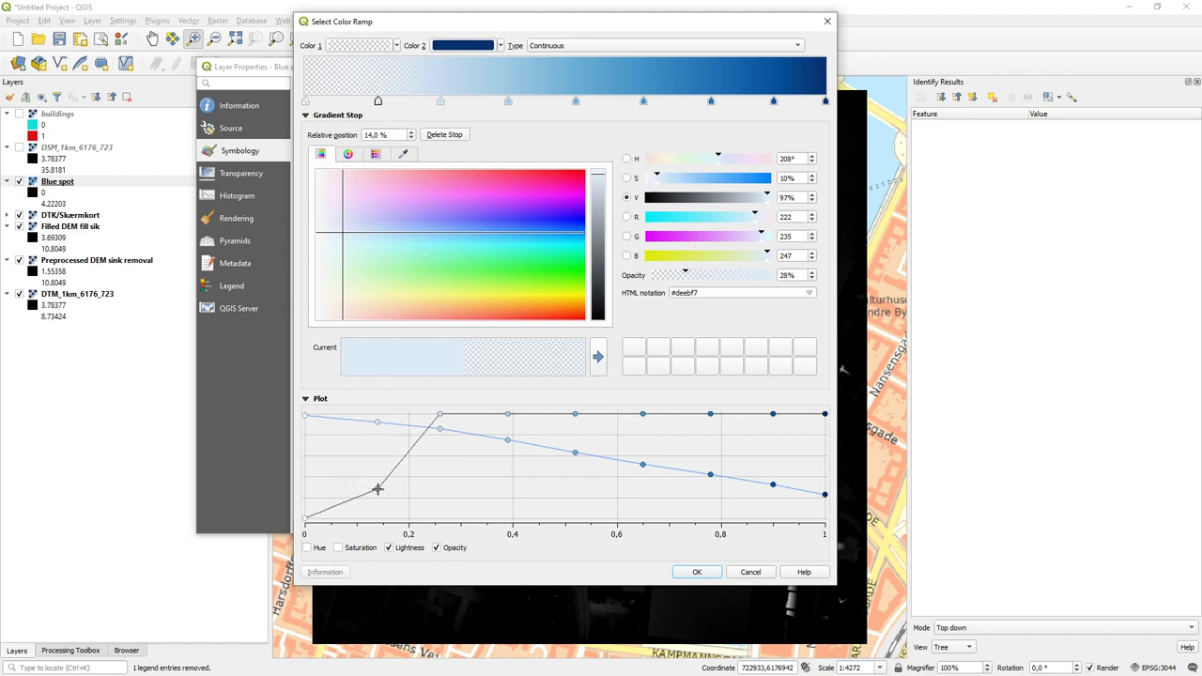
drag(378, 489, 378, 485)
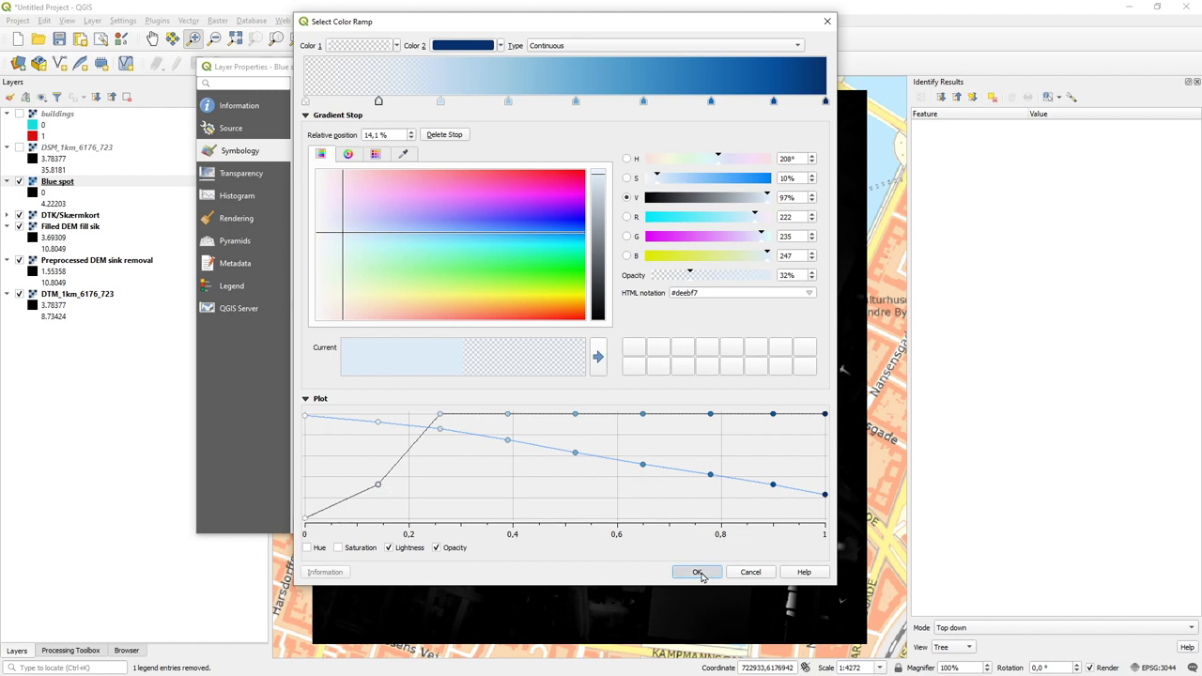
click(696, 572)
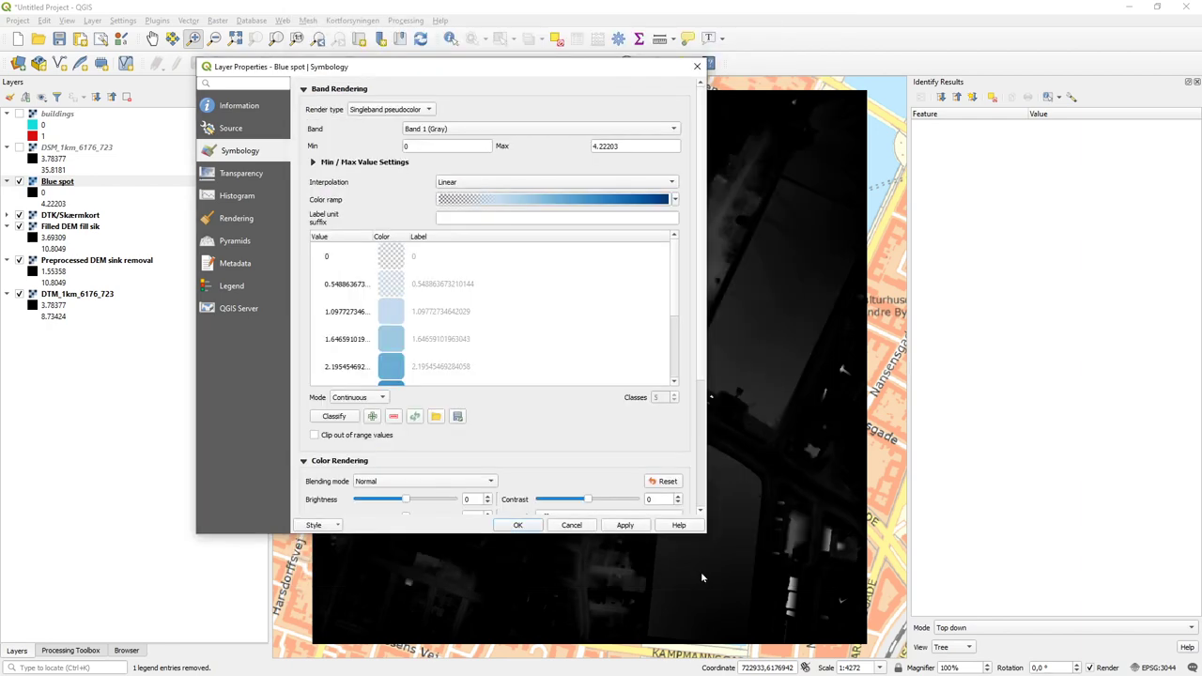
- Apply the blue pseudocolor style to Blue spot, then open the plugin manager
click(518, 525)
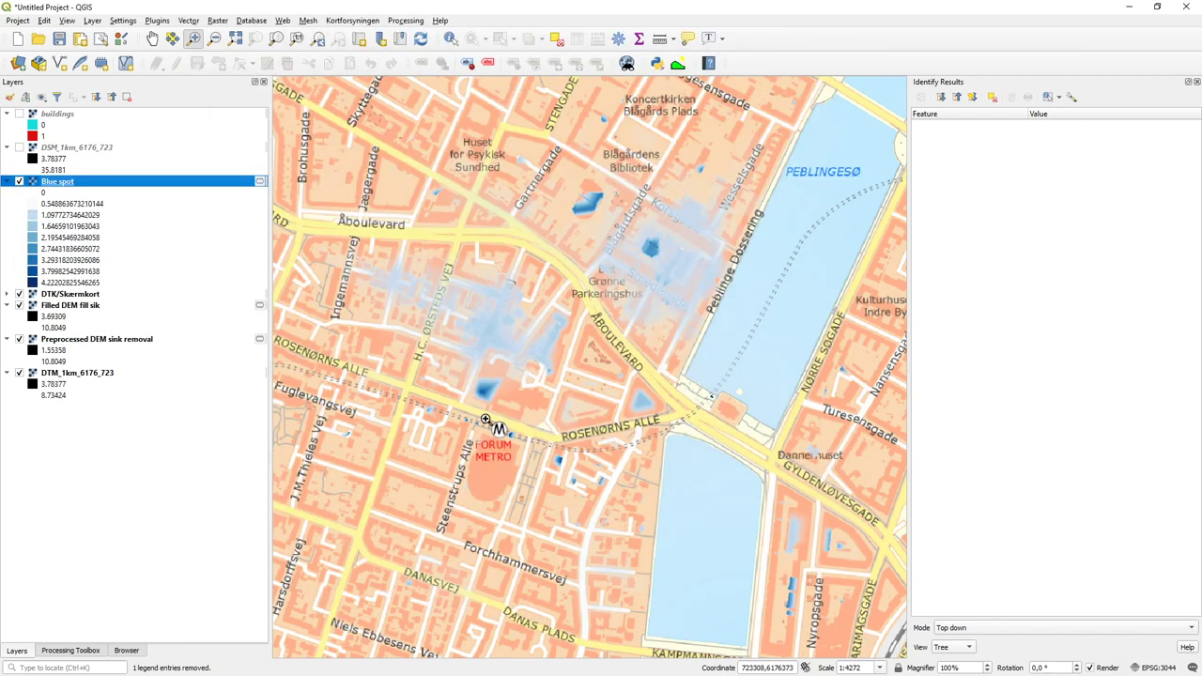
mouse_move(545, 330)
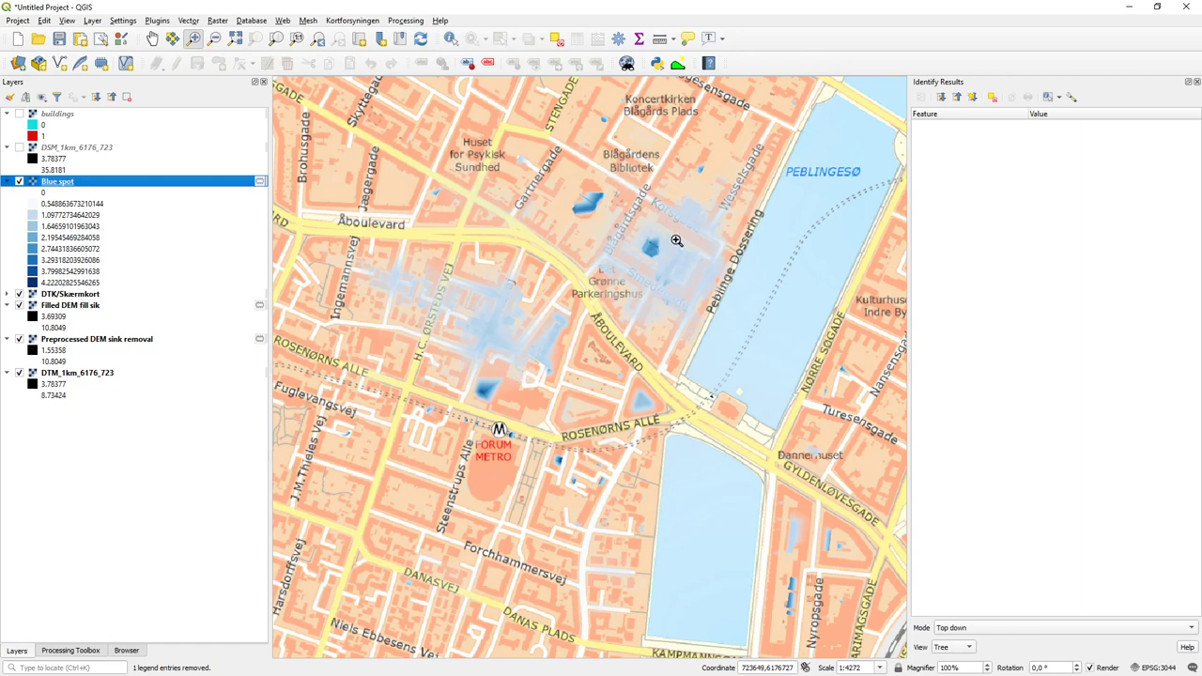
mouse_move(689, 247)
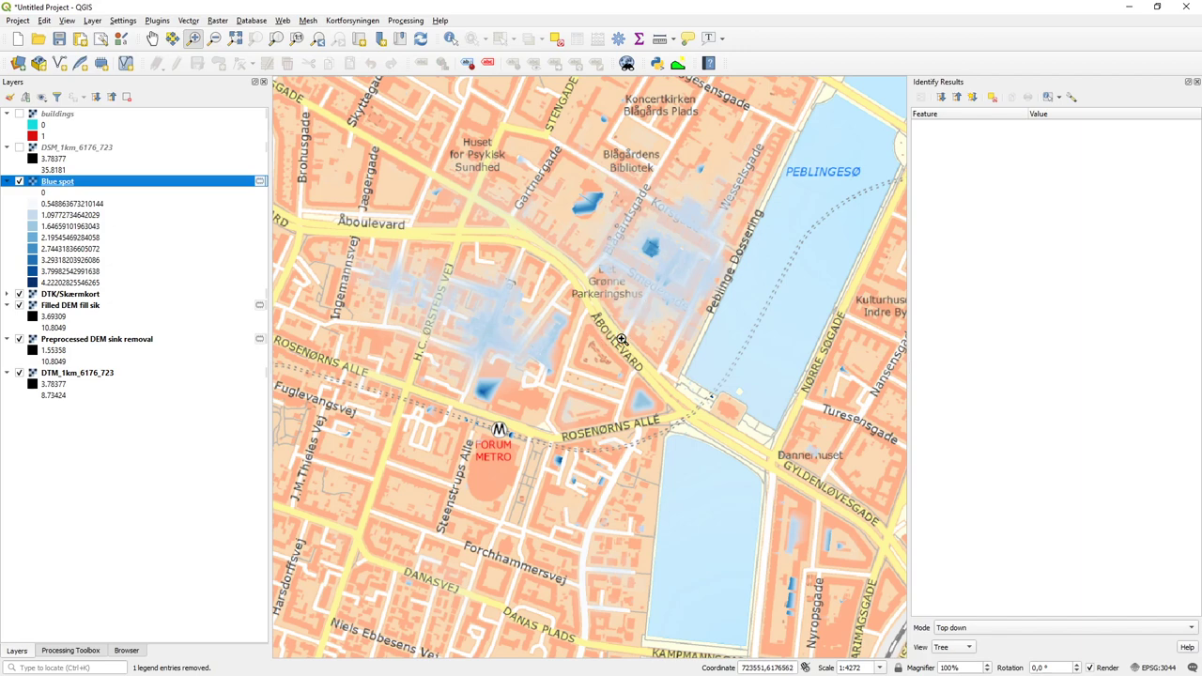
mouse_move(697, 271)
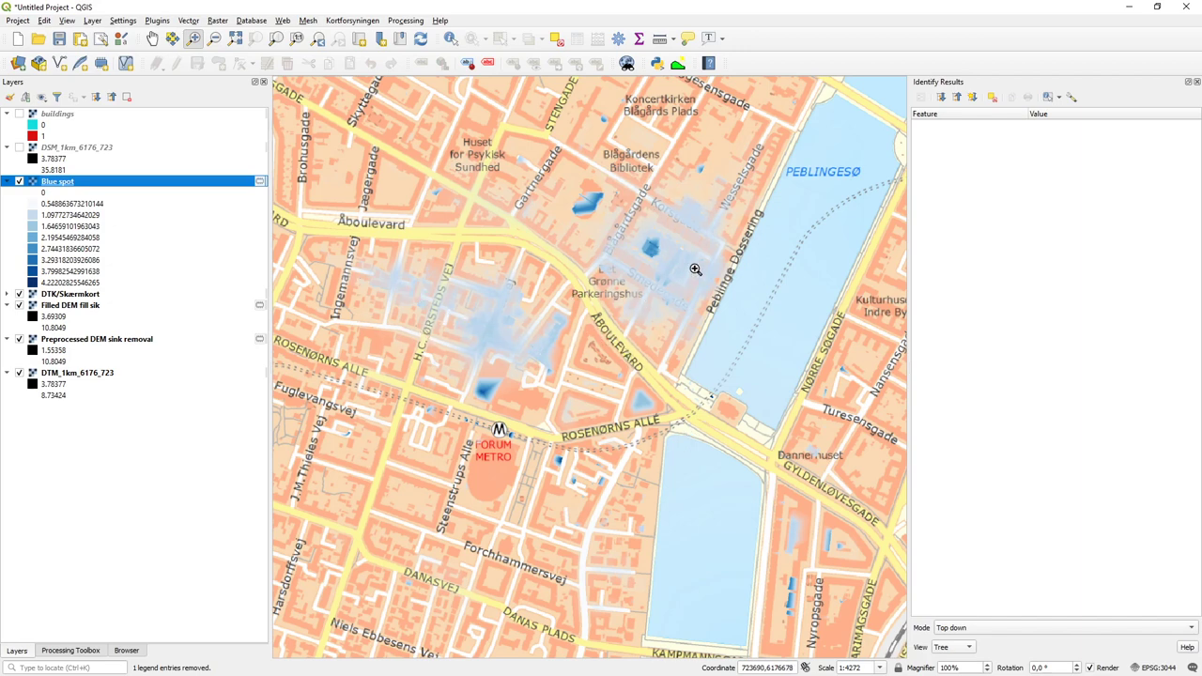
mouse_move(576, 213)
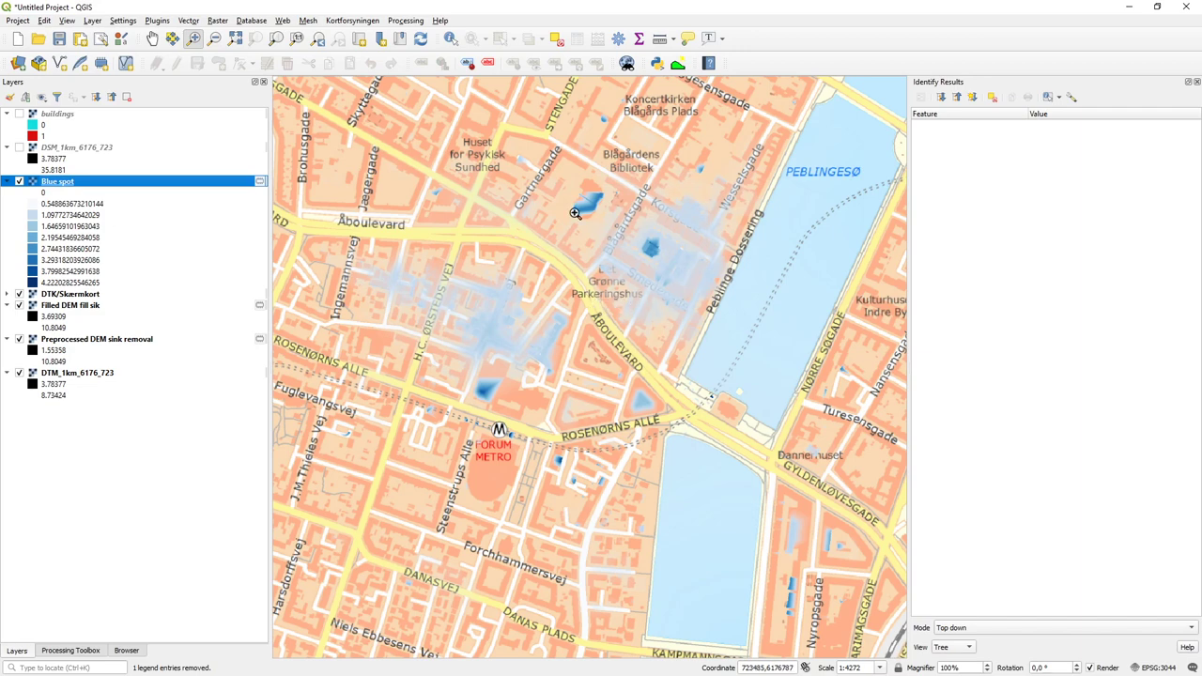
mouse_move(563, 330)
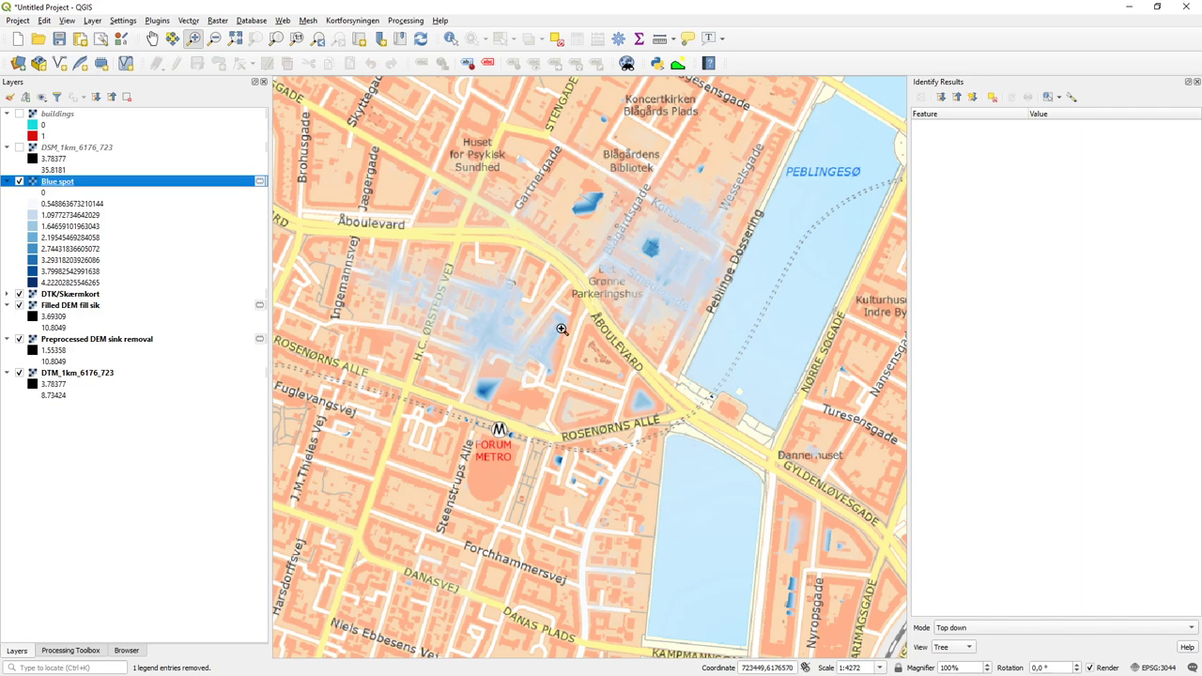
mouse_move(645, 345)
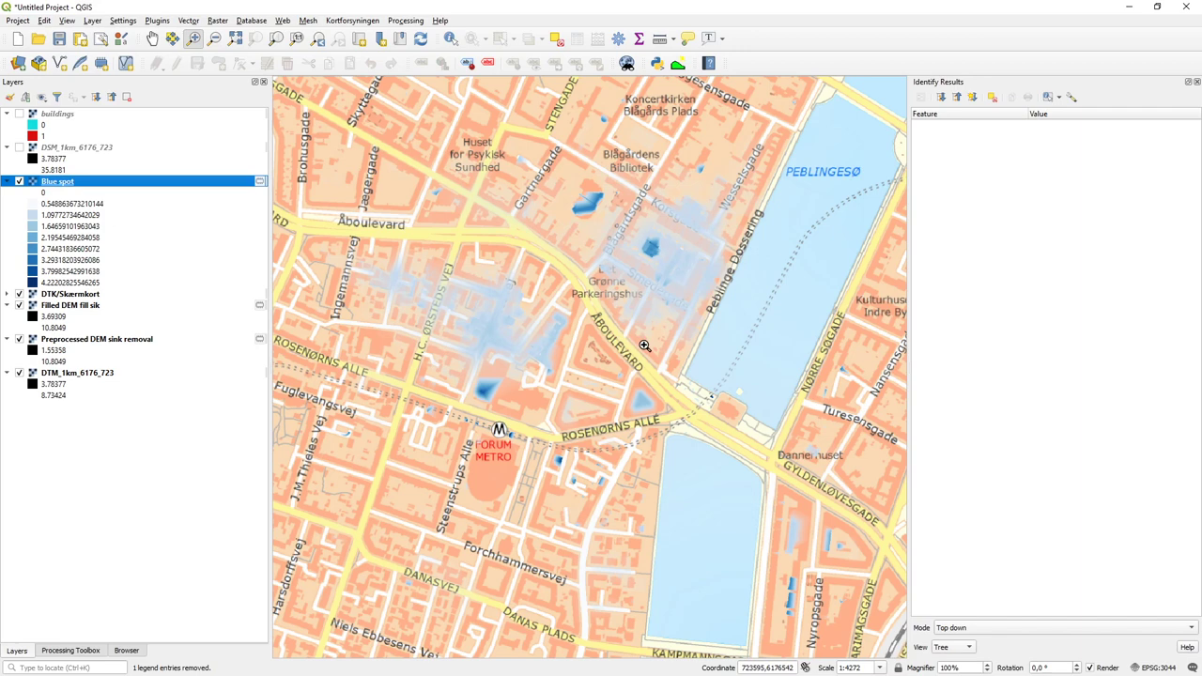
mouse_move(575, 332)
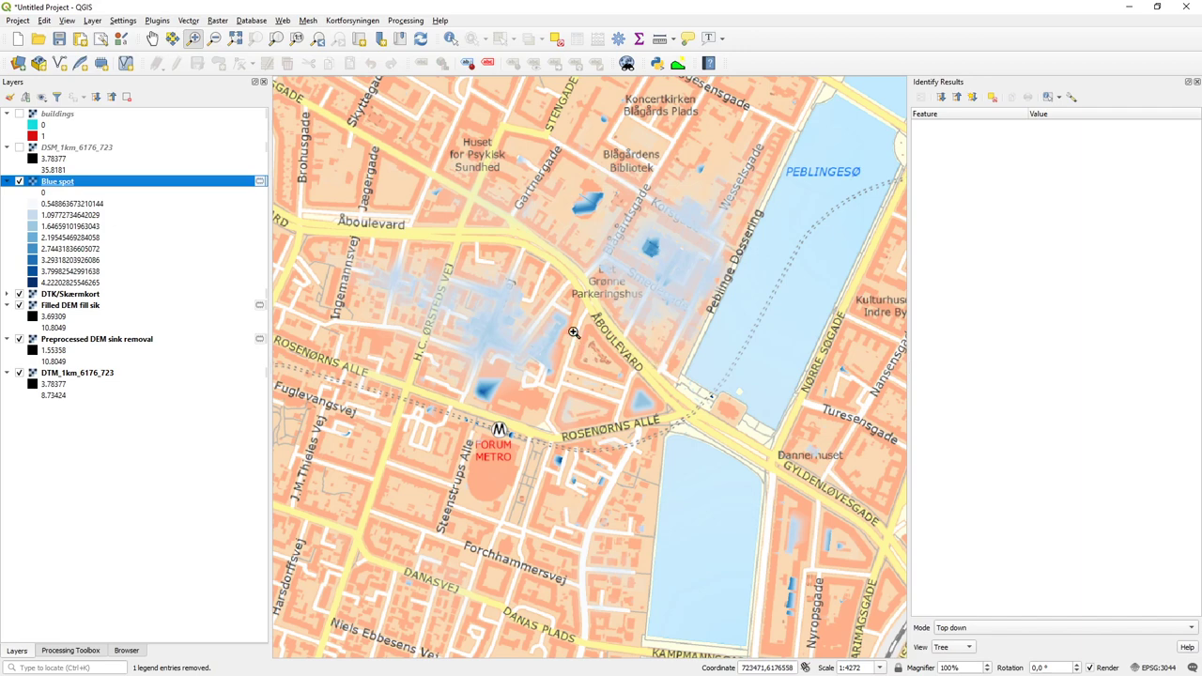
mouse_move(661, 353)
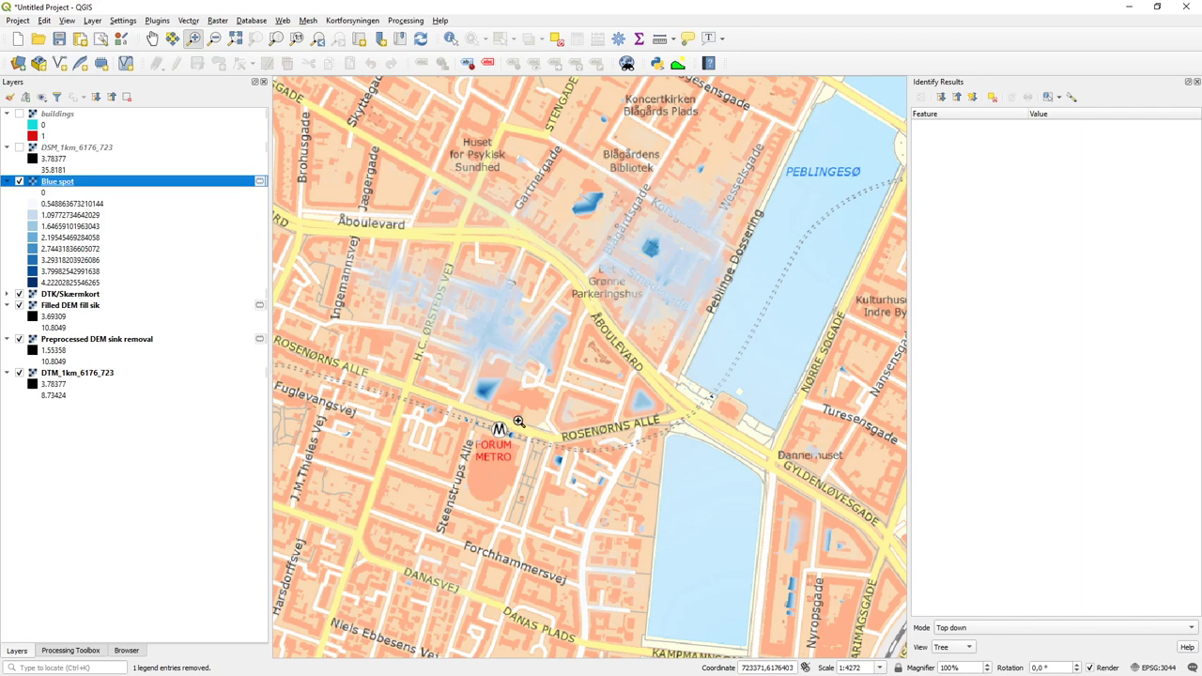
click(156, 20)
text(prof)
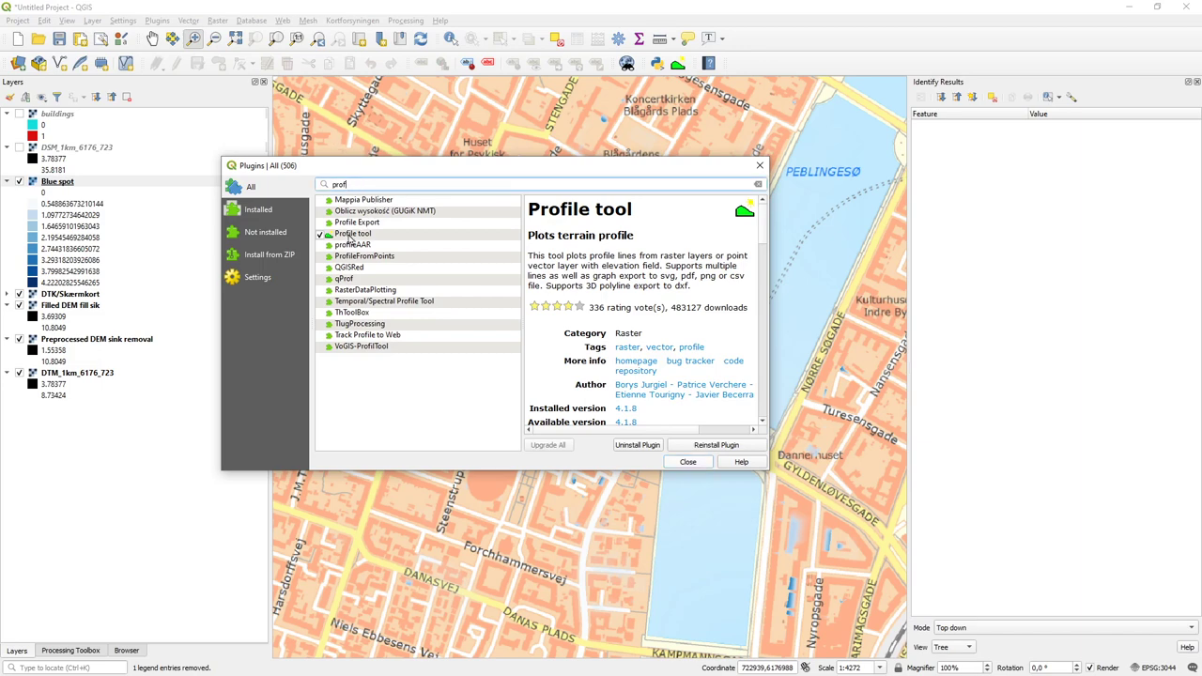
click(353, 233)
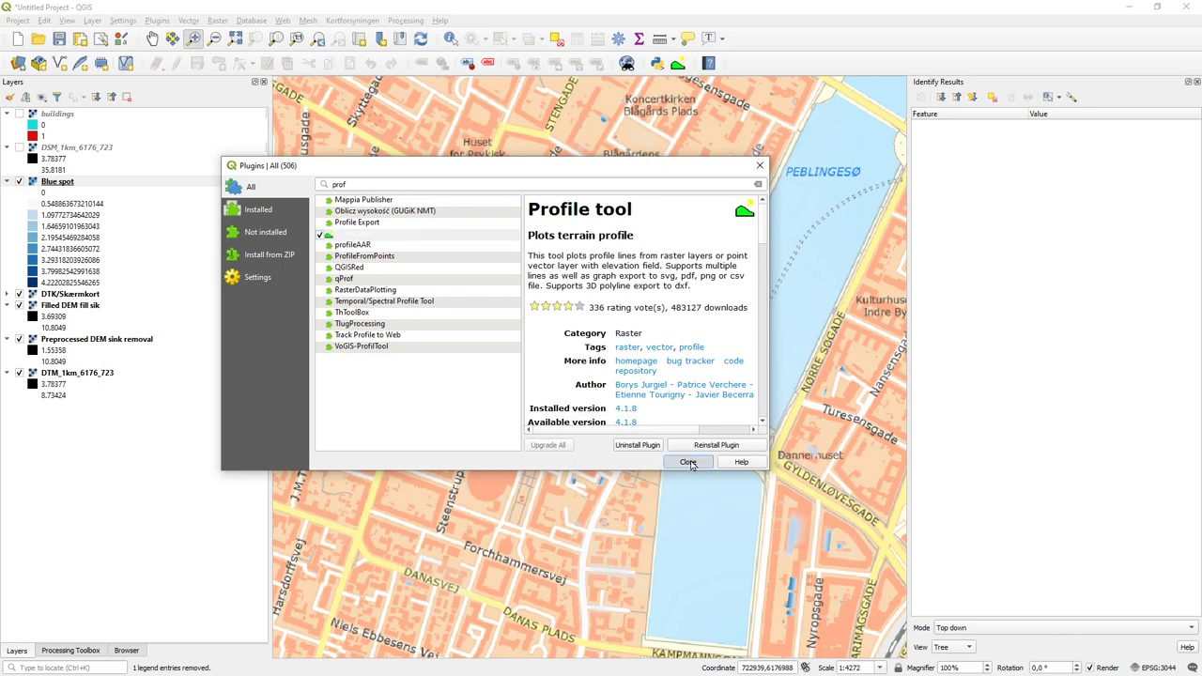
click(688, 461)
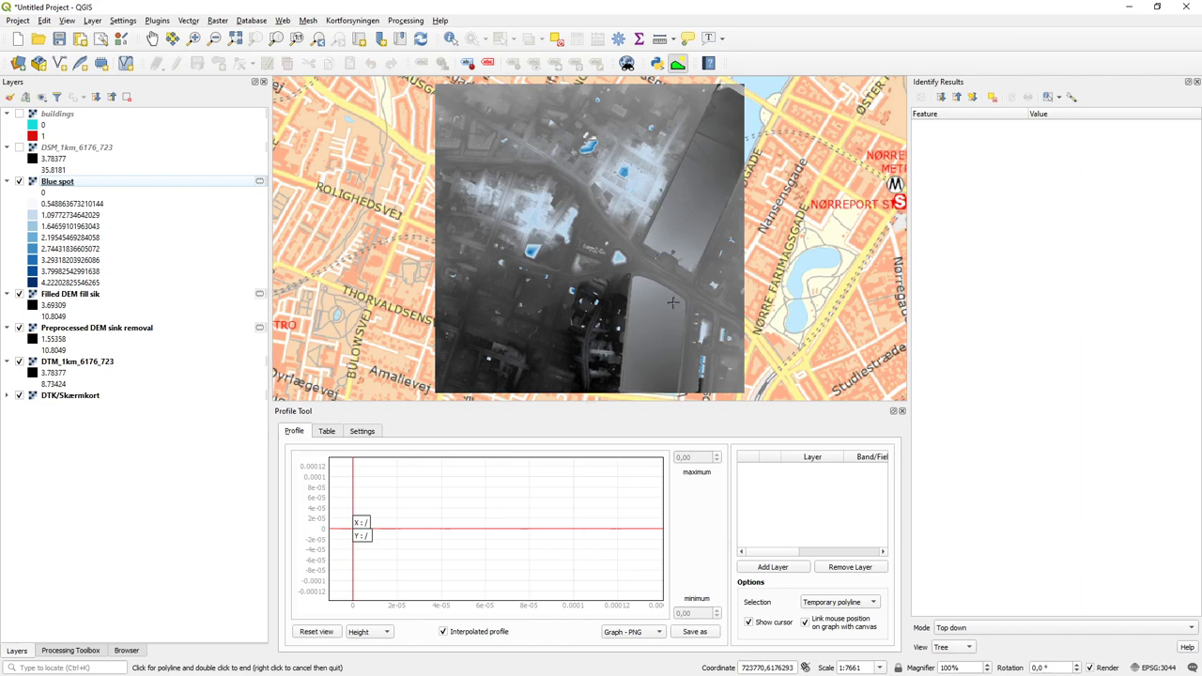
mouse_move(697, 216)
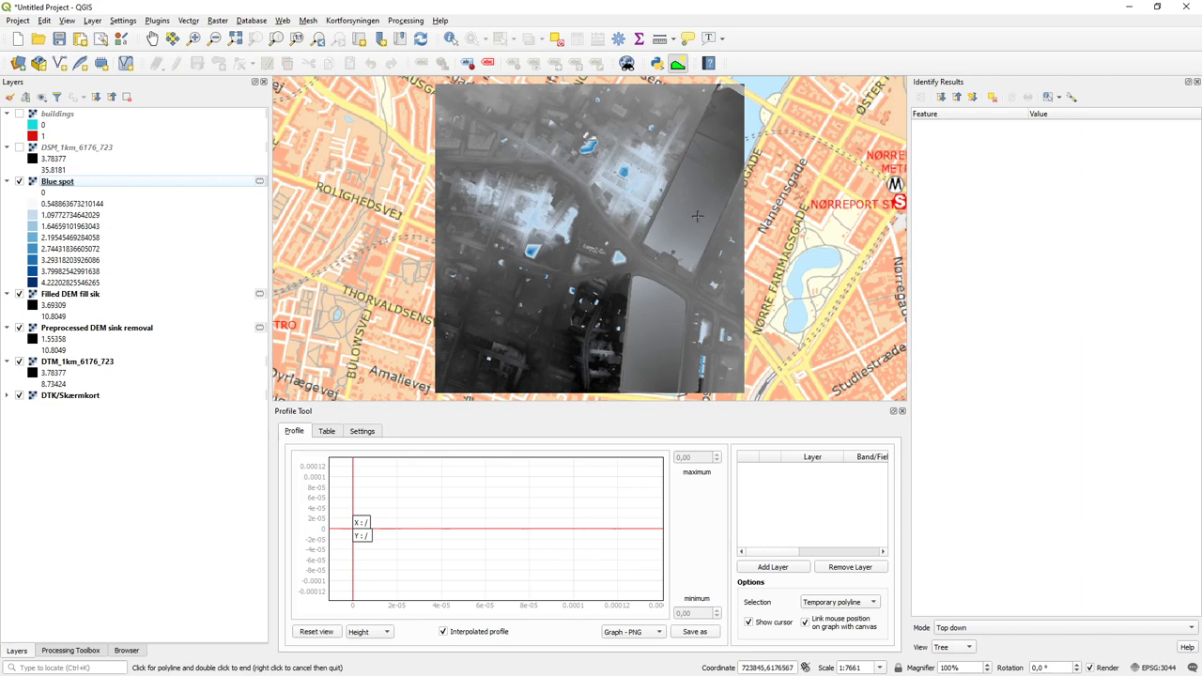
mouse_move(661, 320)
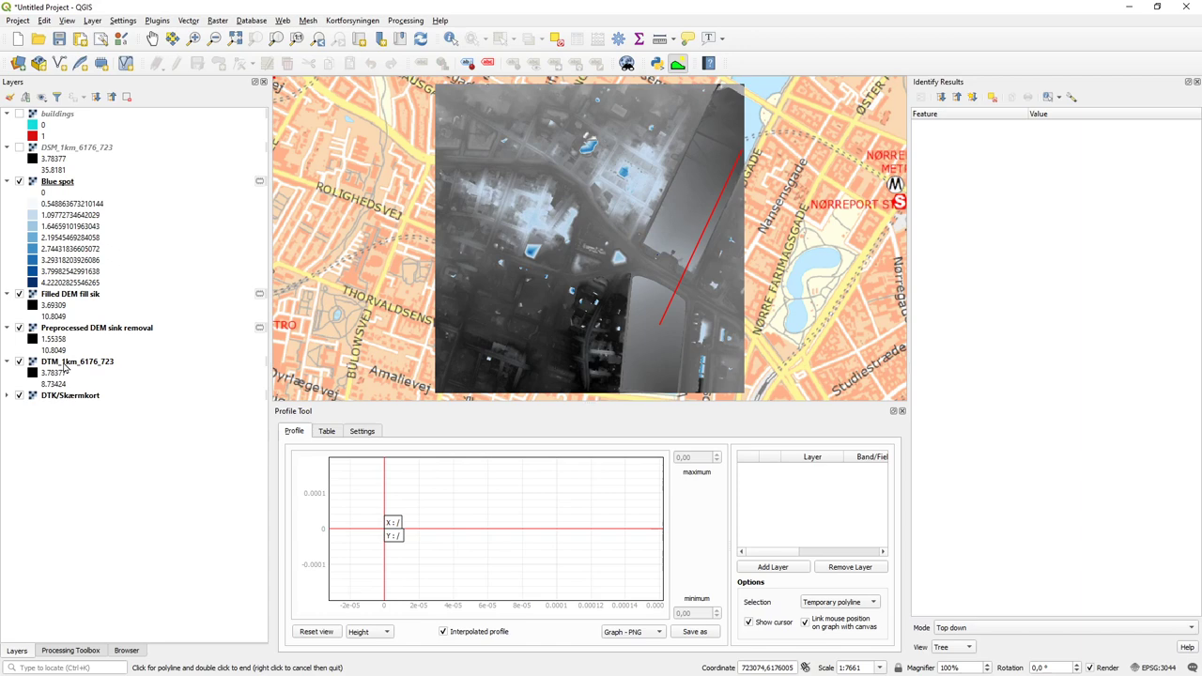
- Select the DTM_1km_6176_723 layer in the Layers panel
click(77, 361)
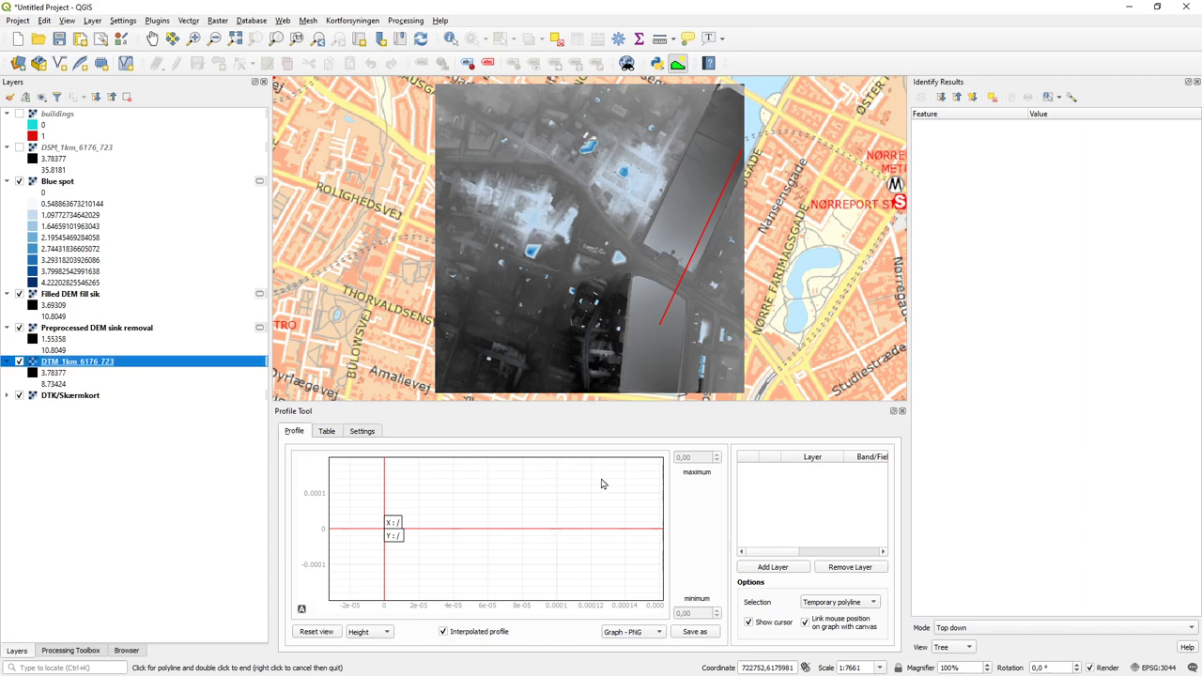
- Plot the DTM_1km_6176_723 profile, then select the Filled DEM fill sik layer
click(772, 567)
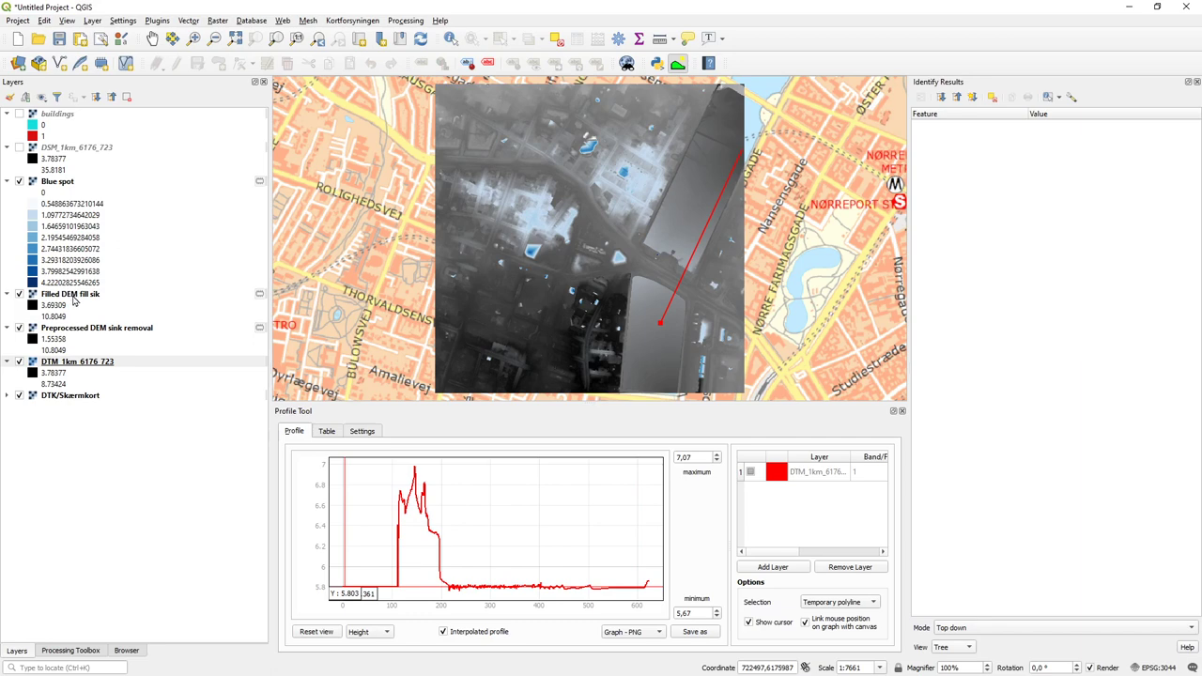
click(70, 294)
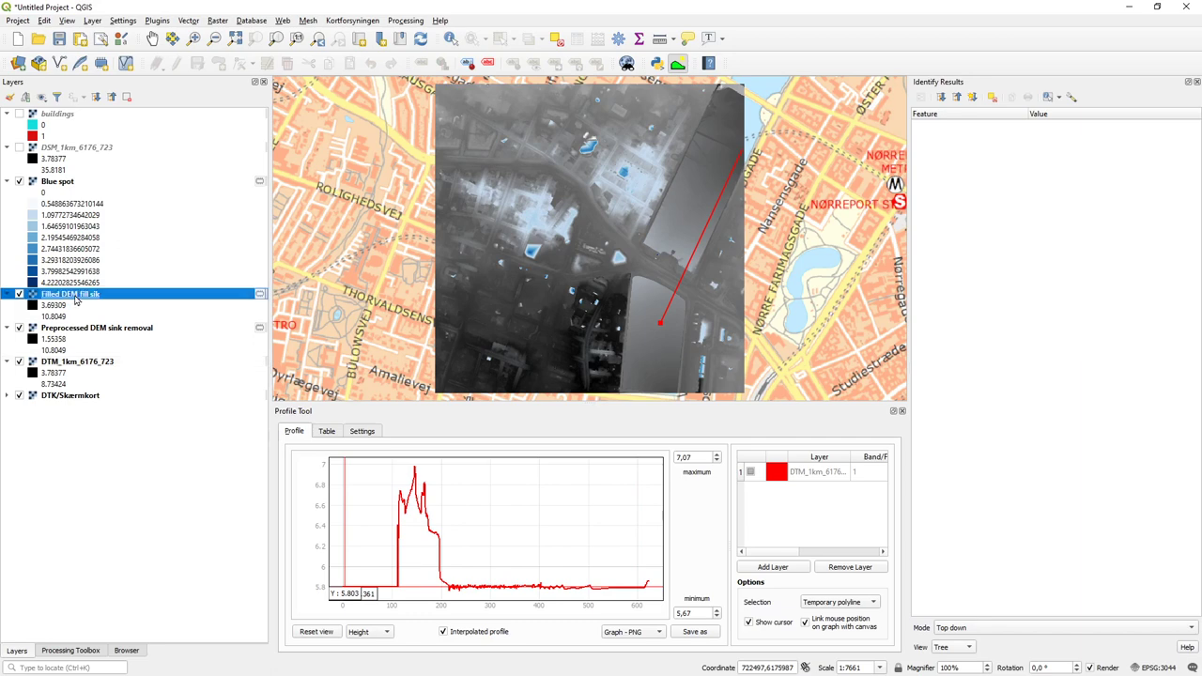
right_click(70, 294)
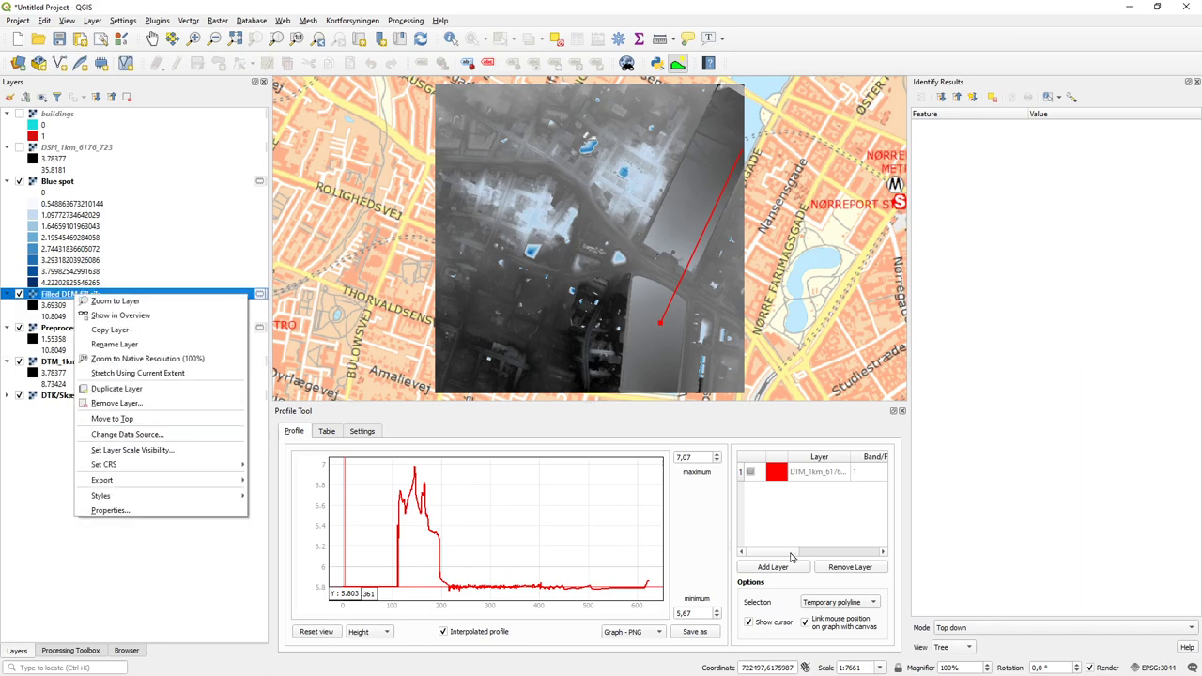
- Add Filled DEM fill sik to the profile plot as a light green line
click(772, 567)
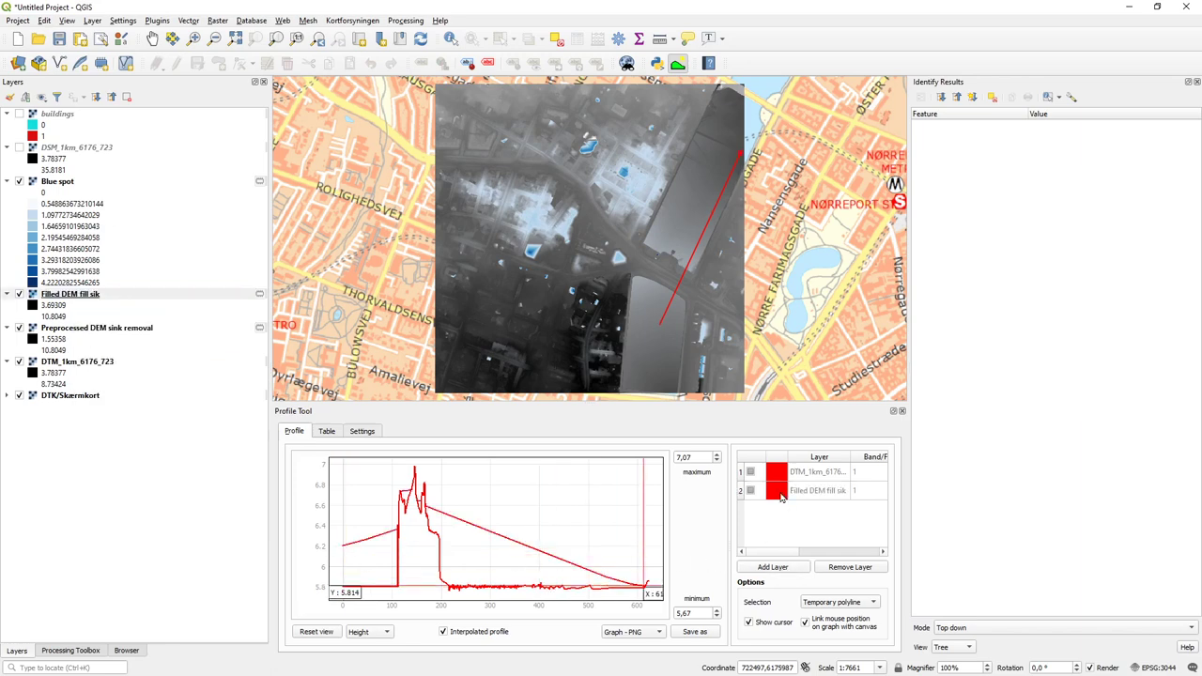
click(778, 472)
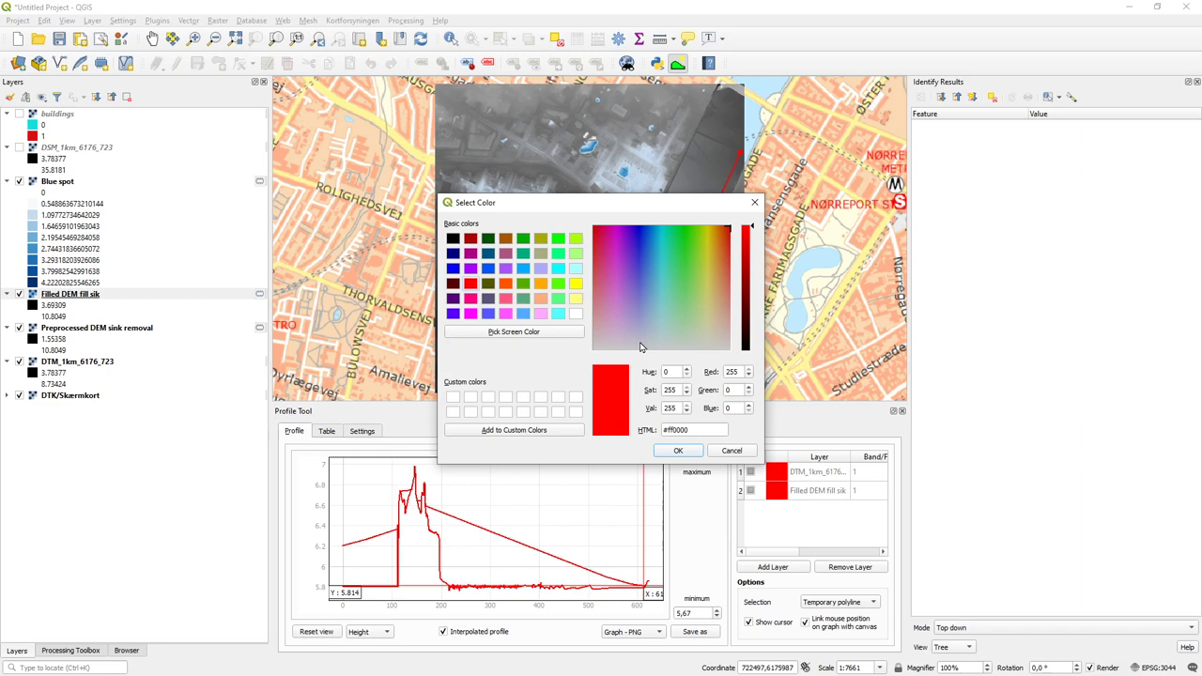
click(691, 274)
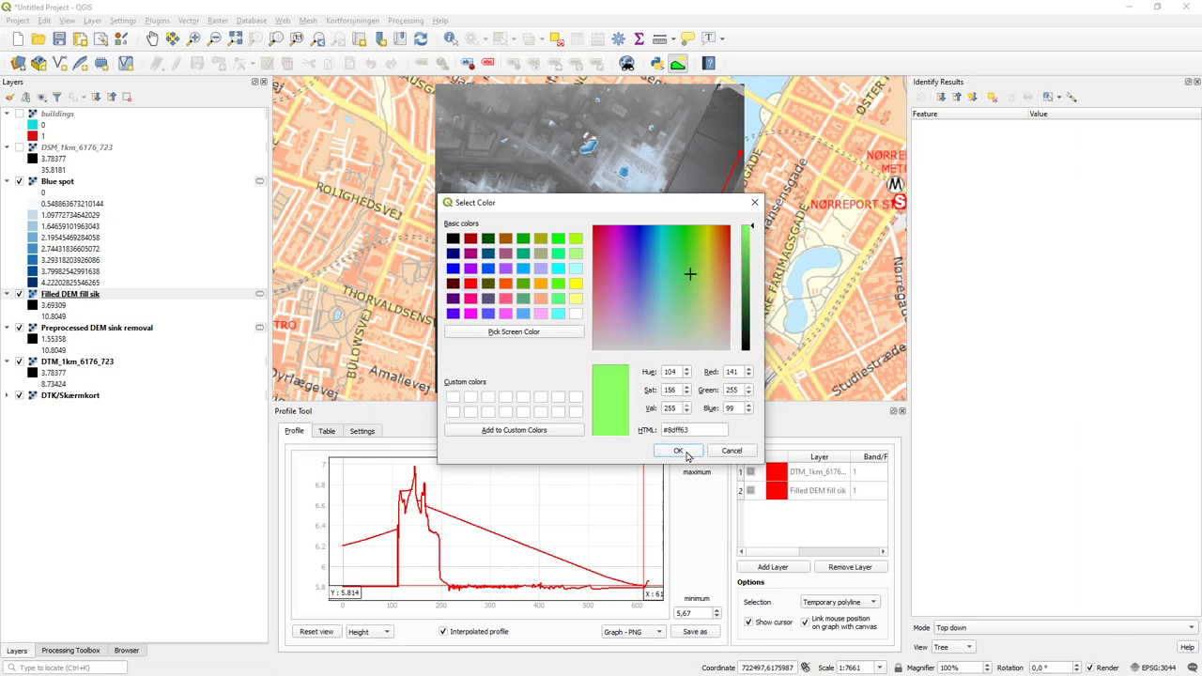
click(679, 451)
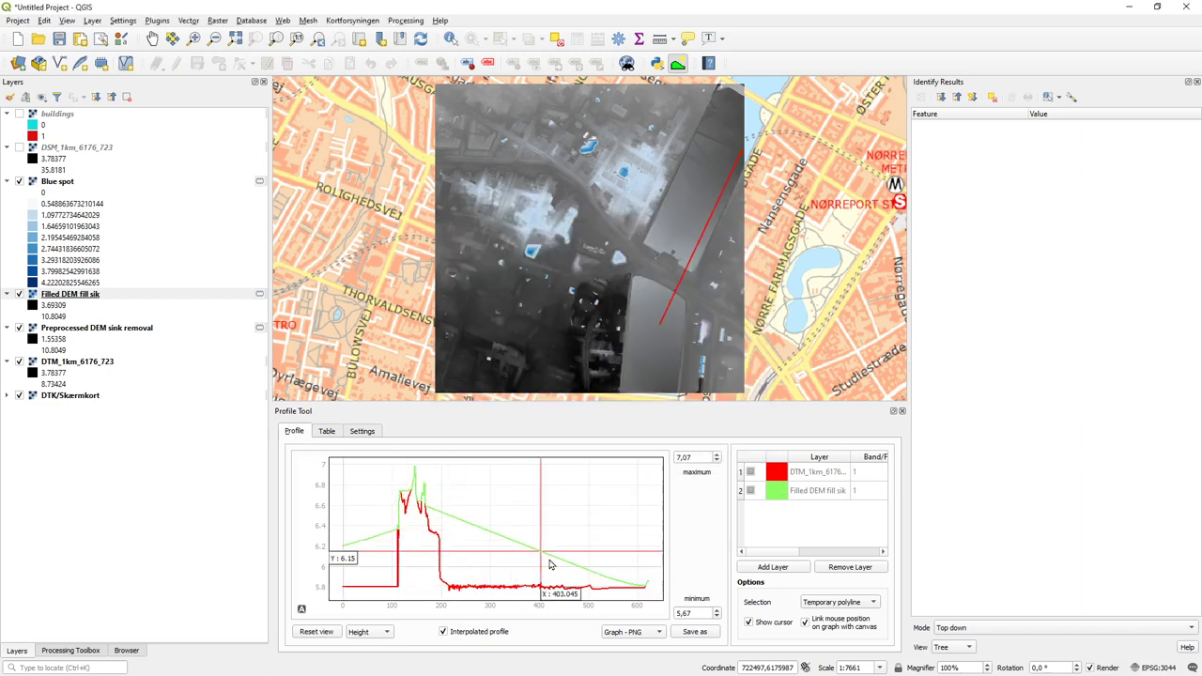
mouse_move(446, 525)
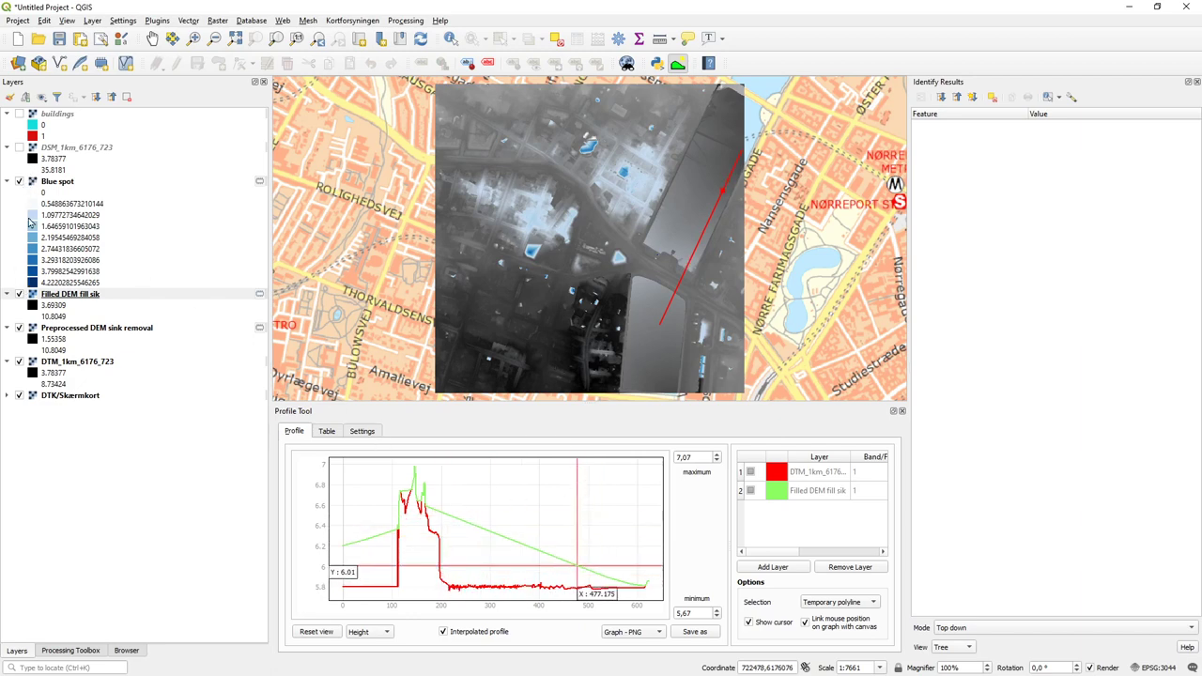
- Toggle the Filled DEM fill sik layer's visibility on the map
click(71, 294)
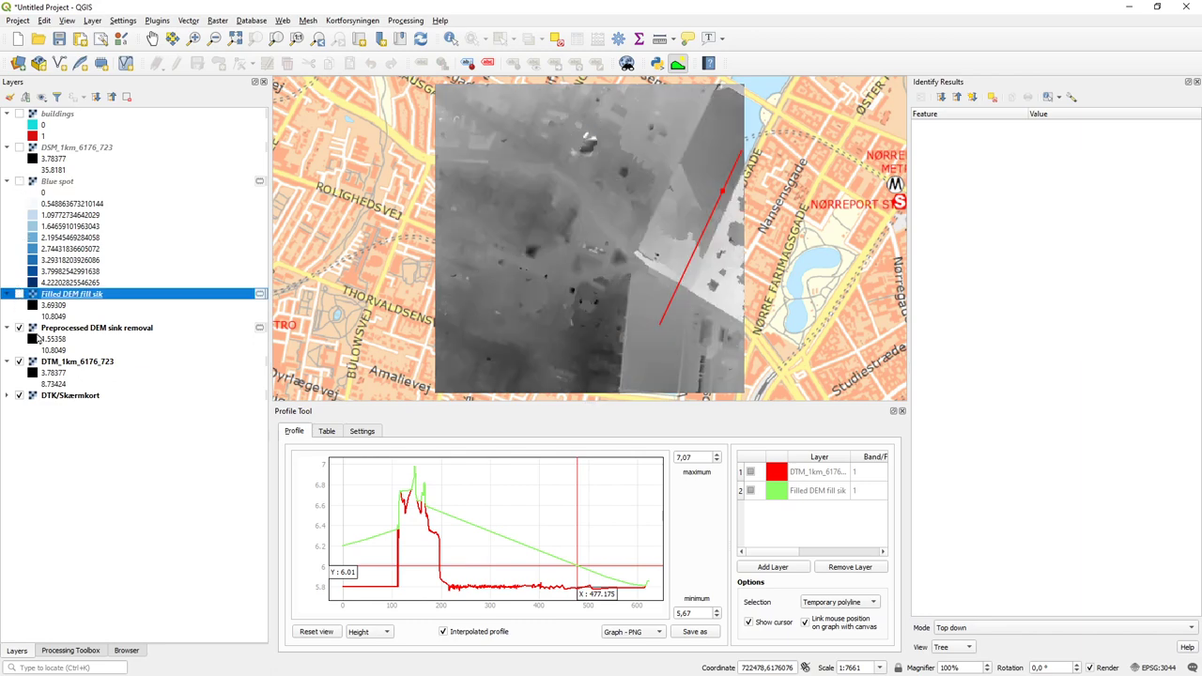
mouse_move(550, 540)
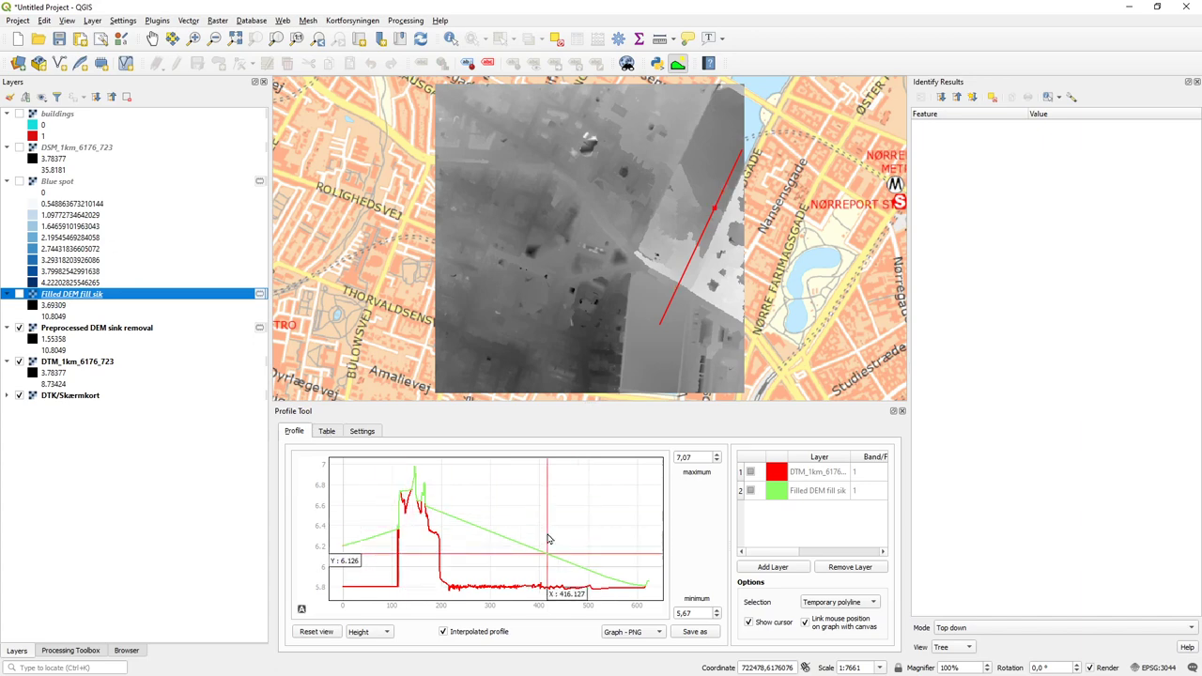
mouse_move(495, 536)
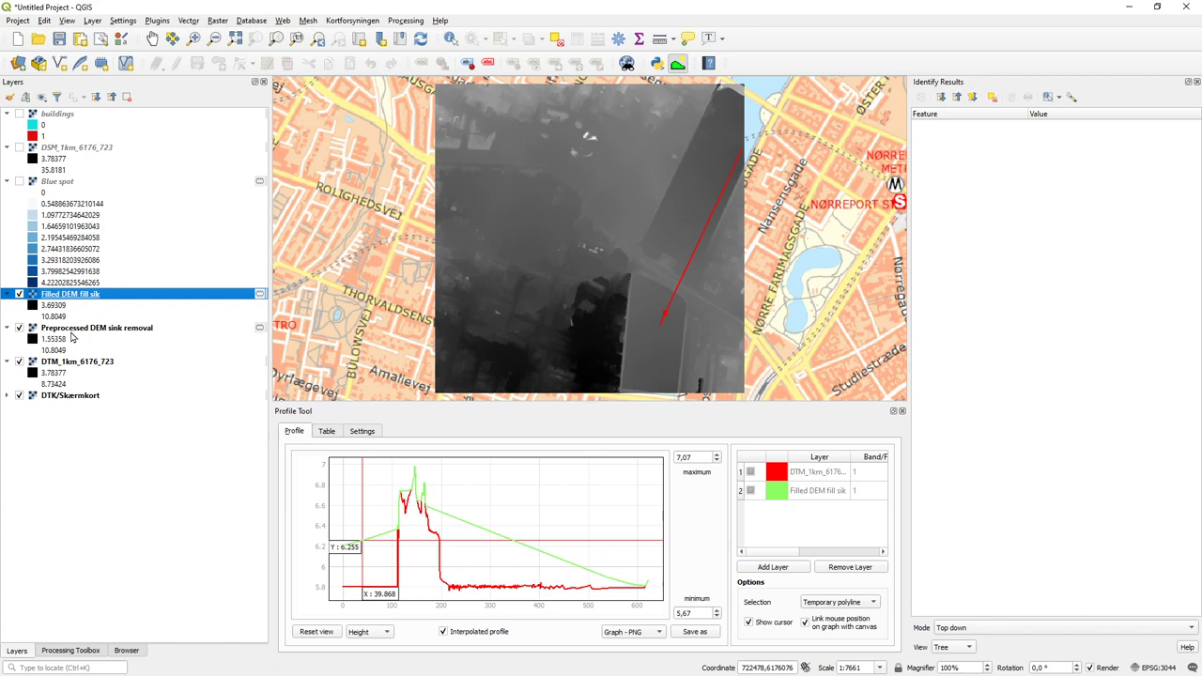
mouse_move(42, 339)
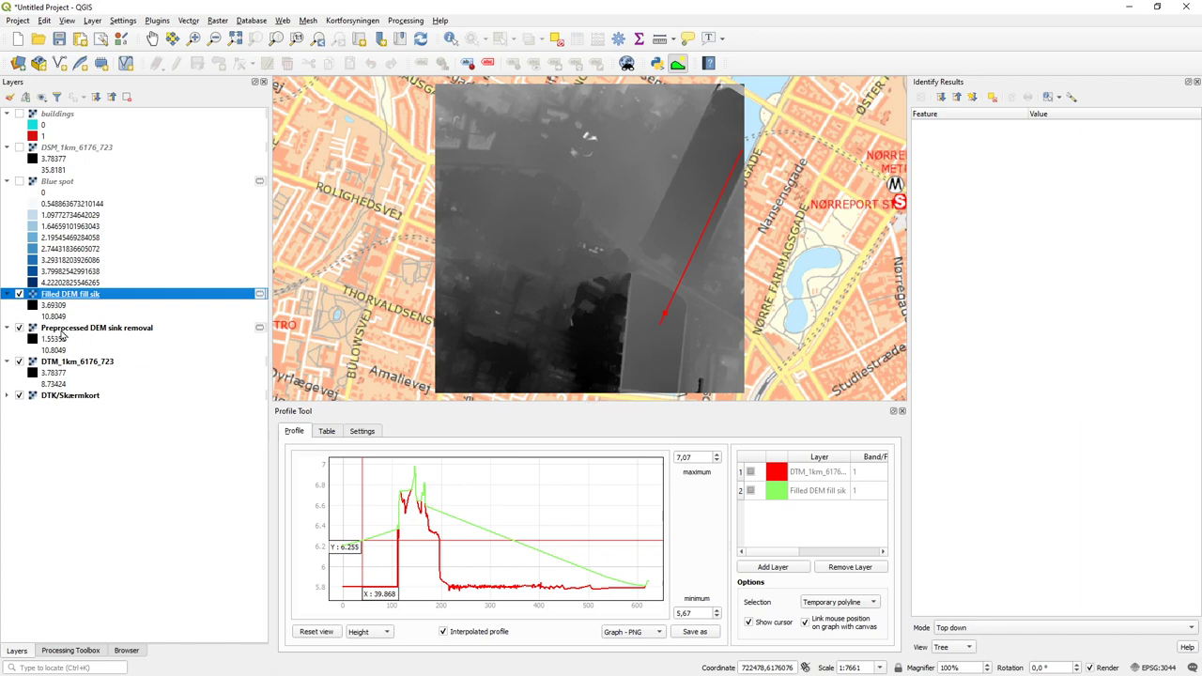
mouse_move(97, 327)
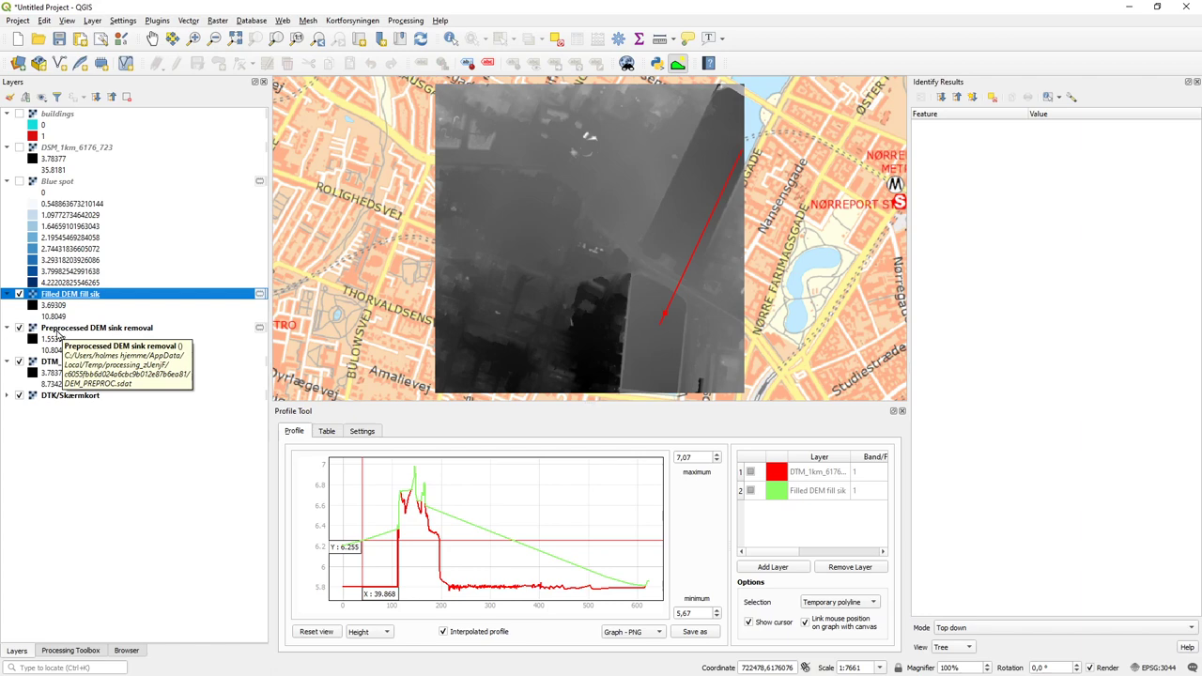
- Add Preprocessed DEM sink removal to the profile plot as a purple line
click(97, 327)
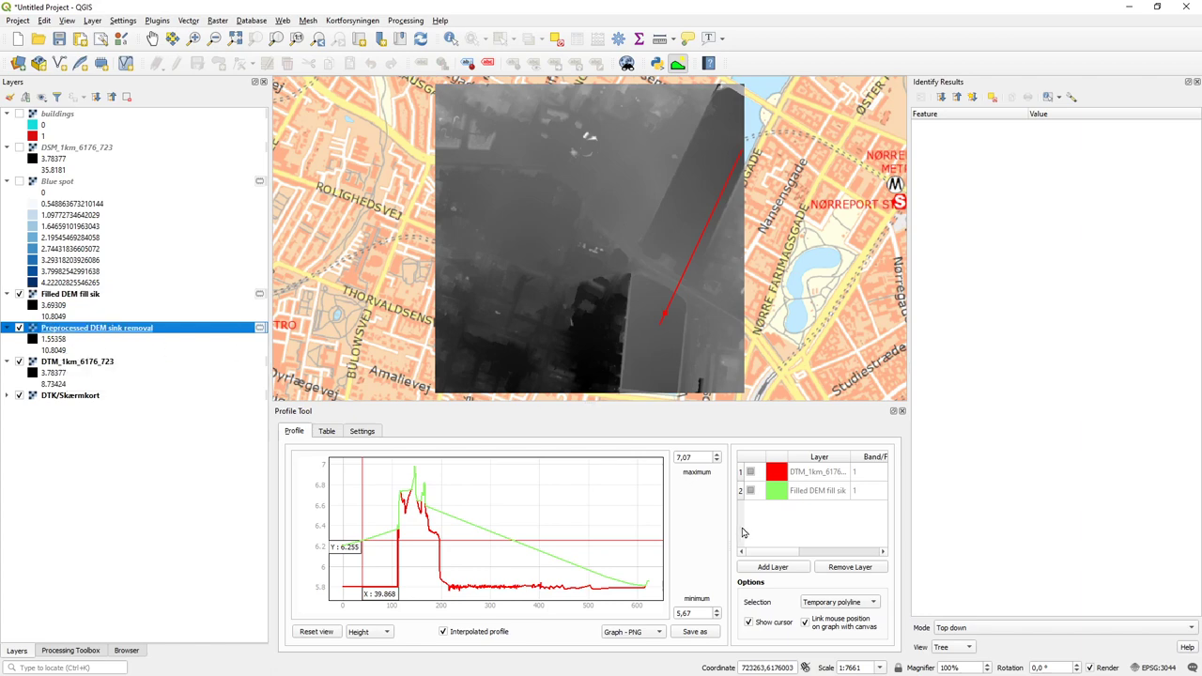
click(772, 567)
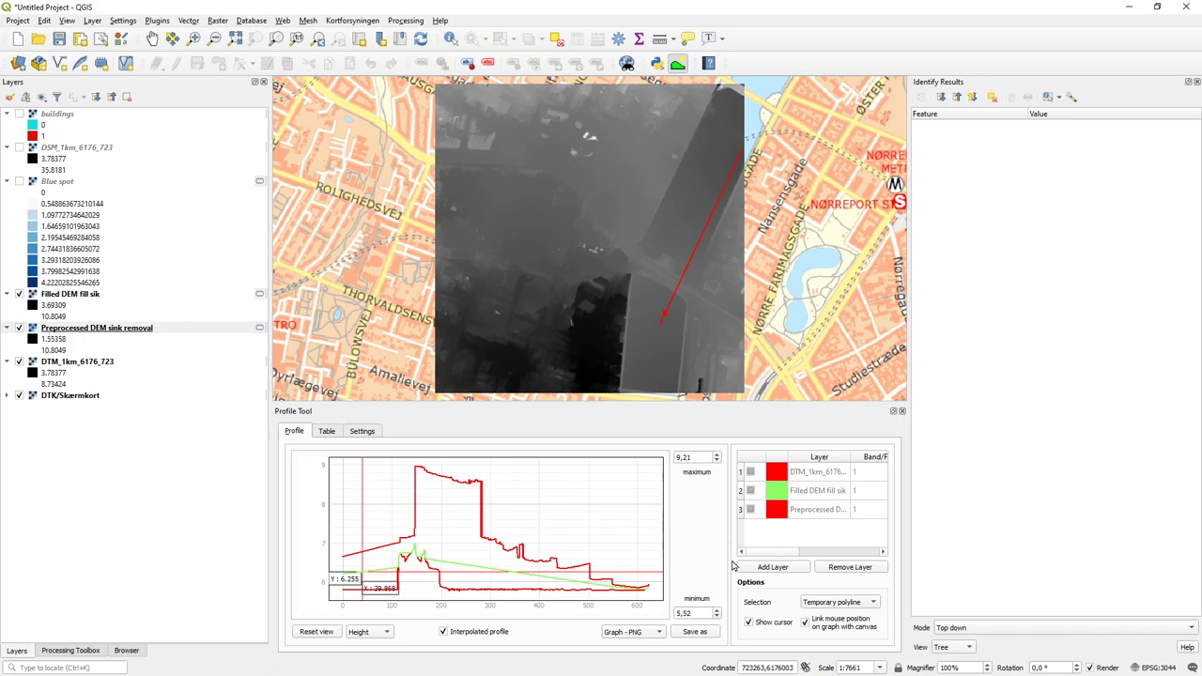
mouse_move(420, 546)
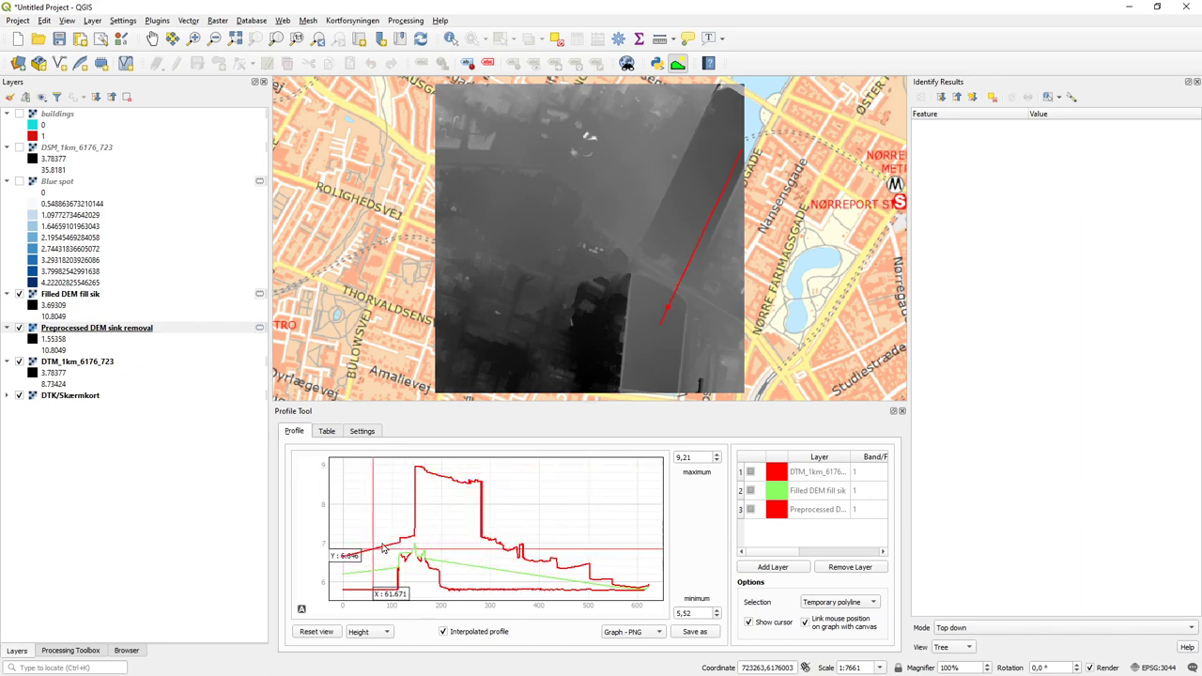
mouse_move(592, 567)
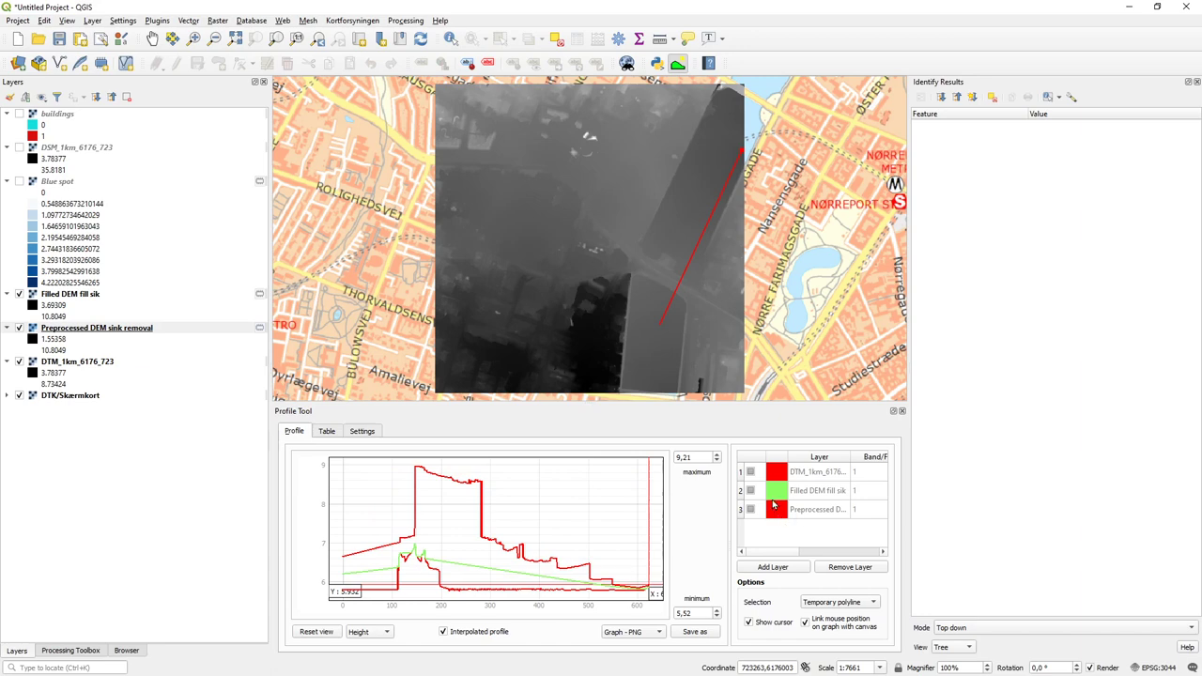
click(777, 509)
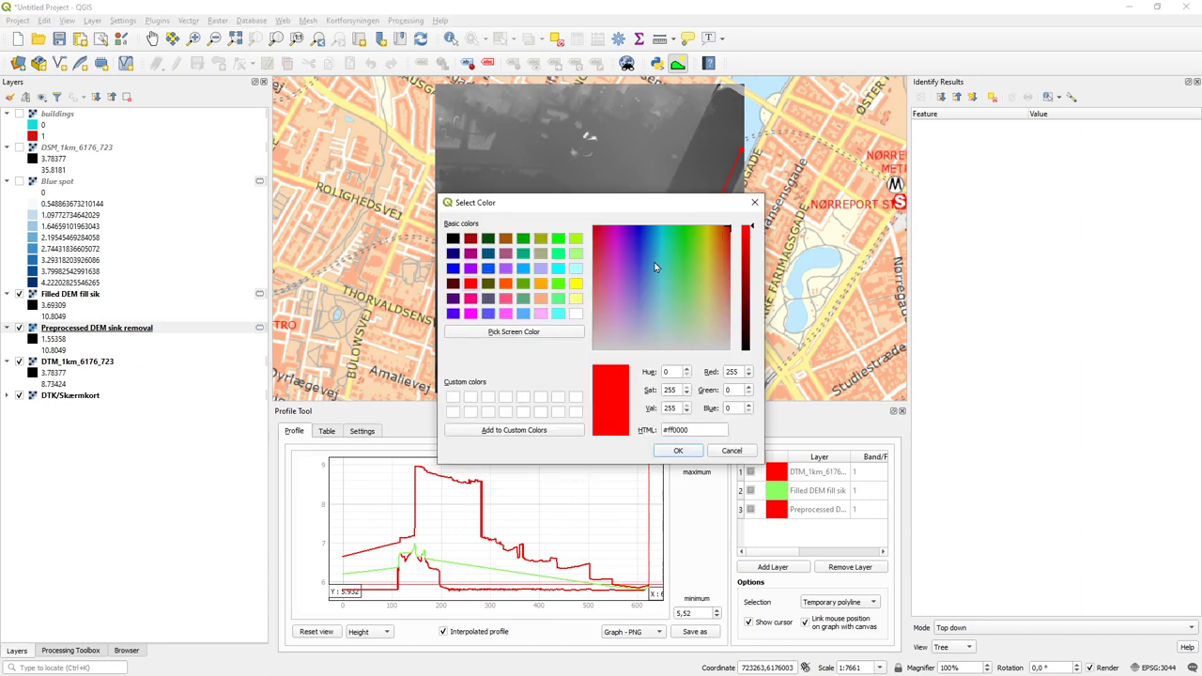
click(630, 242)
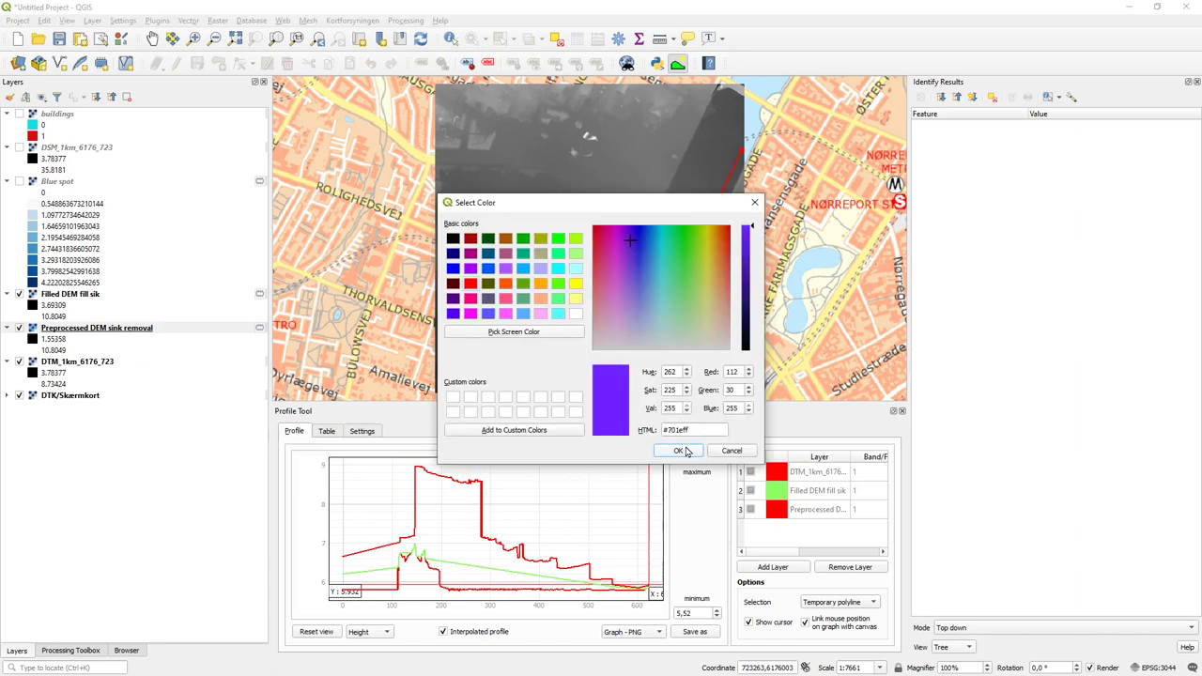
click(678, 450)
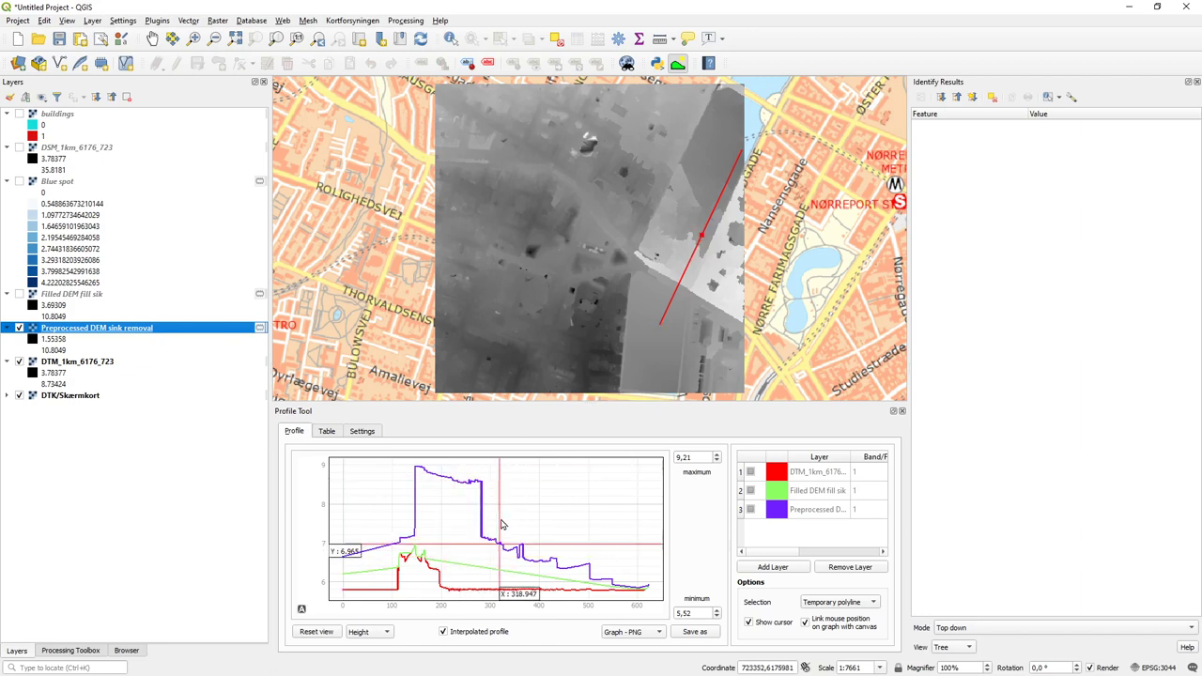
mouse_move(503, 573)
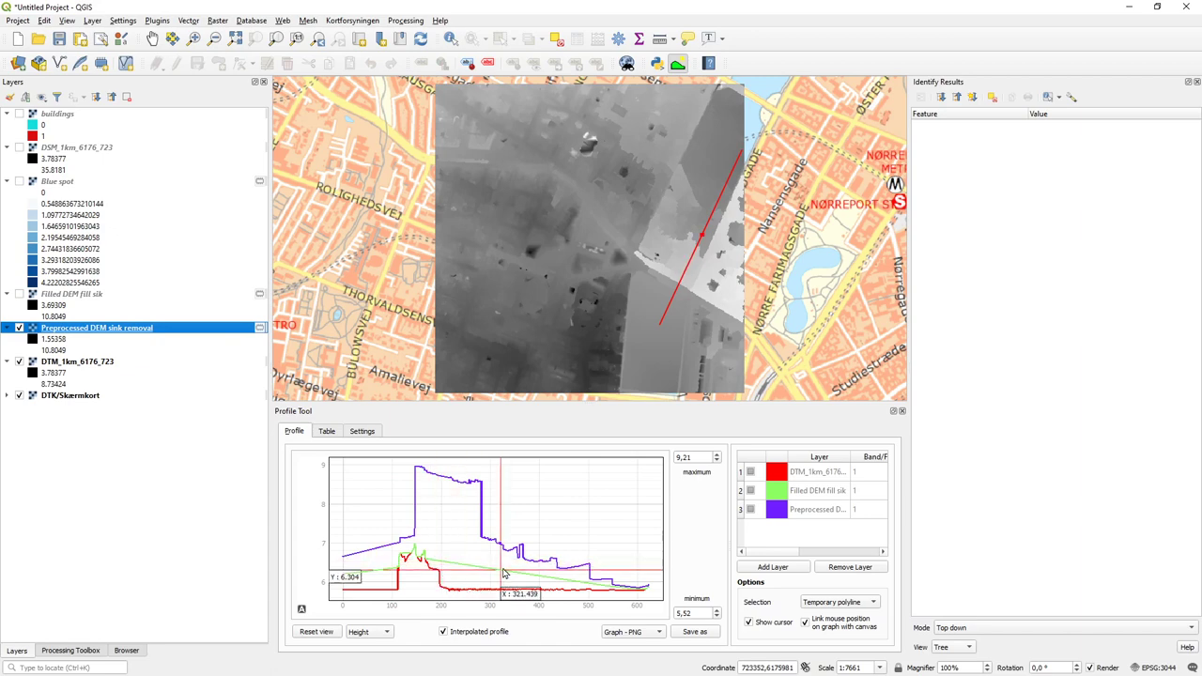
mouse_move(470, 571)
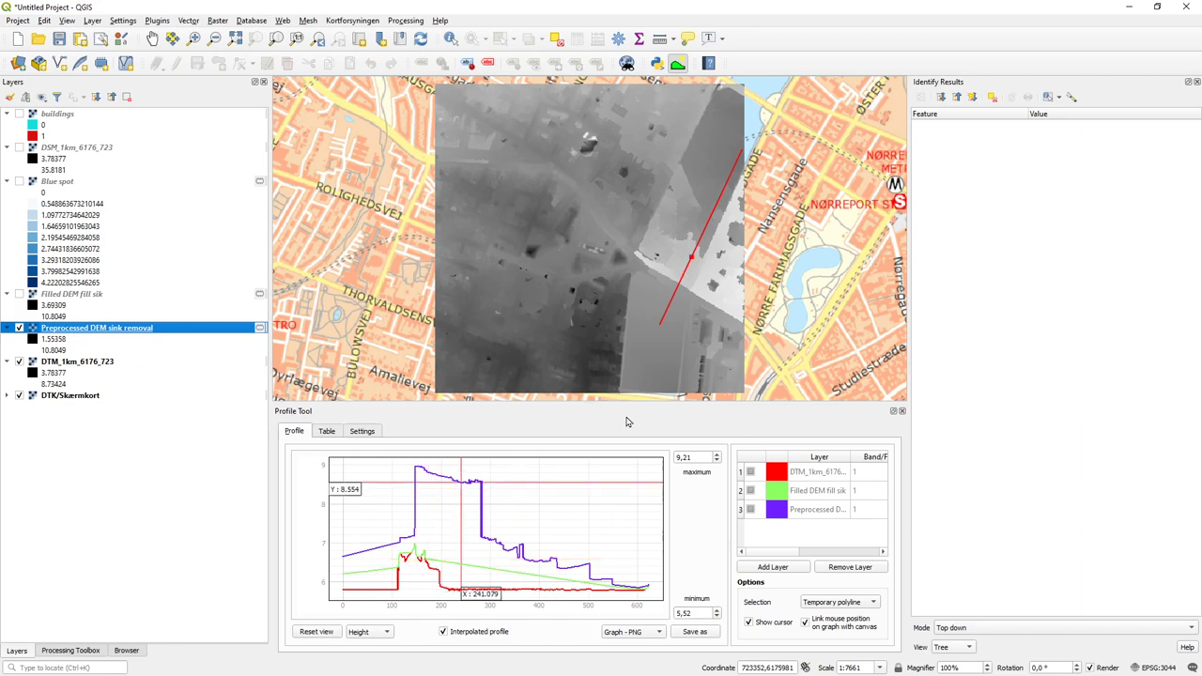
mouse_move(566, 270)
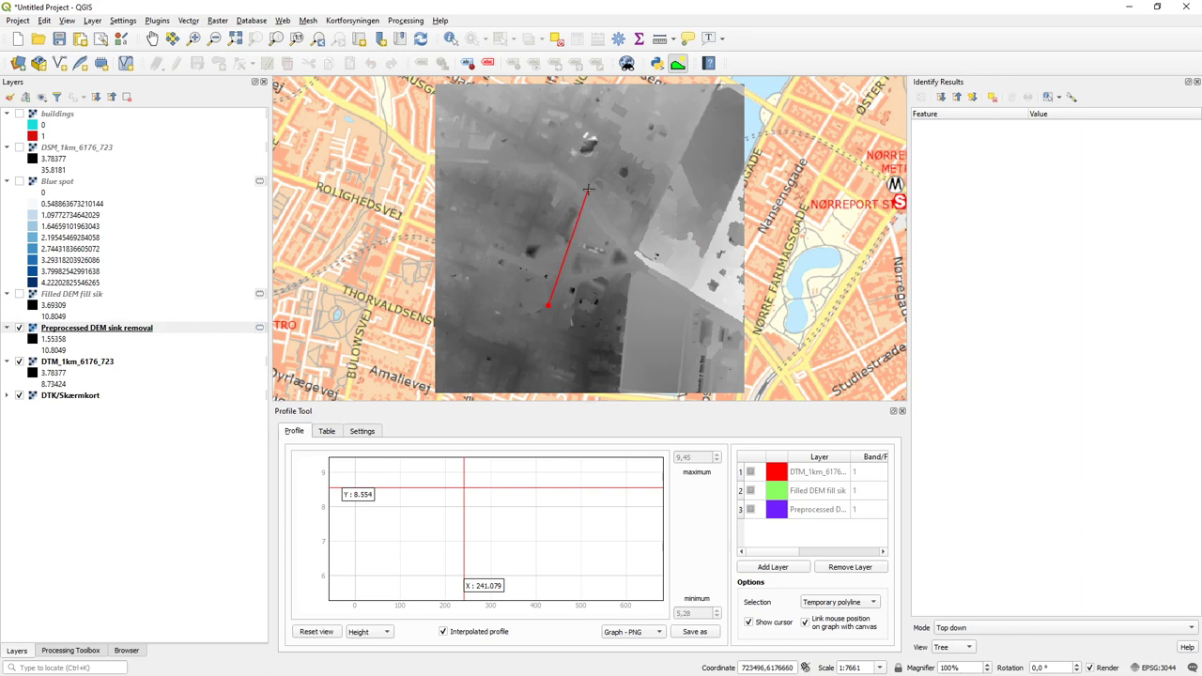
mouse_move(639, 143)
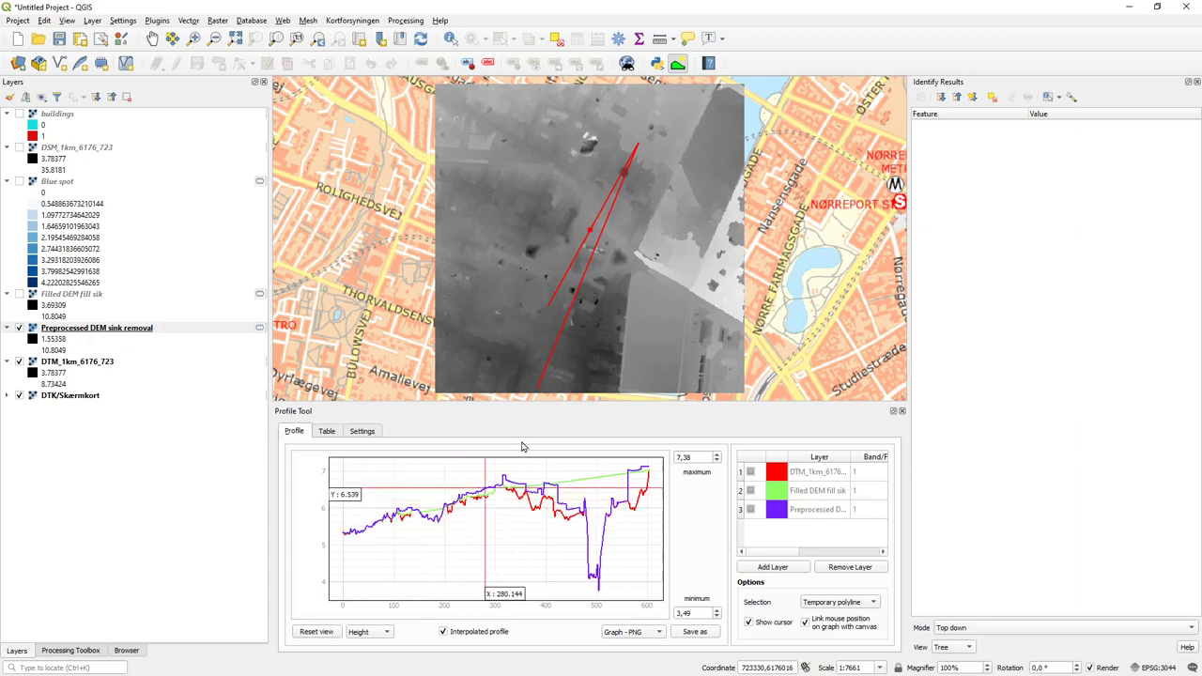
mouse_move(674, 444)
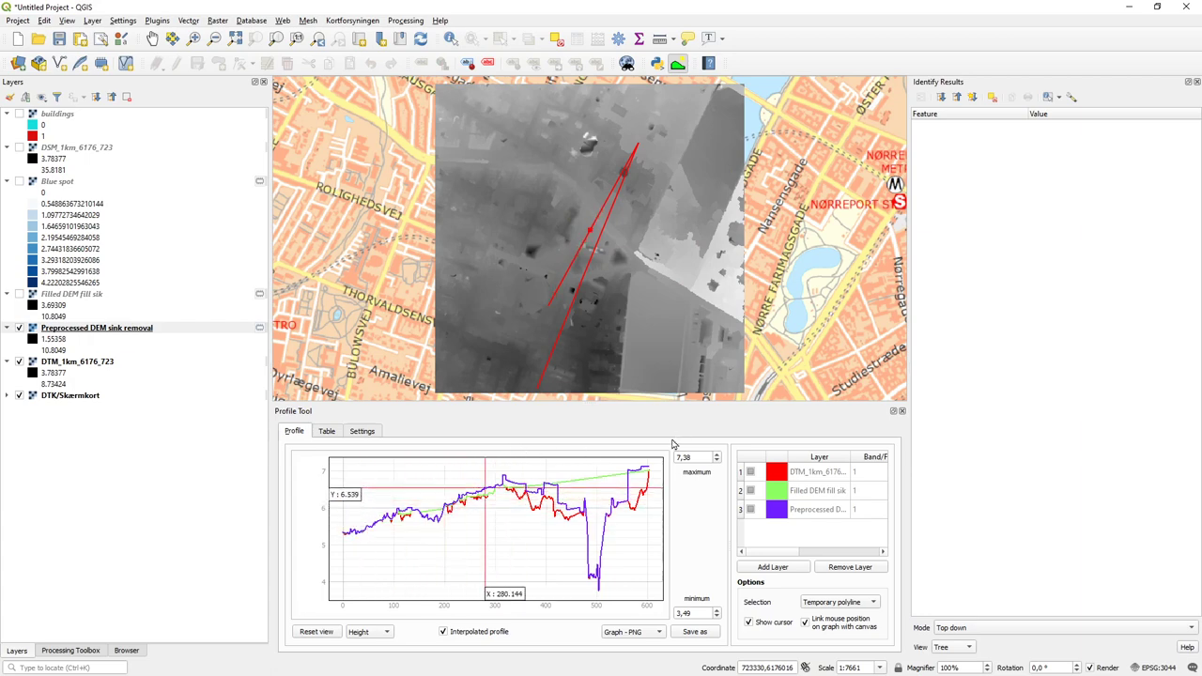
mouse_move(615, 230)
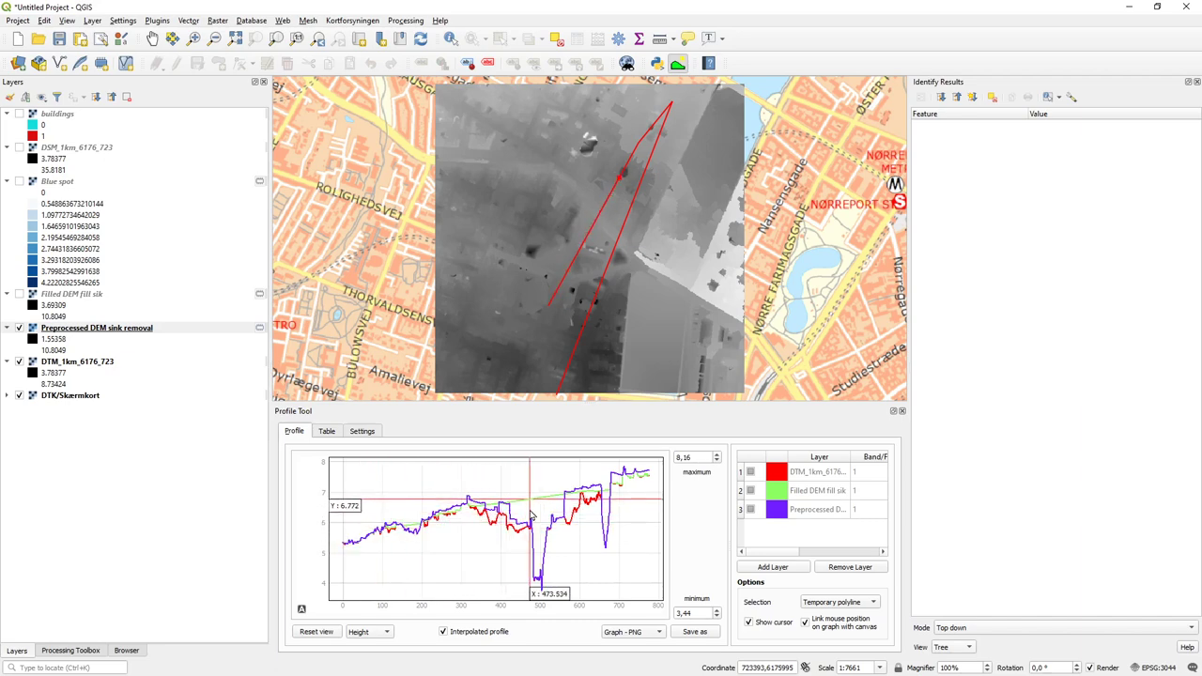
mouse_move(554, 554)
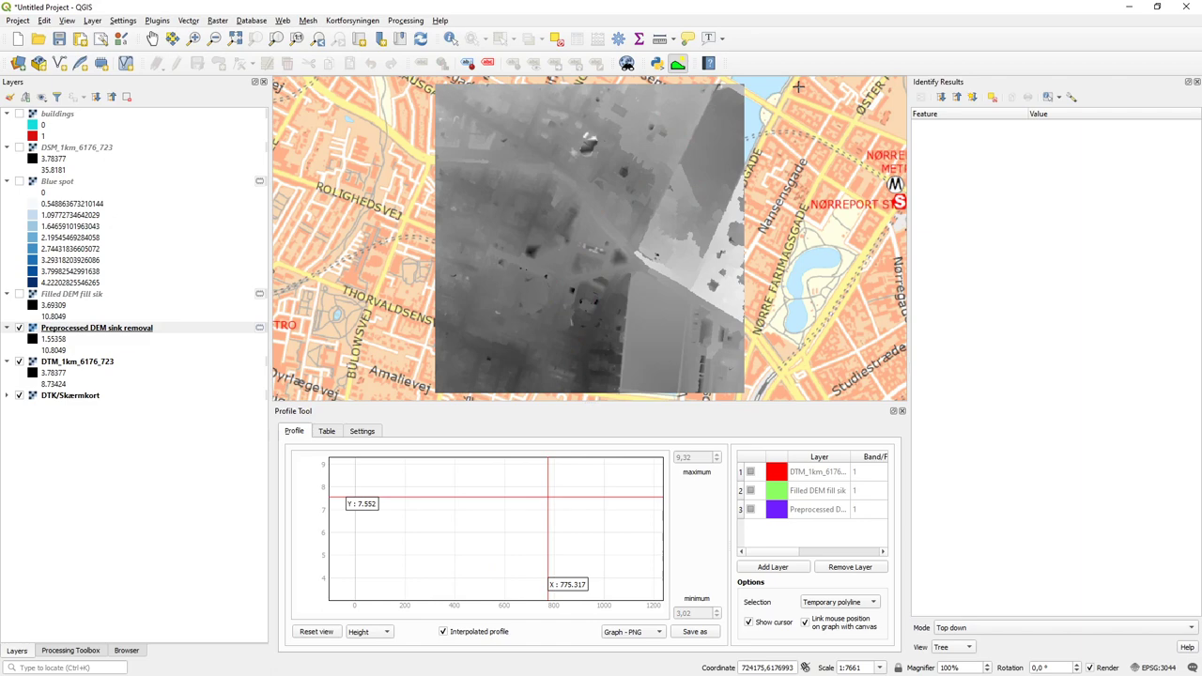
mouse_move(731, 226)
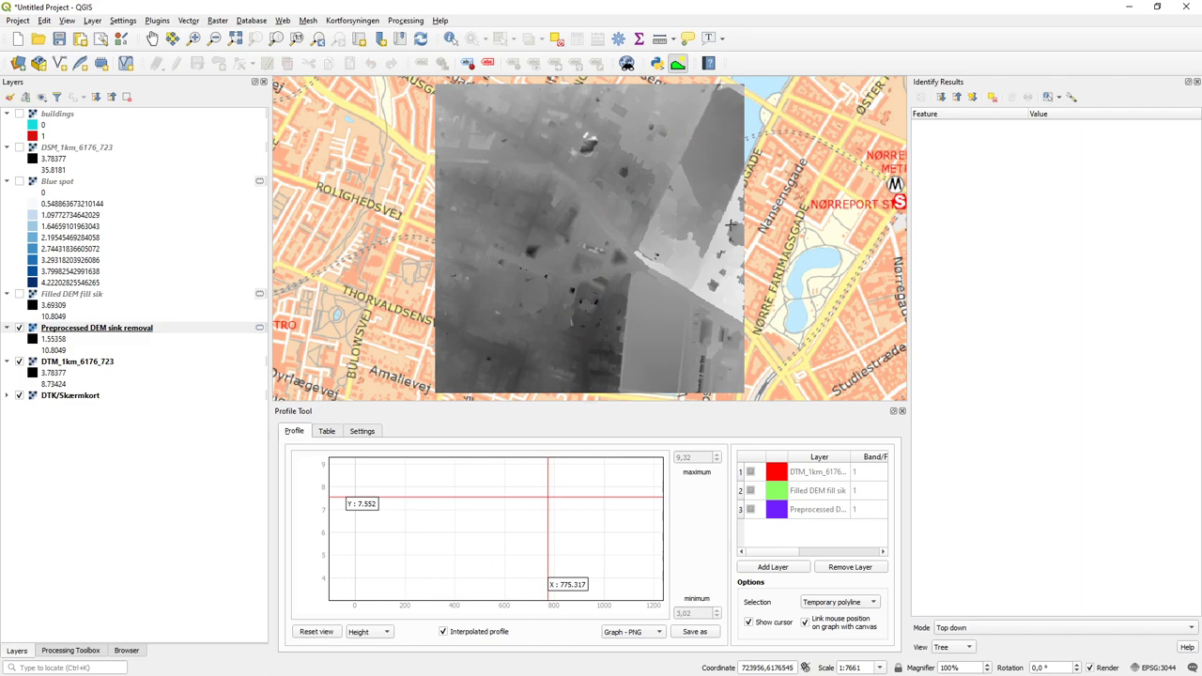
mouse_move(630, 227)
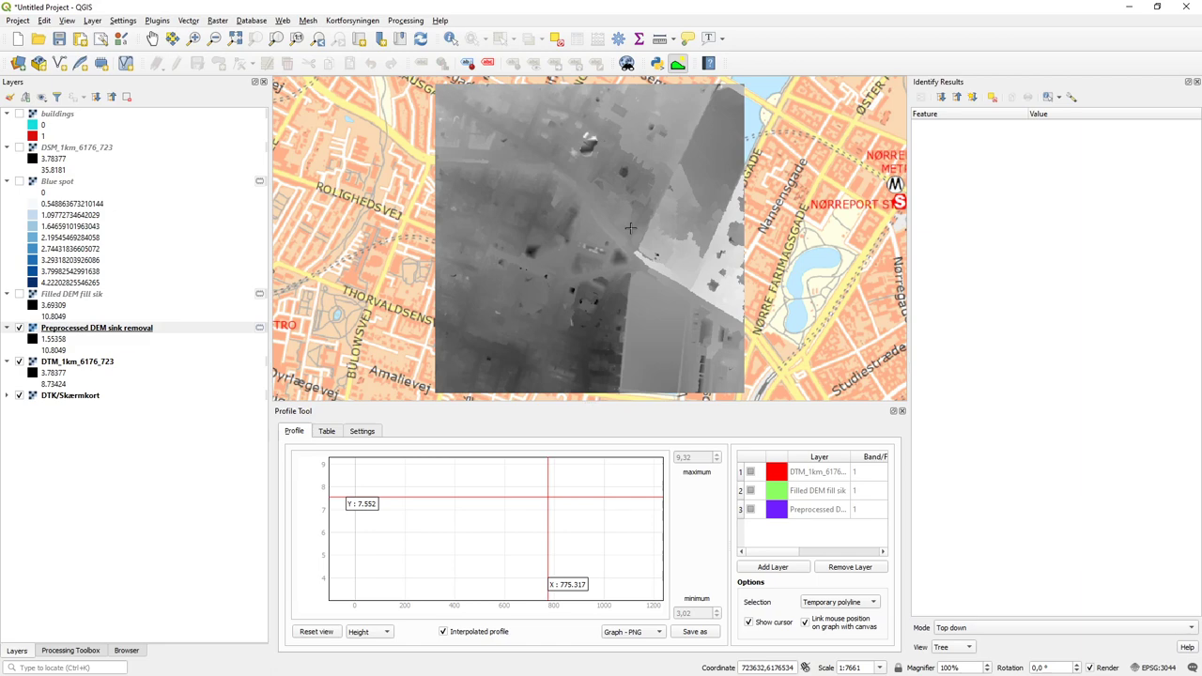
mouse_move(626, 270)
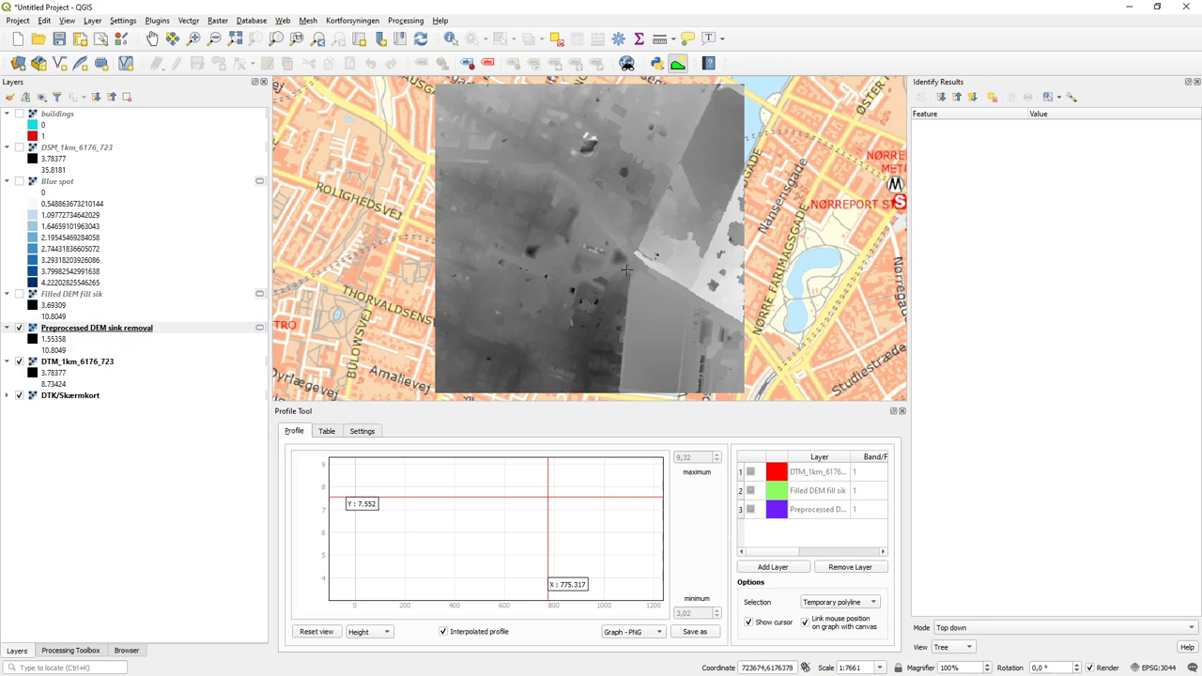
mouse_move(604, 246)
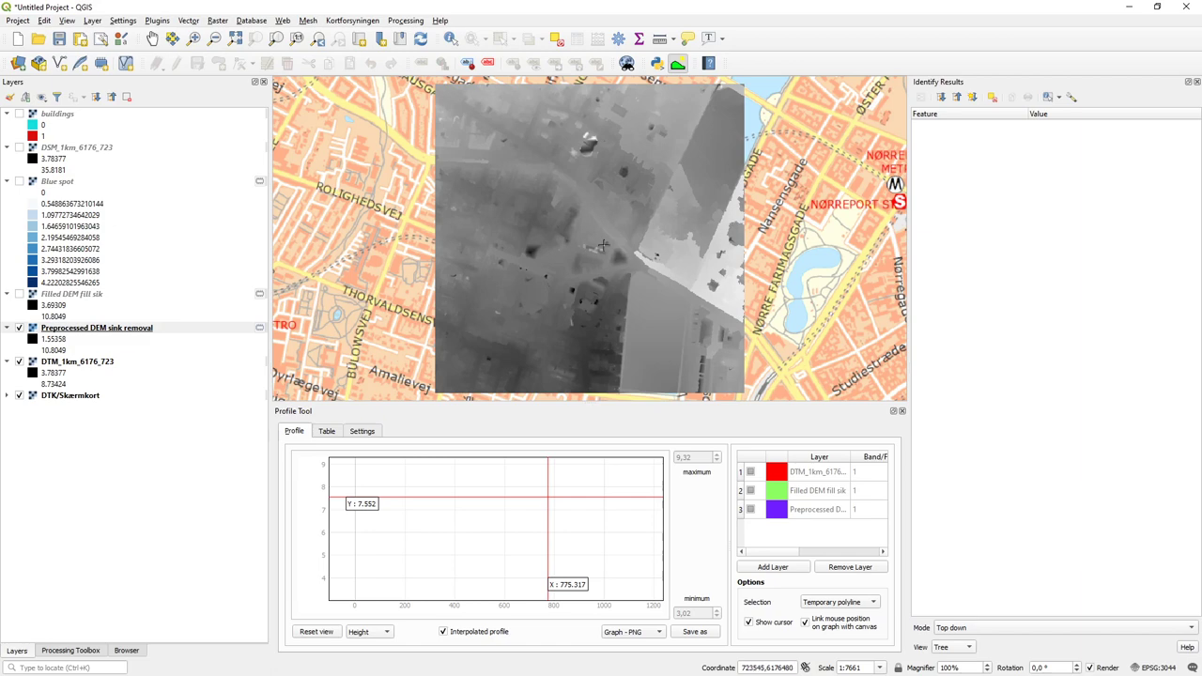
mouse_move(646, 233)
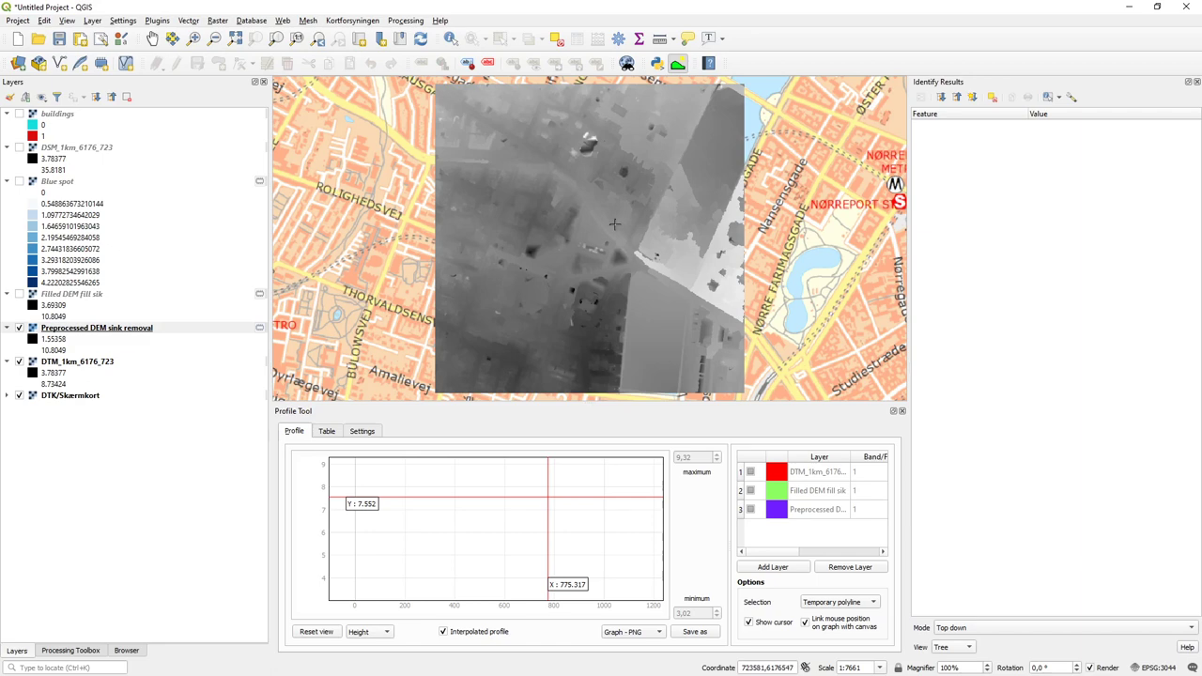
mouse_move(530, 252)
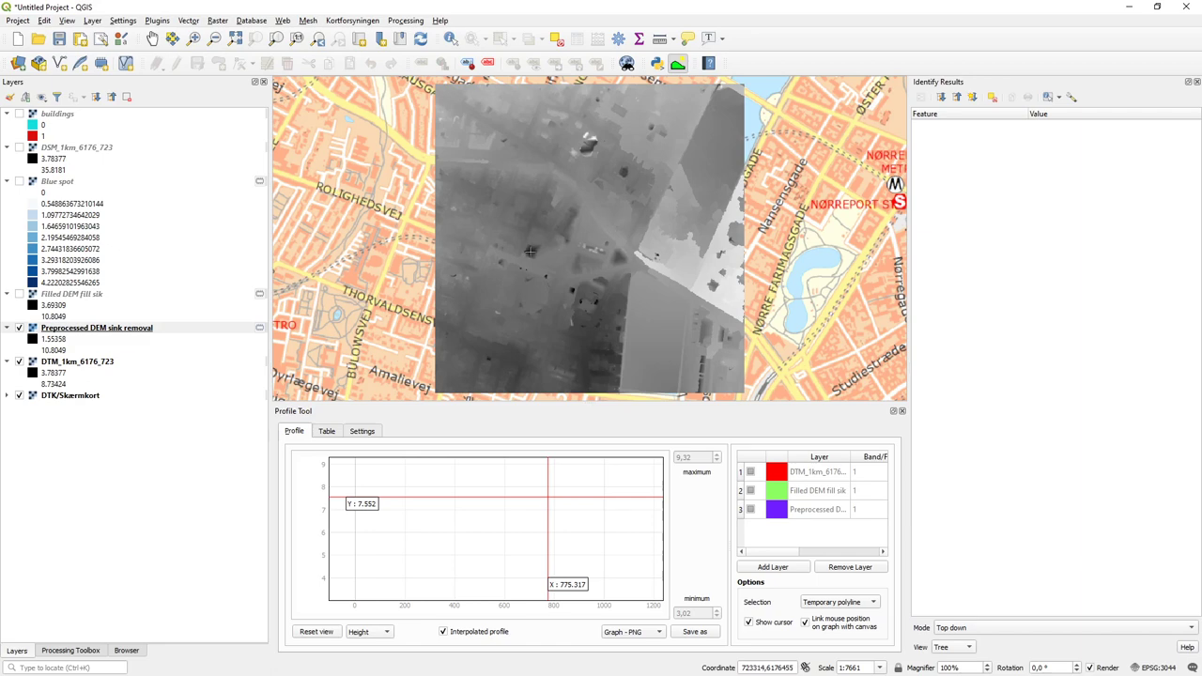
mouse_move(529, 279)
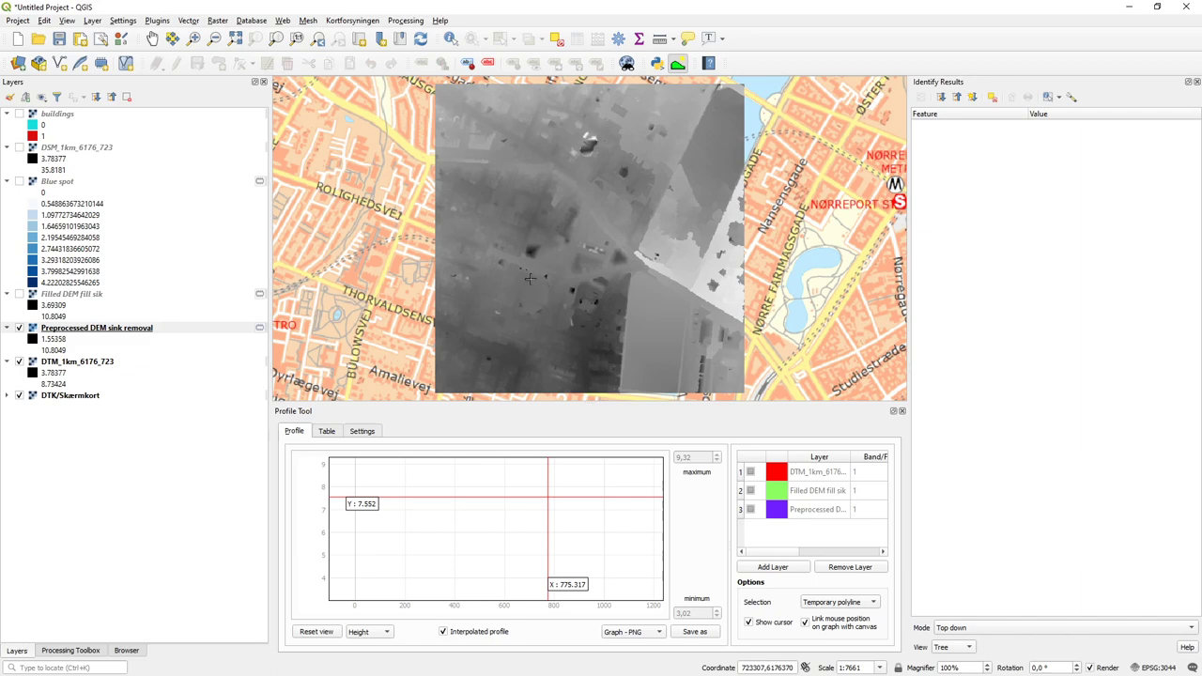
mouse_move(366, 251)
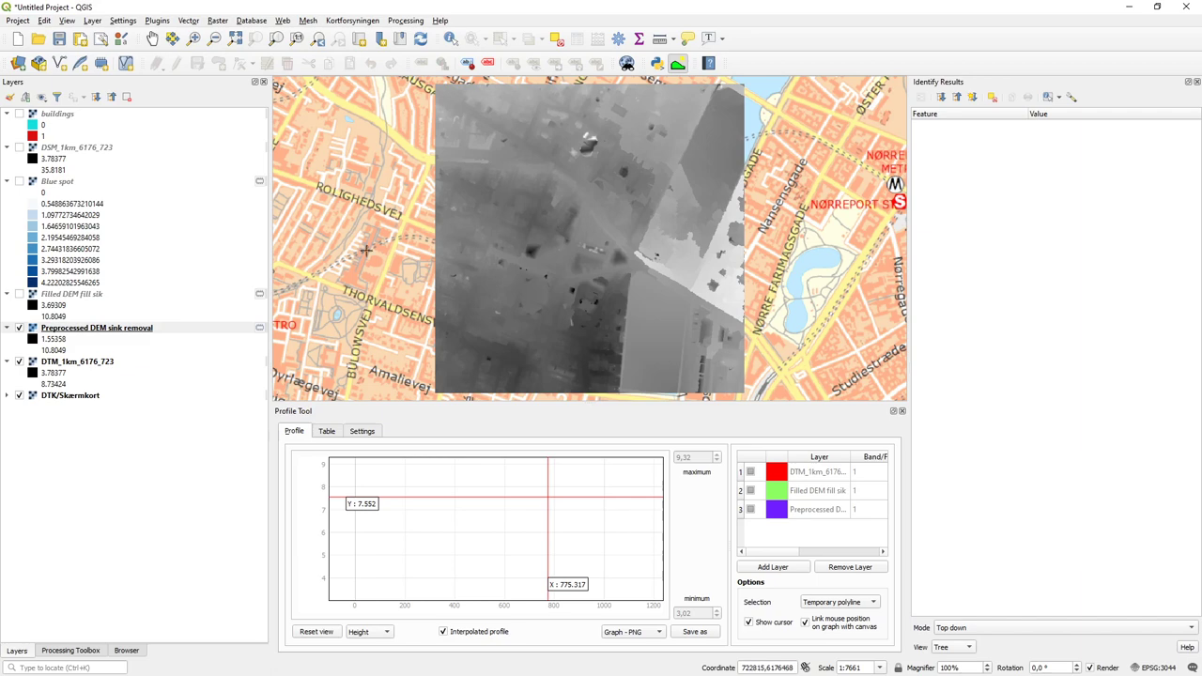